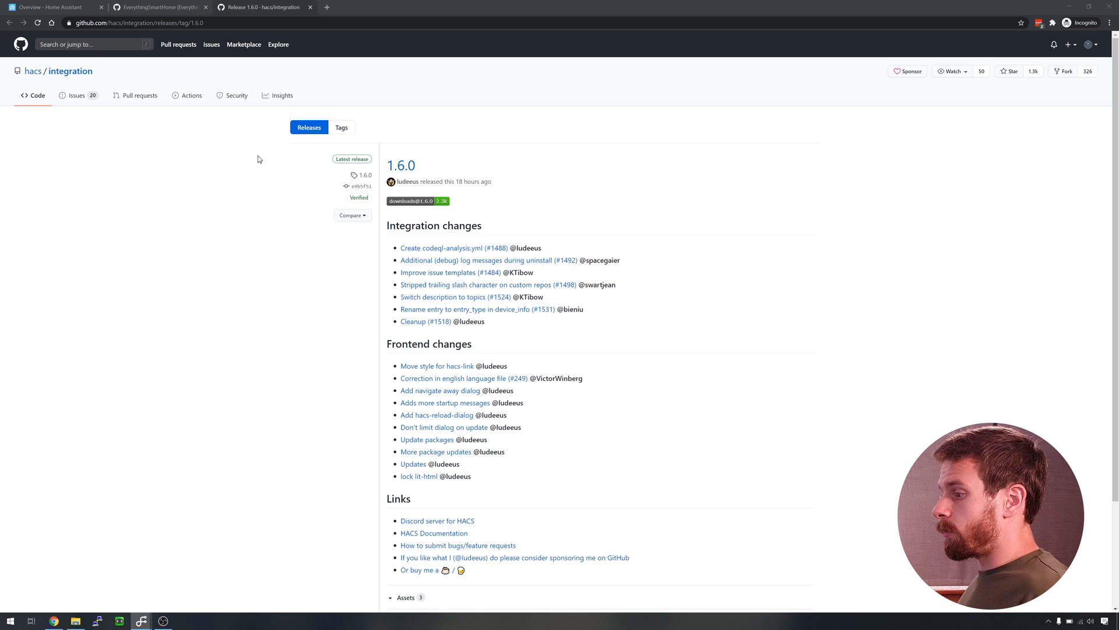
- Download the hacs.zip asset from the HACS 1.6.0 release page
scroll(down, 3)
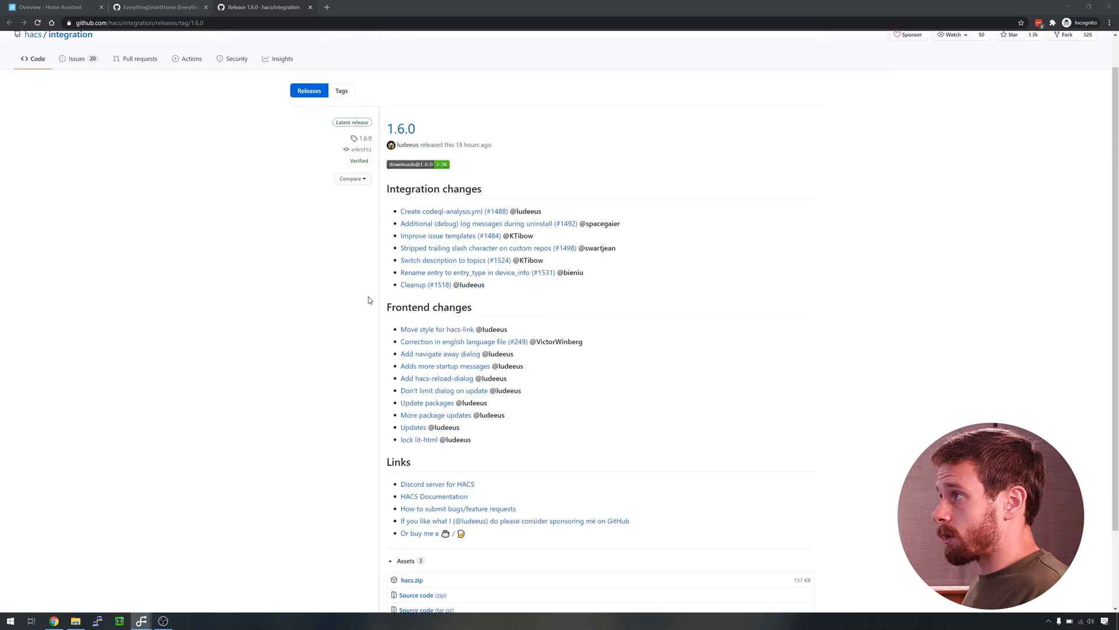
scroll(down, 3)
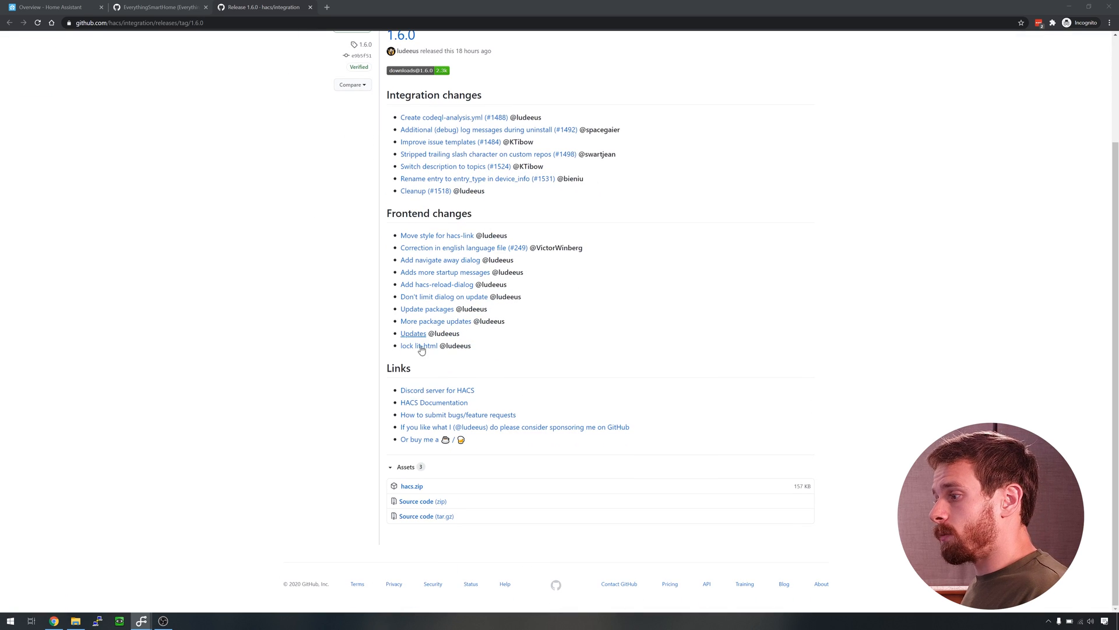
mouse_move(412, 491)
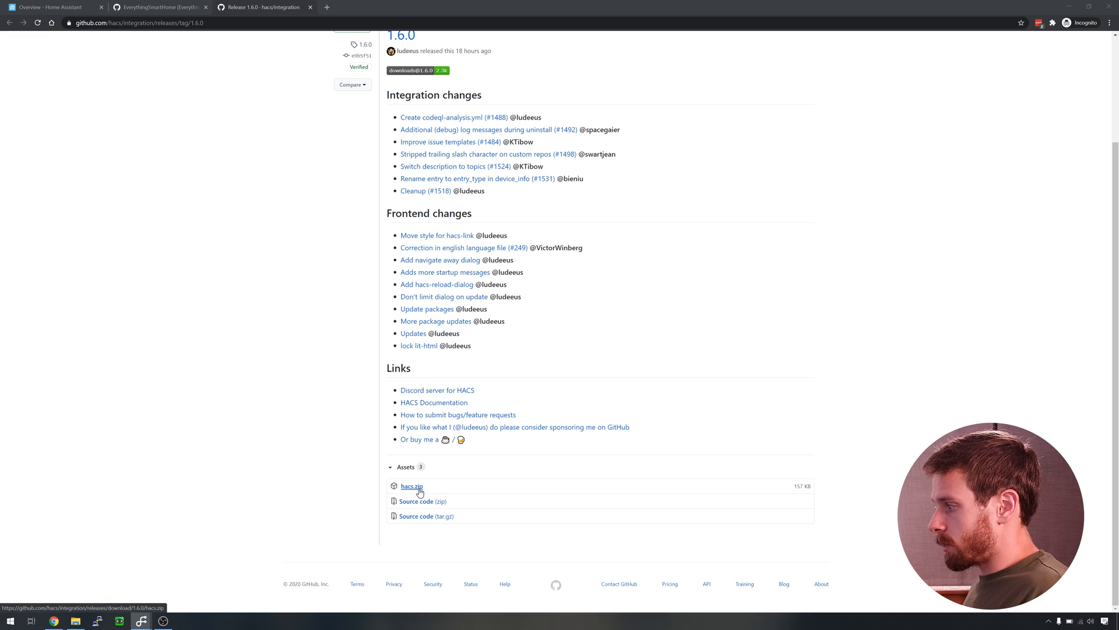
click(412, 486)
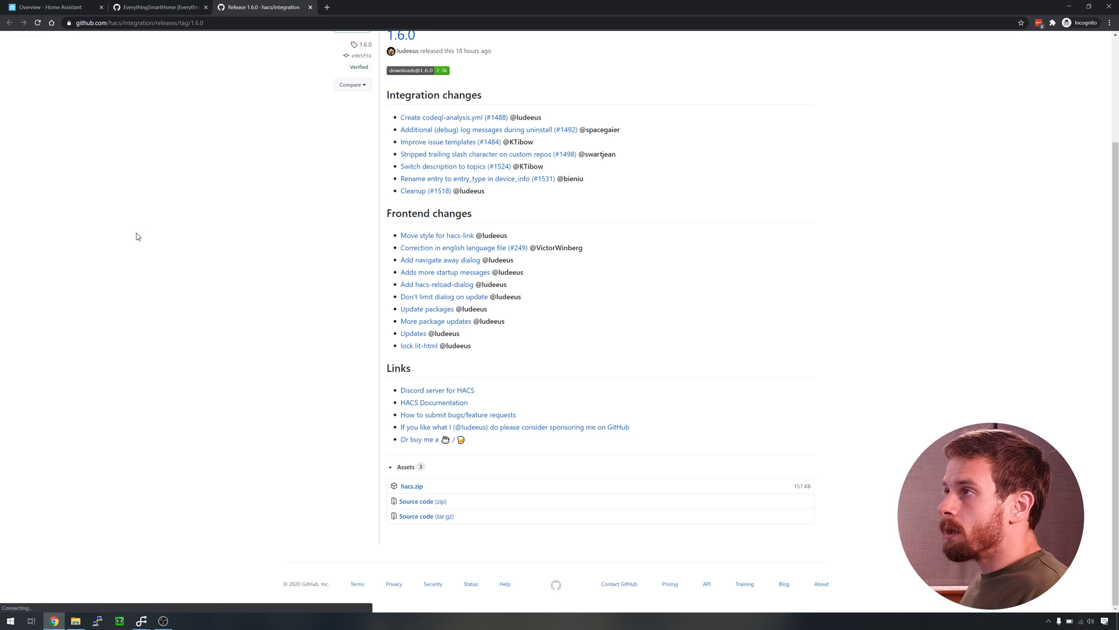
click(412, 485)
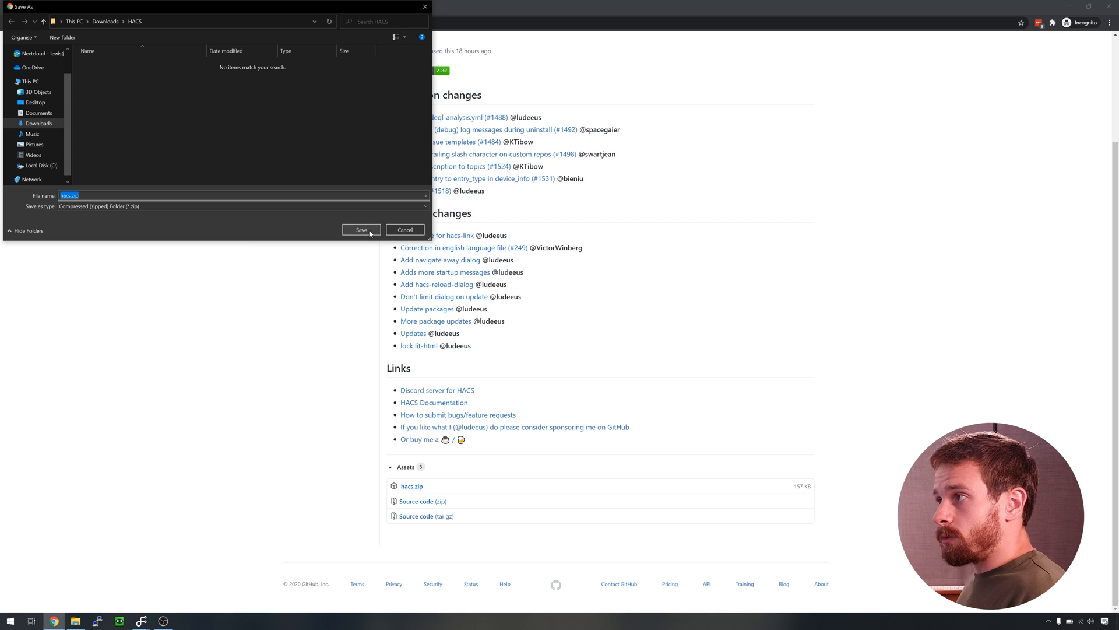
- Save hacs.zip into Downloads\HACS, extract it, and check the new hacs folder's integration files
click(360, 230)
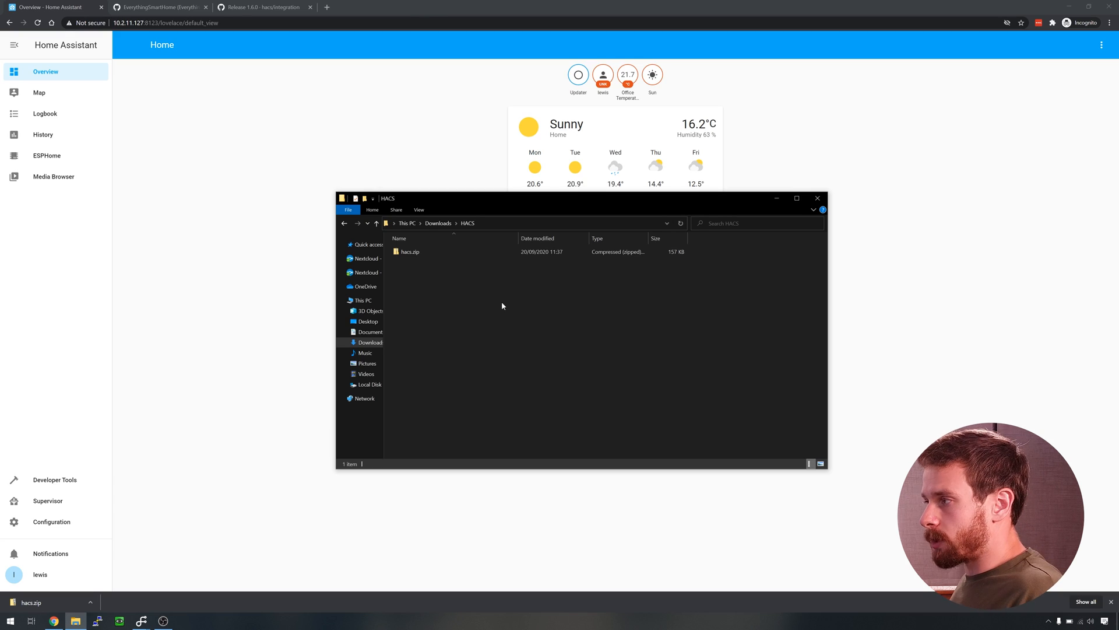
click(410, 252)
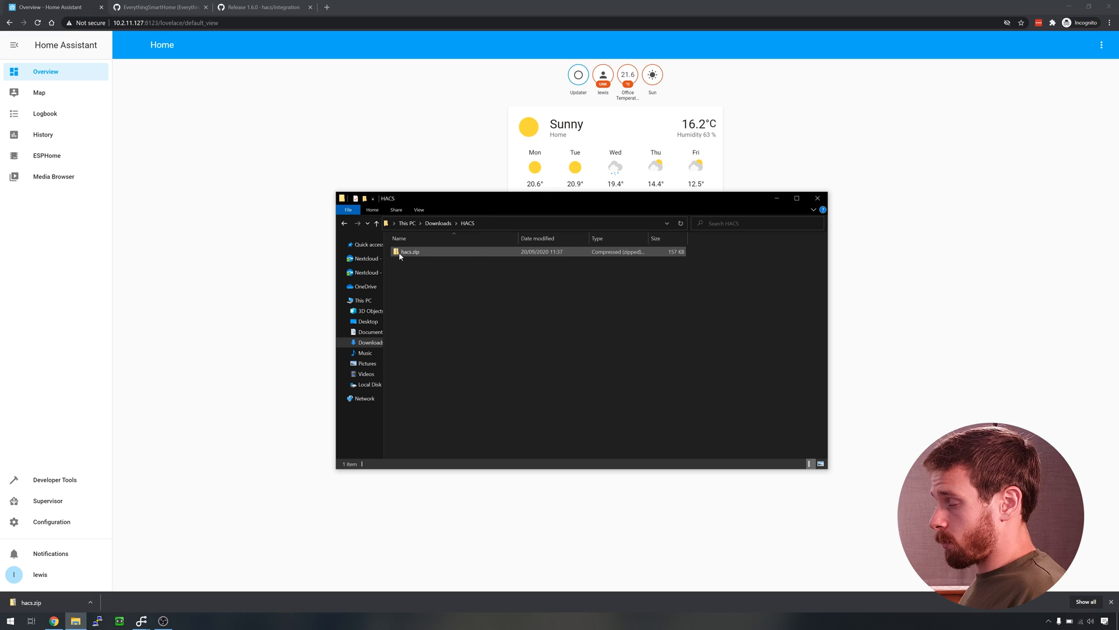
right_click(410, 252)
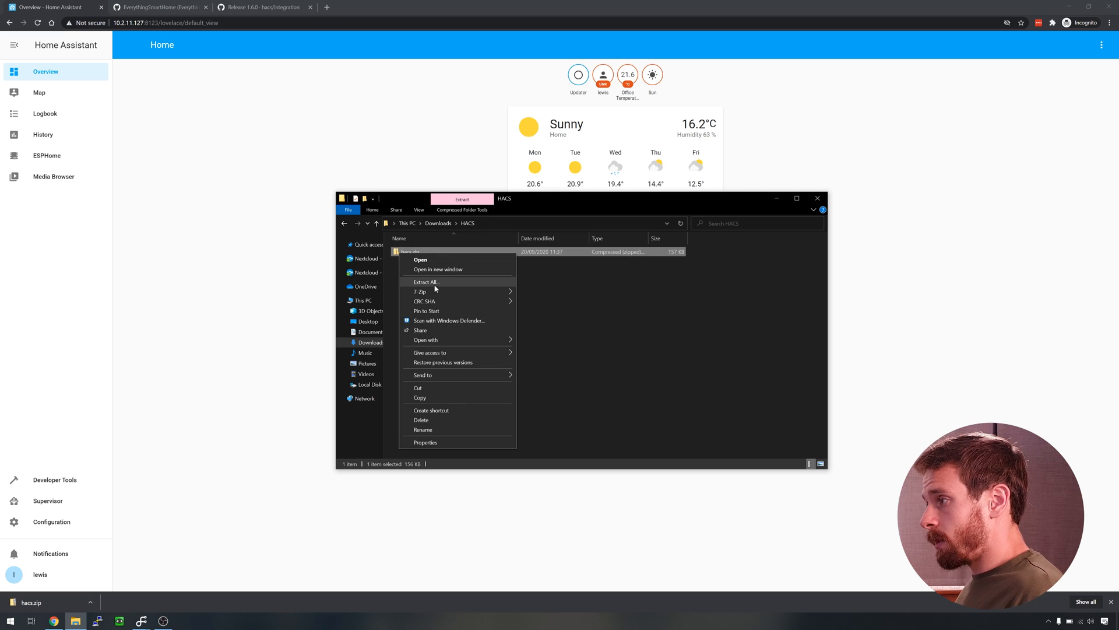
click(427, 281)
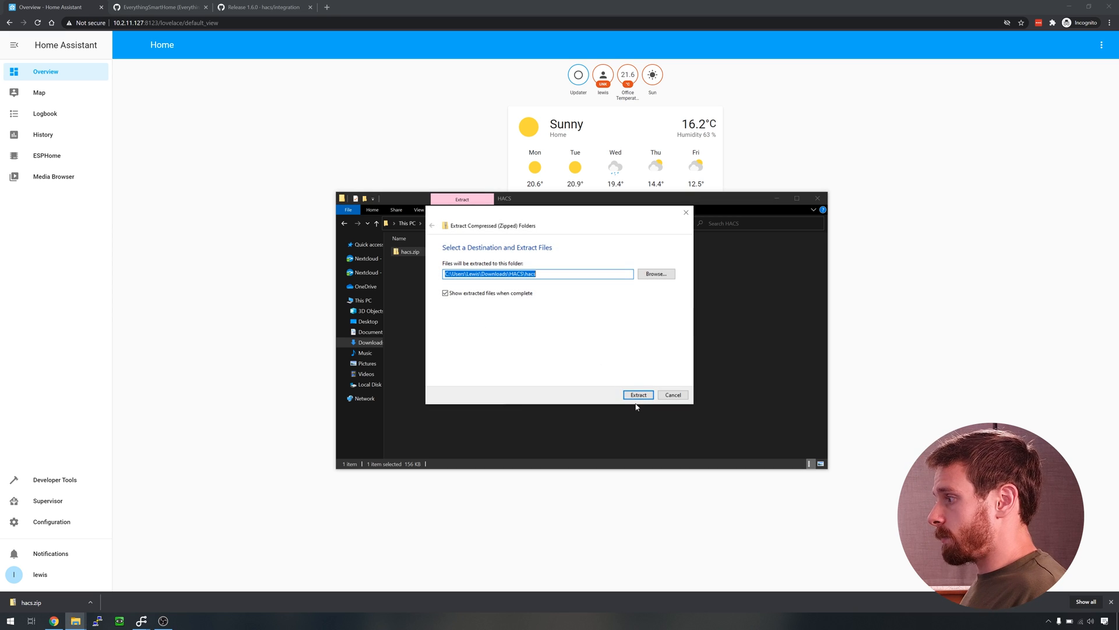
click(638, 396)
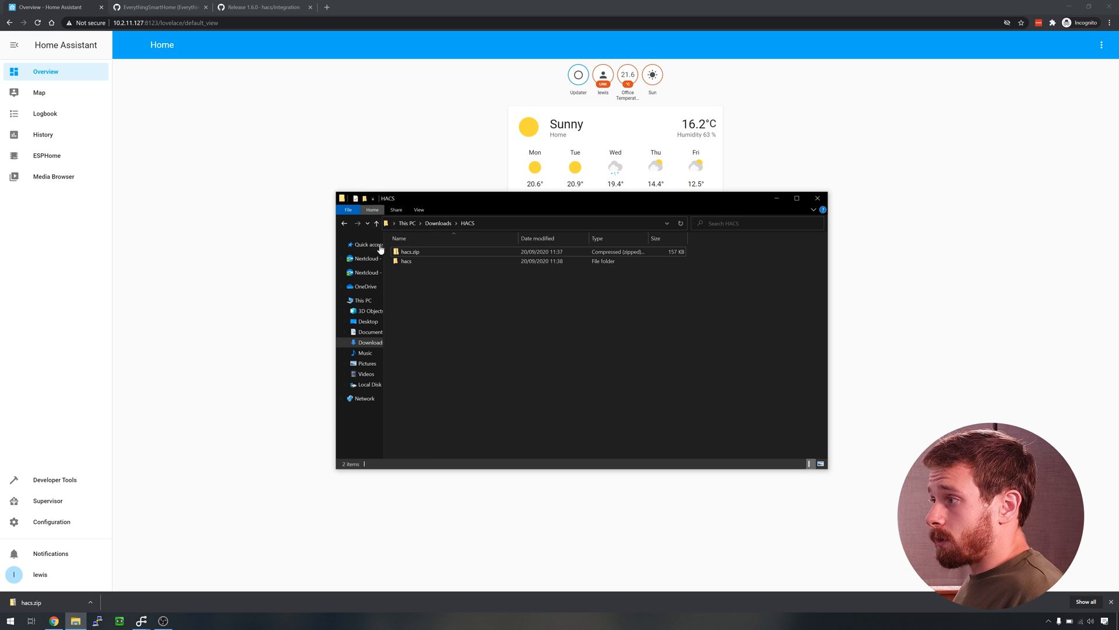
double_click(406, 260)
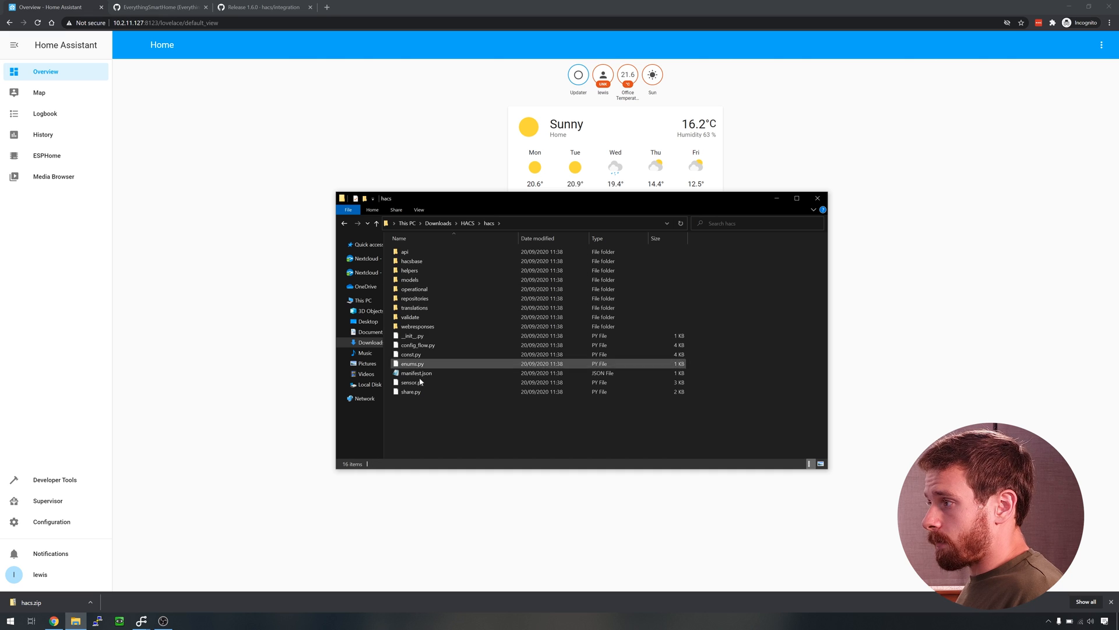
click(416, 373)
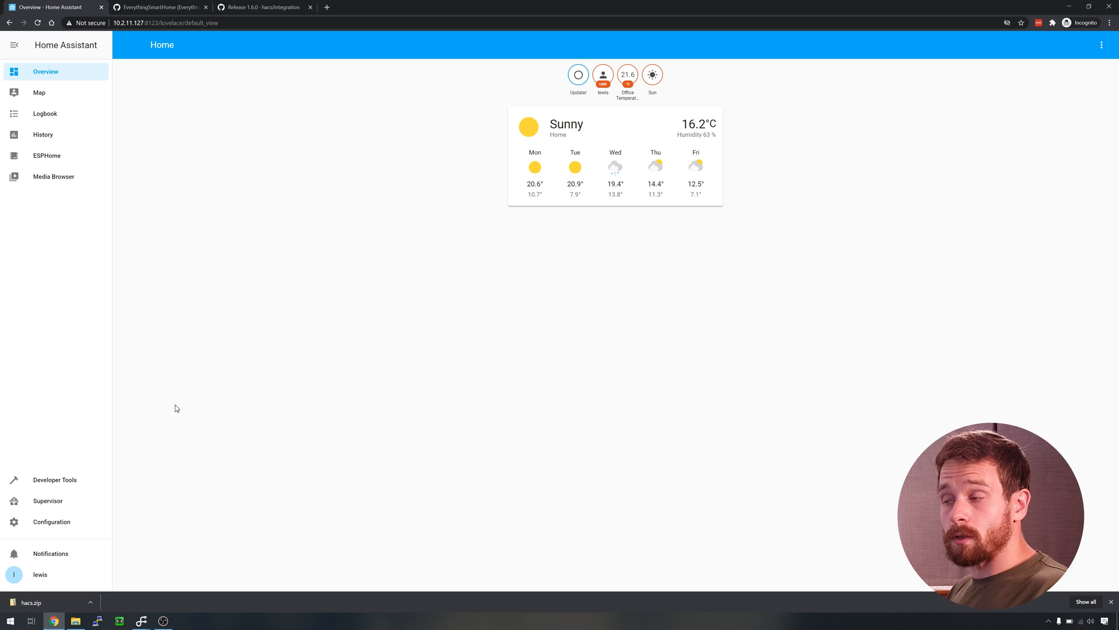
mouse_move(80, 505)
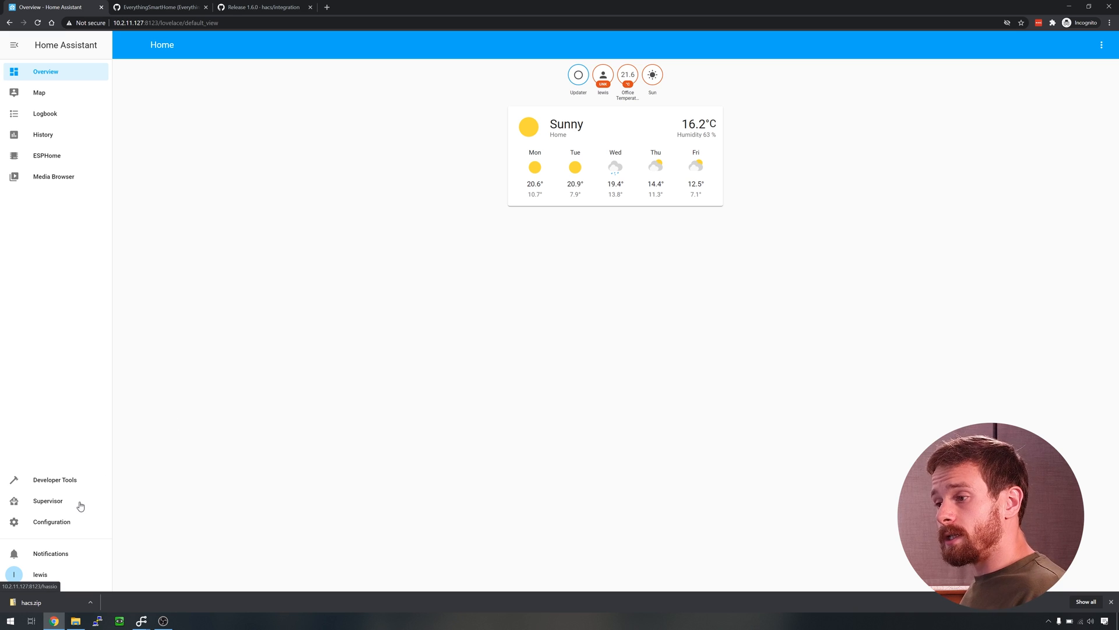
- Browse to the Supervisor add-on store listing the available add-ons
click(48, 500)
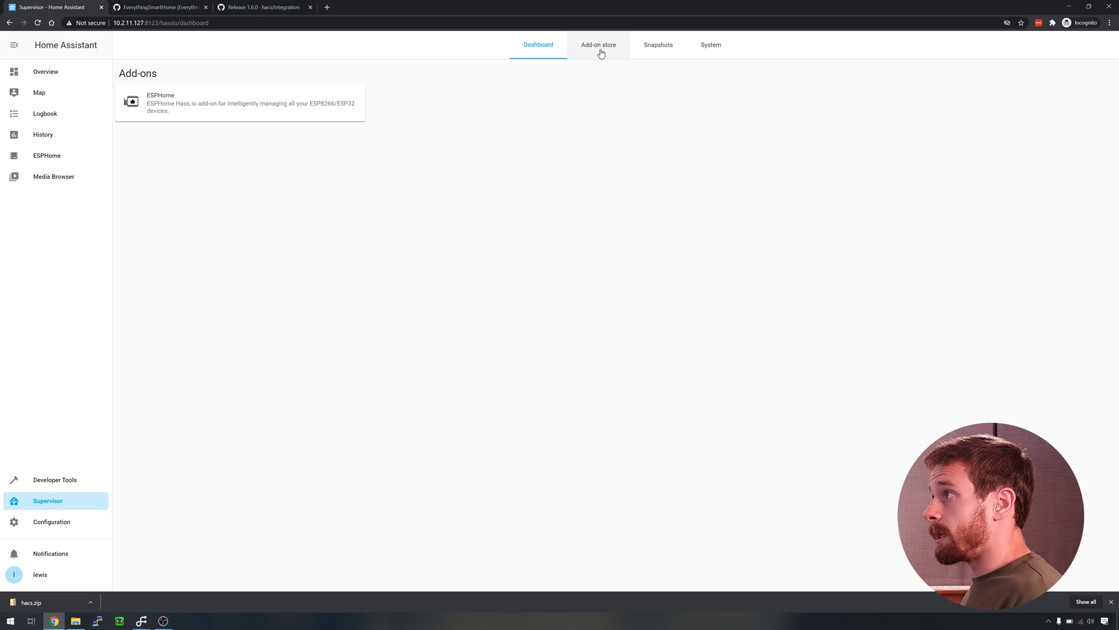
click(599, 44)
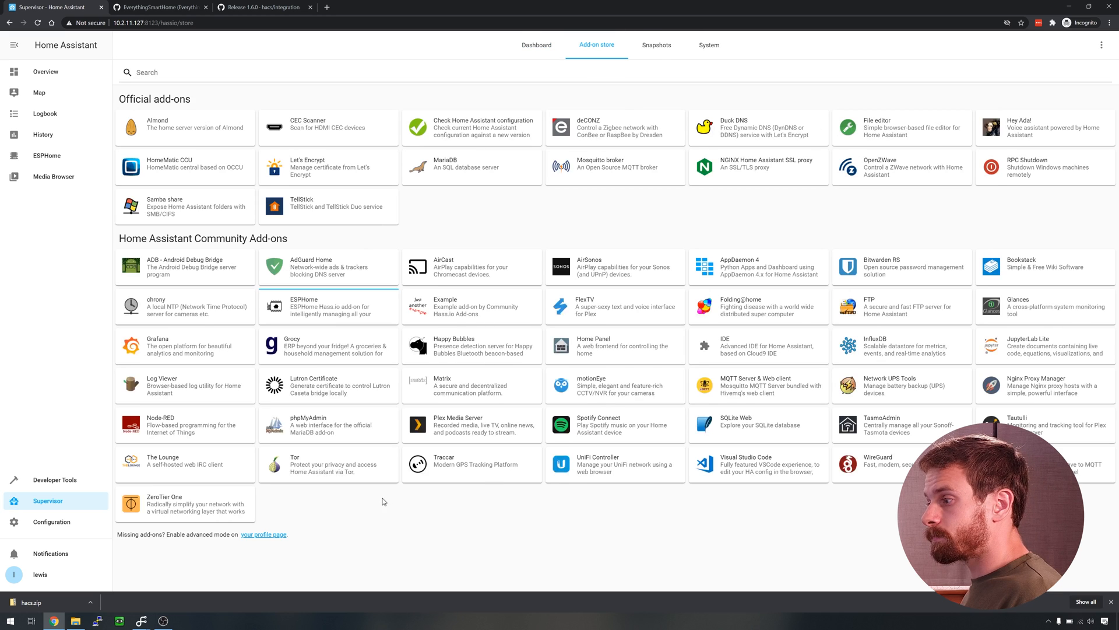
click(50, 521)
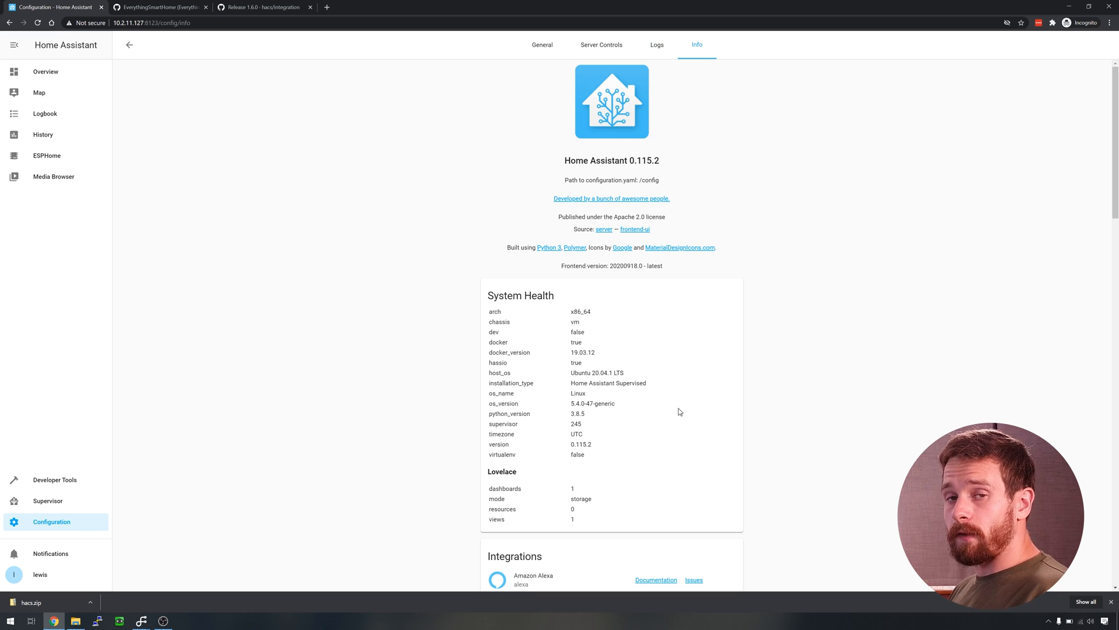
mouse_move(55, 402)
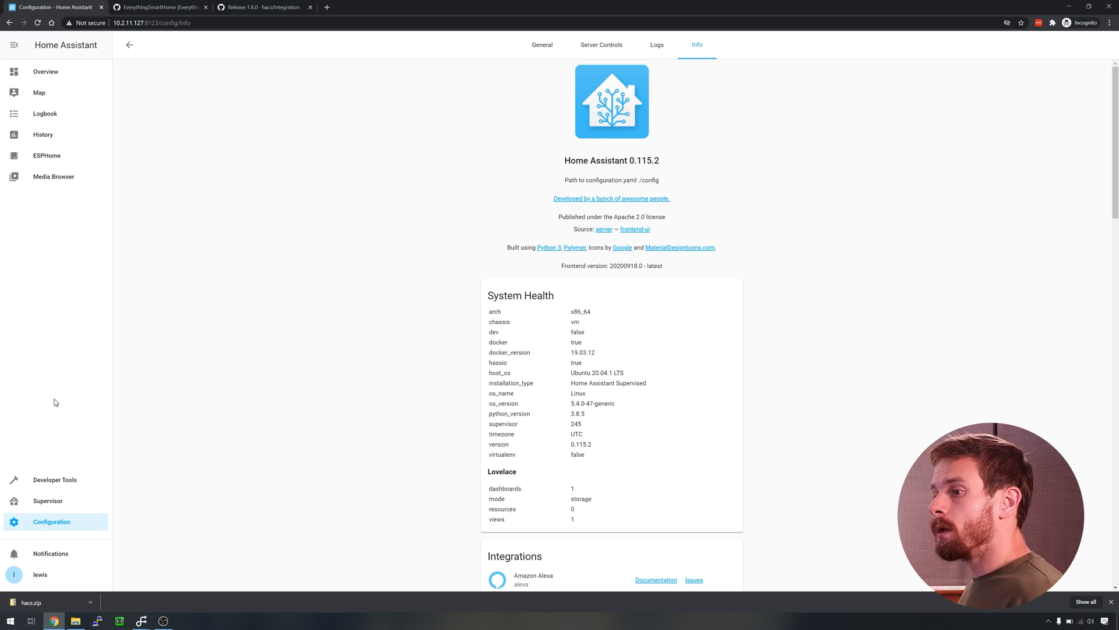
click(48, 500)
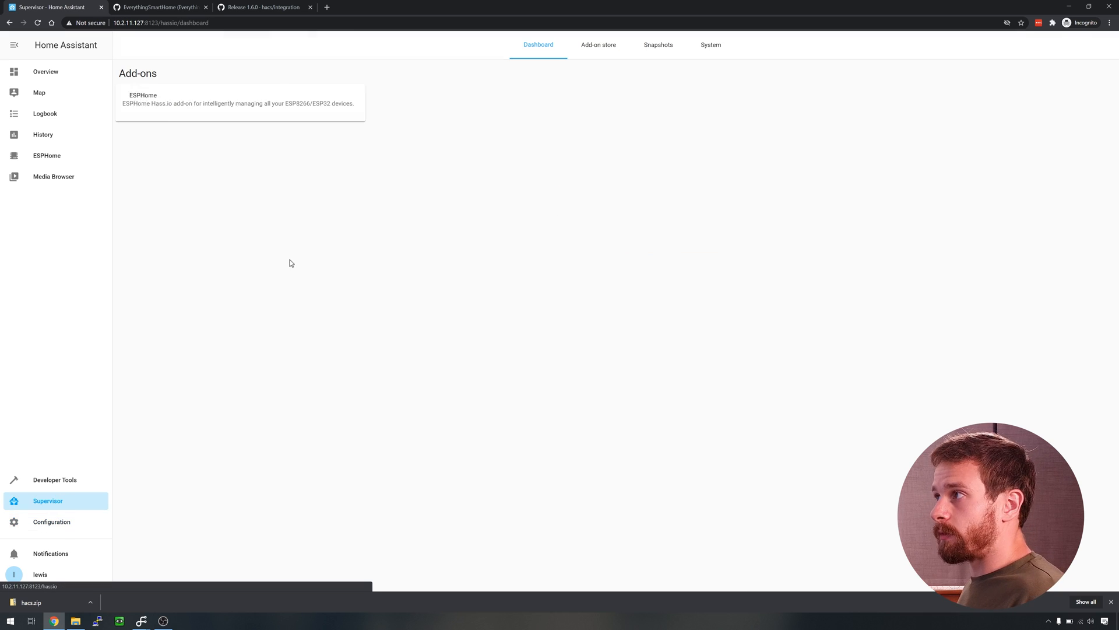
click(597, 44)
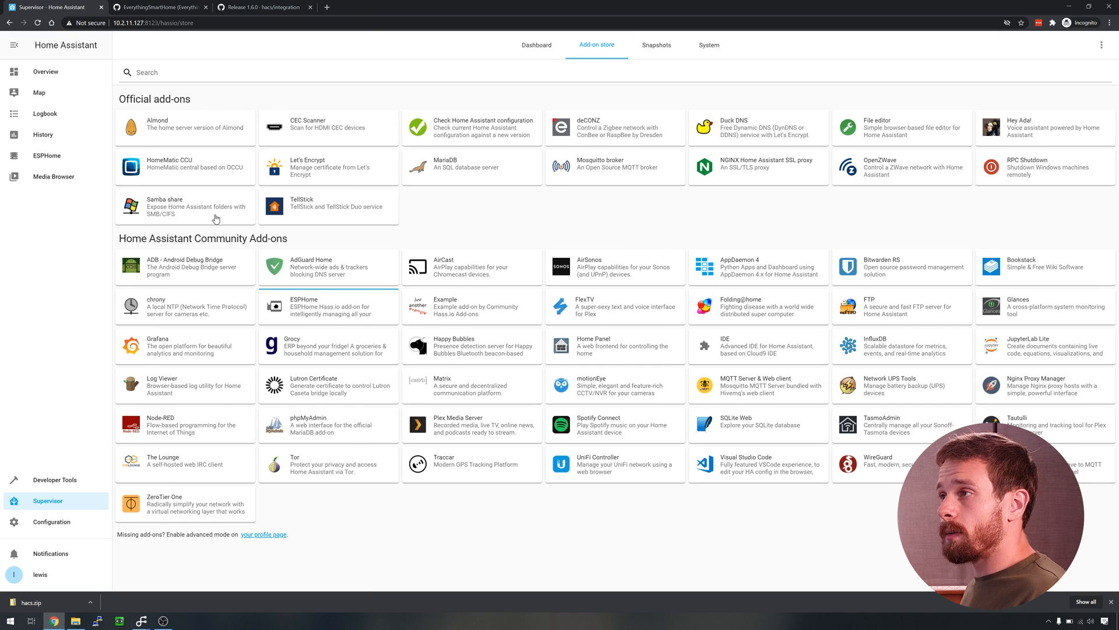
- Install the Samba share add-on from its details page
click(185, 206)
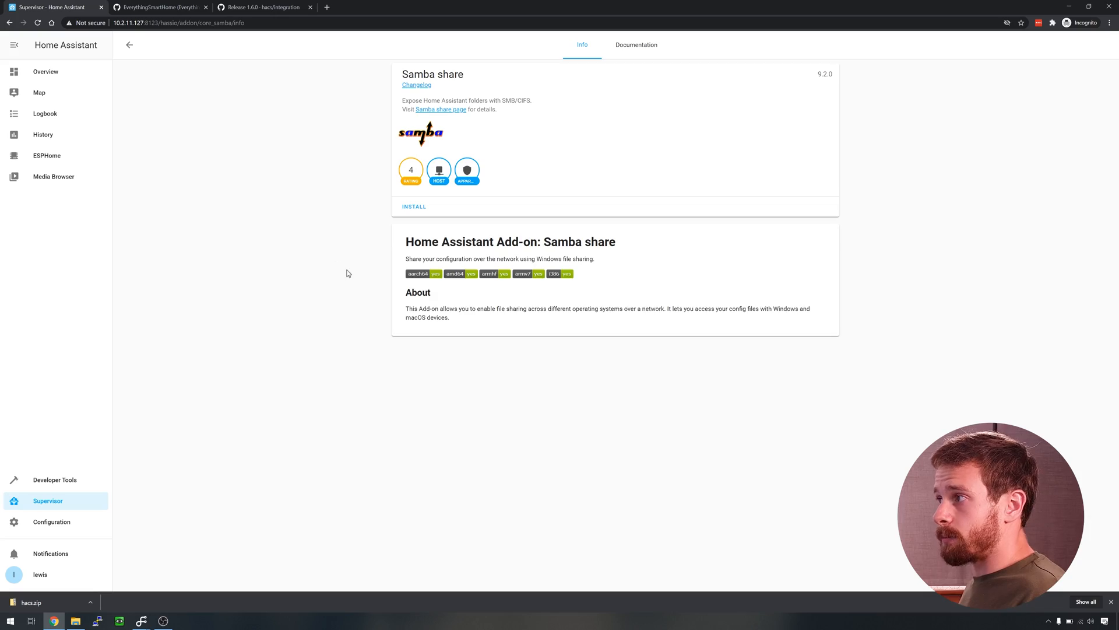
click(412, 206)
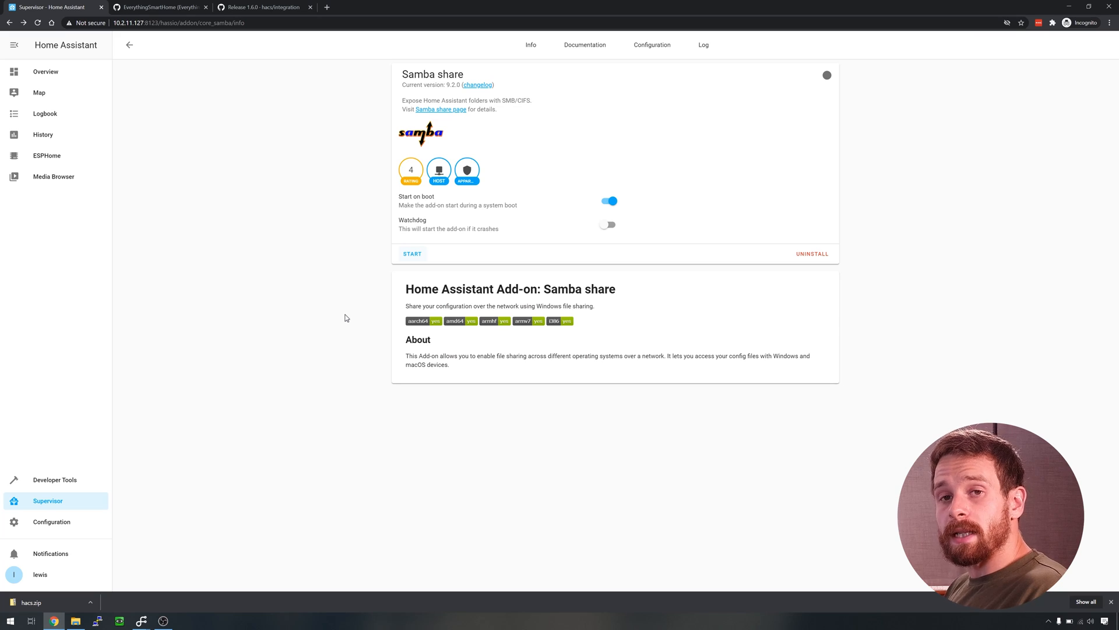
mouse_move(476, 268)
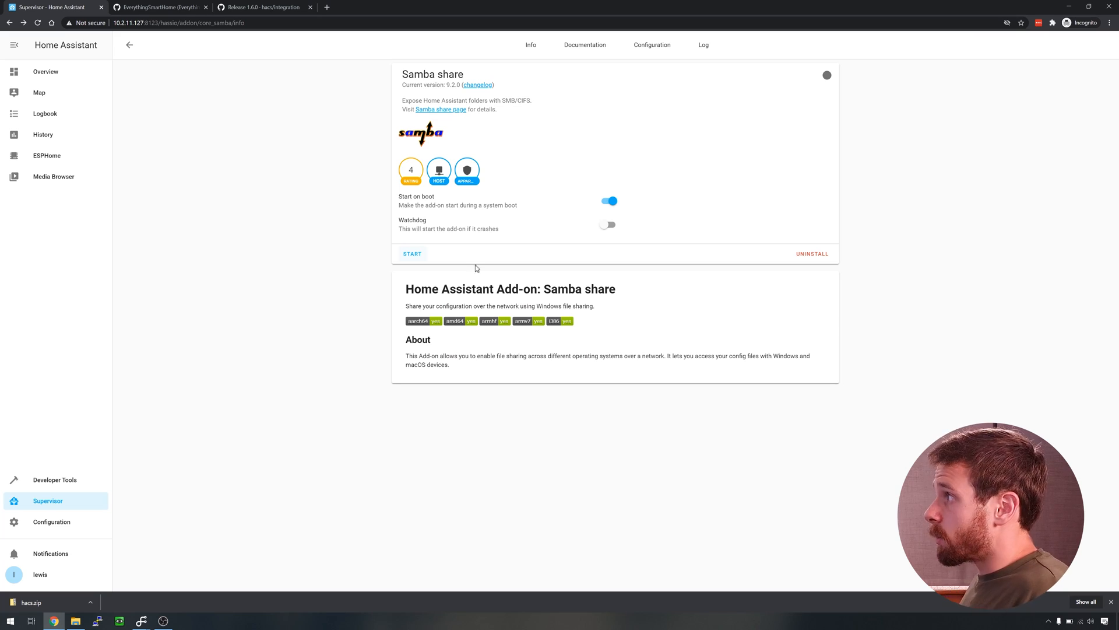
click(650, 44)
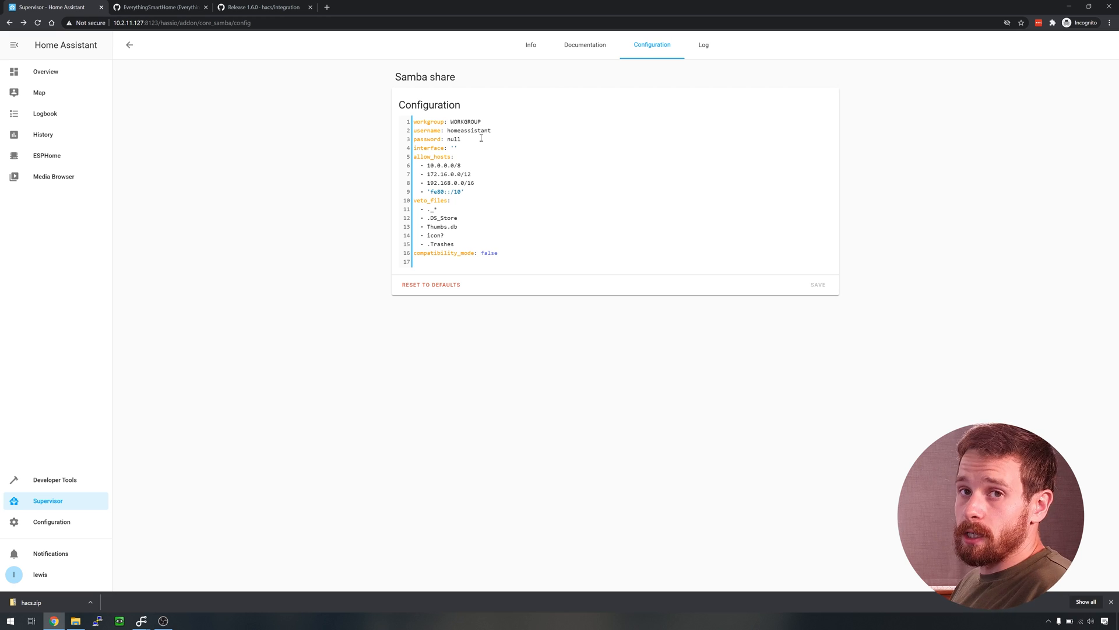
text(n)
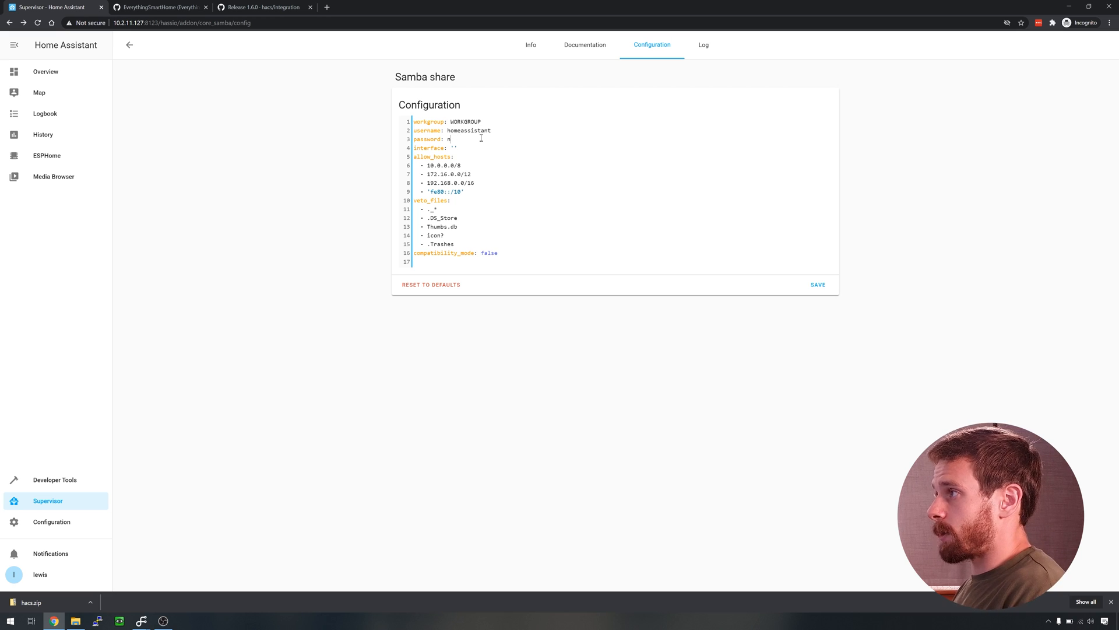
text(assword)
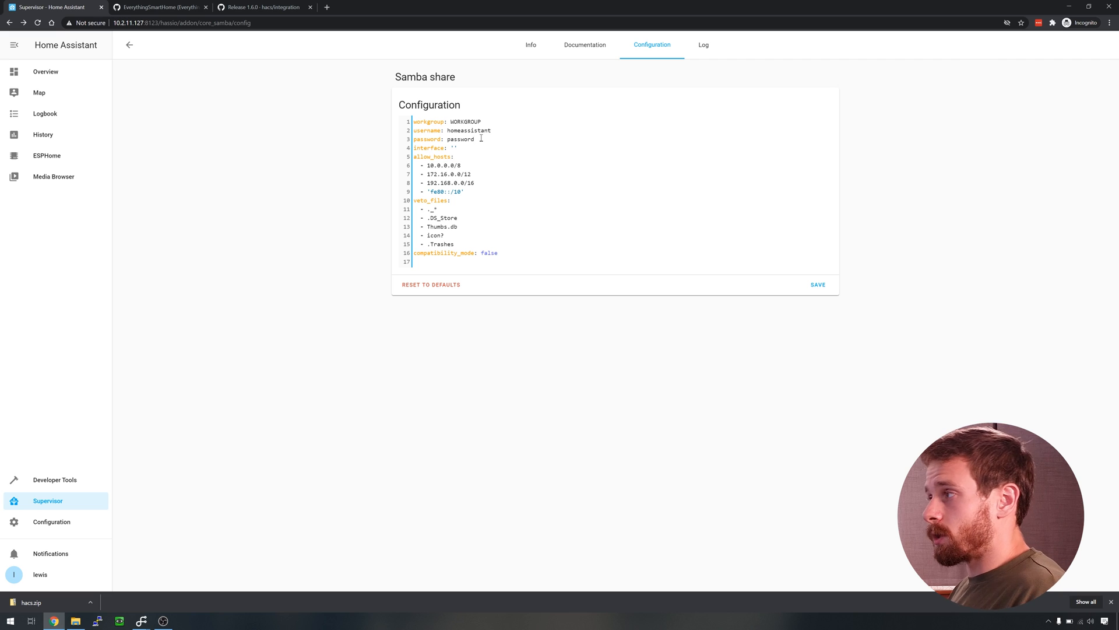
mouse_move(542, 292)
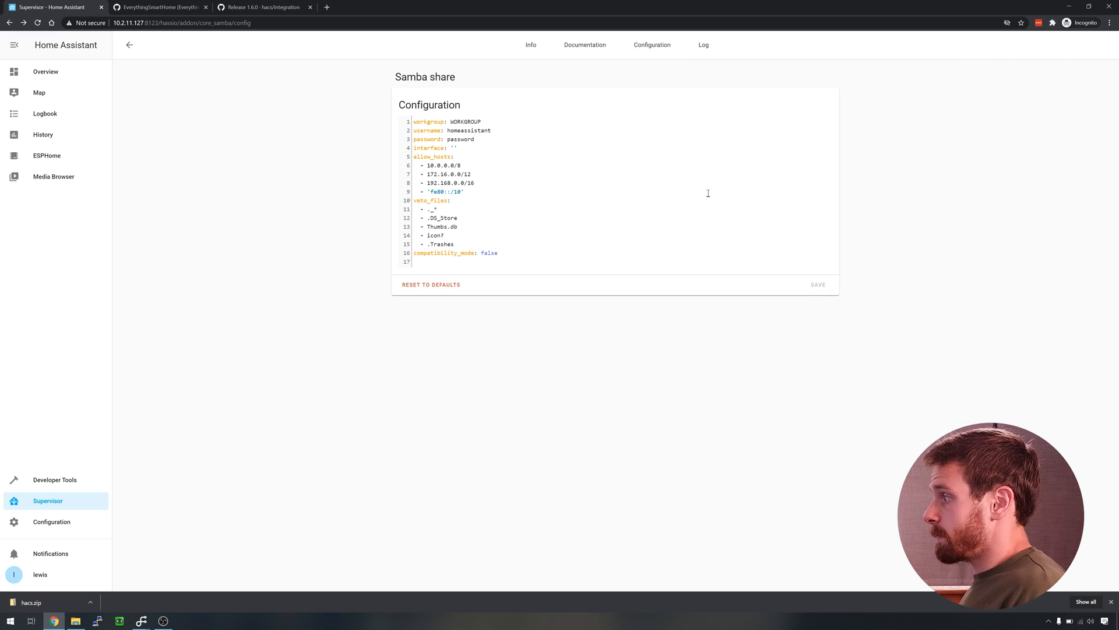
click(531, 44)
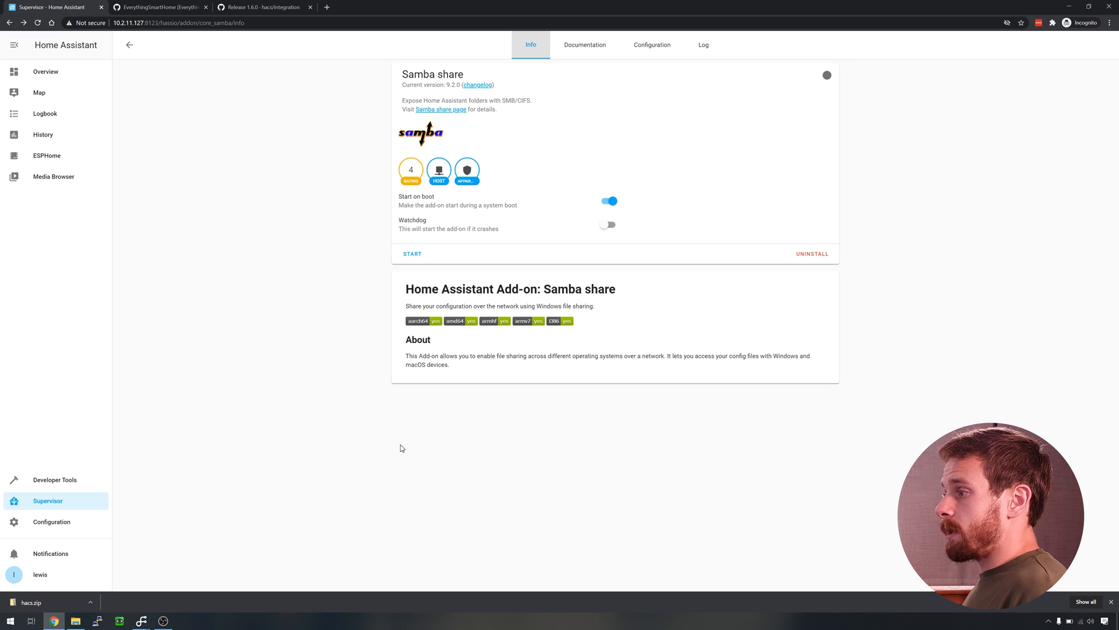
click(412, 253)
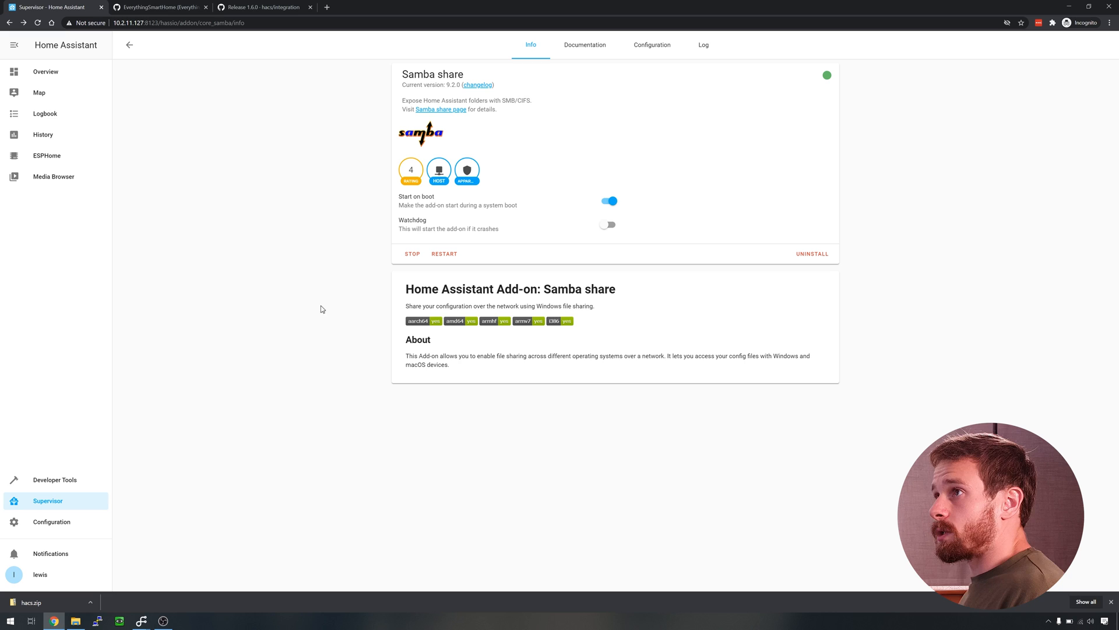
- Copy the extracted hacs folder from the HACS downloads folder
click(75, 619)
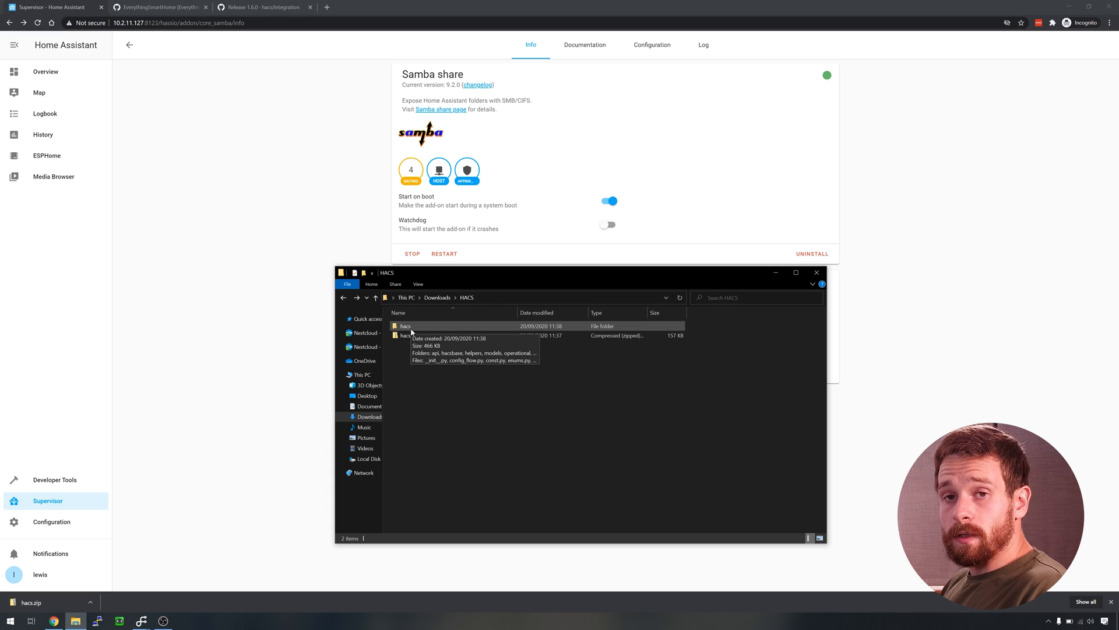
click(405, 327)
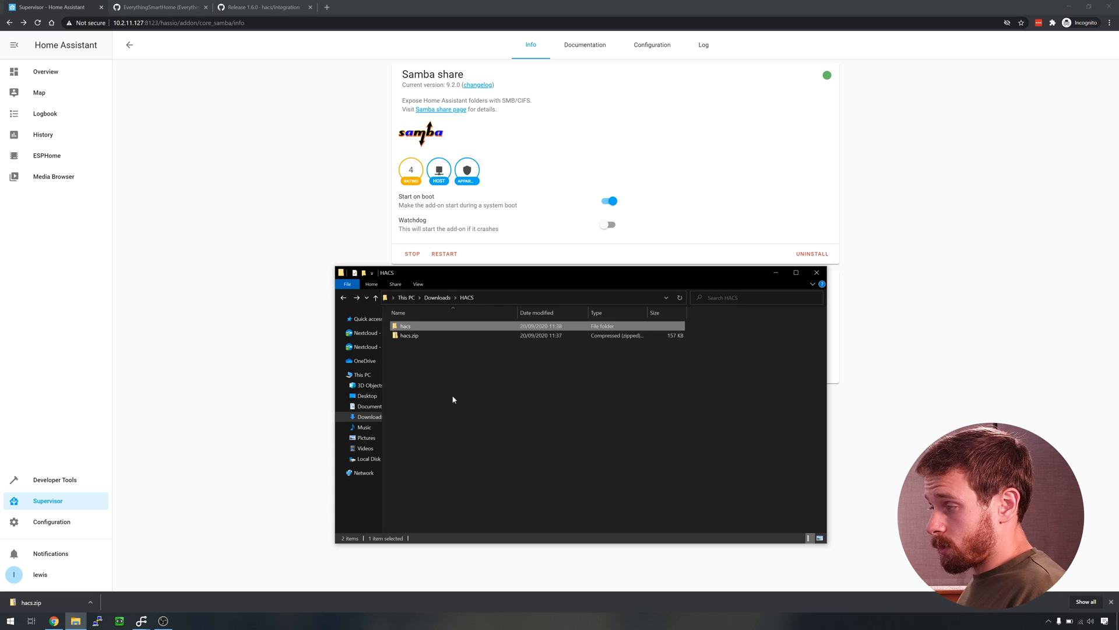
right_click(405, 326)
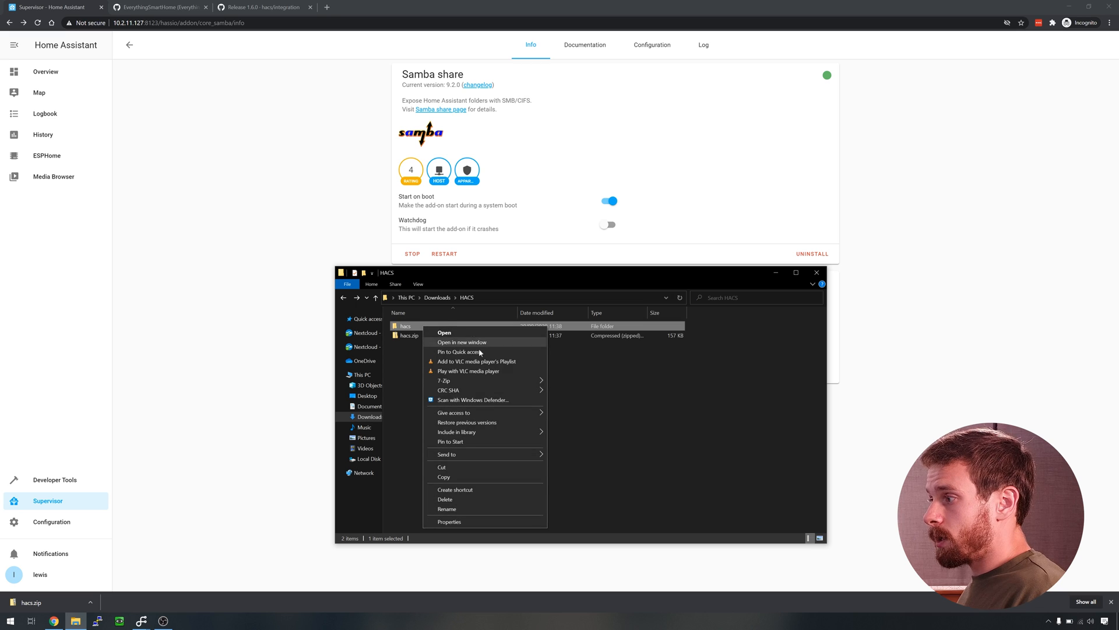
click(603, 466)
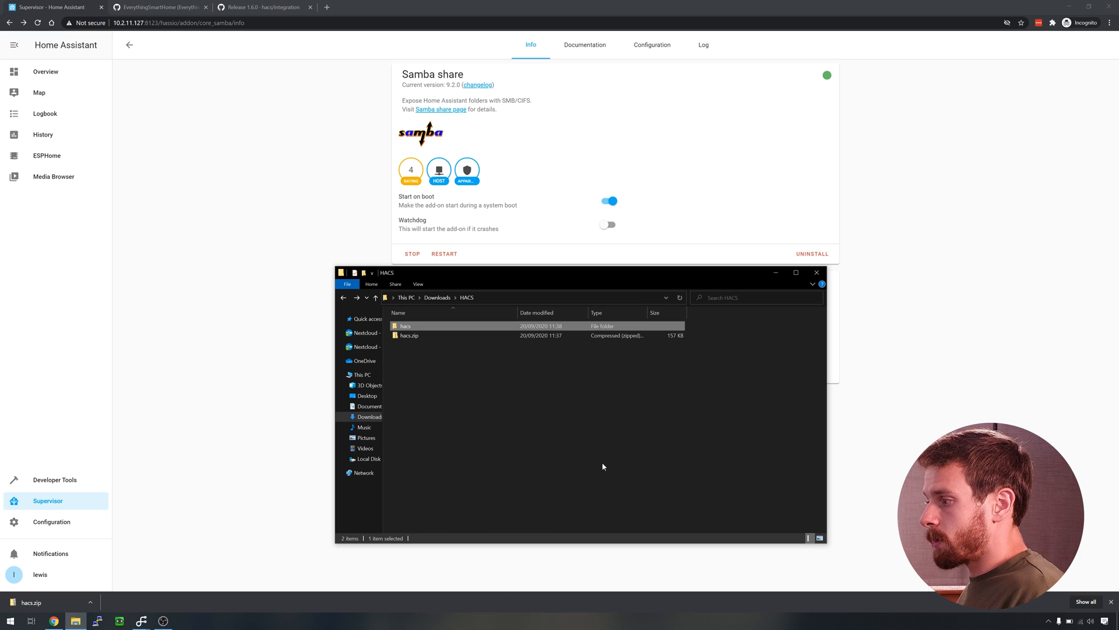
- Connect to the network share \\10.2.11.127 with the homeassistant credentials
click(533, 299)
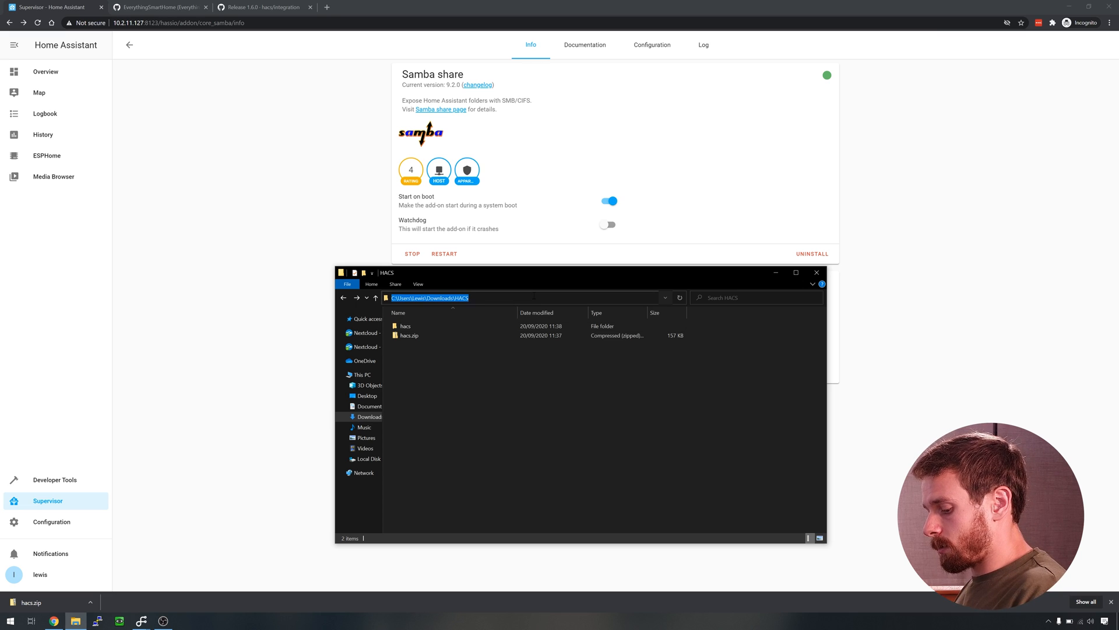
text(\\10.2.11)
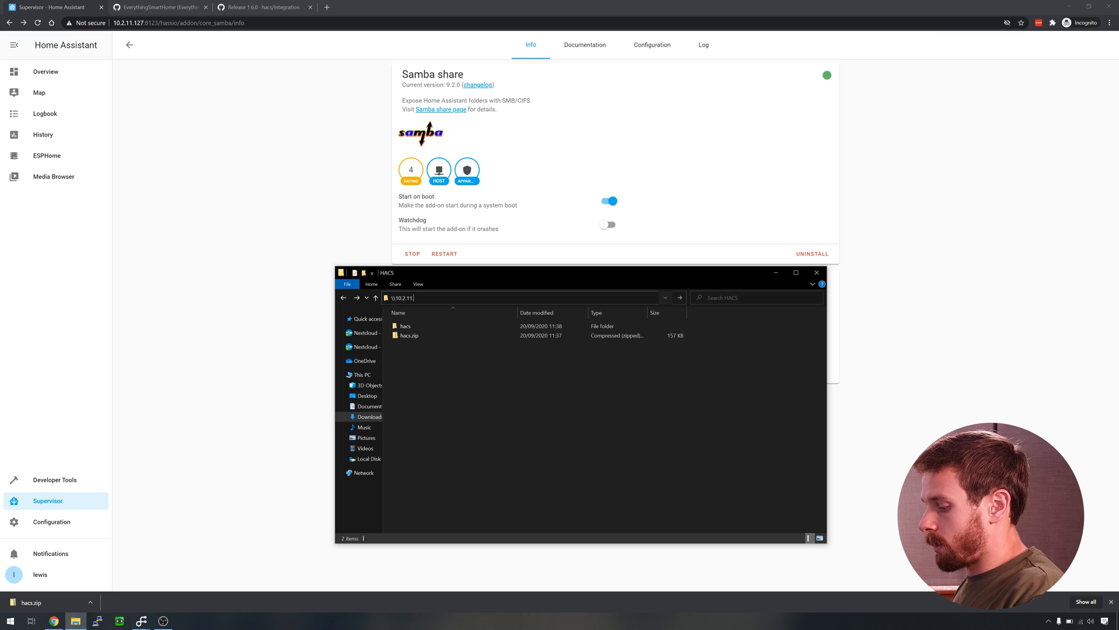
text(.127)
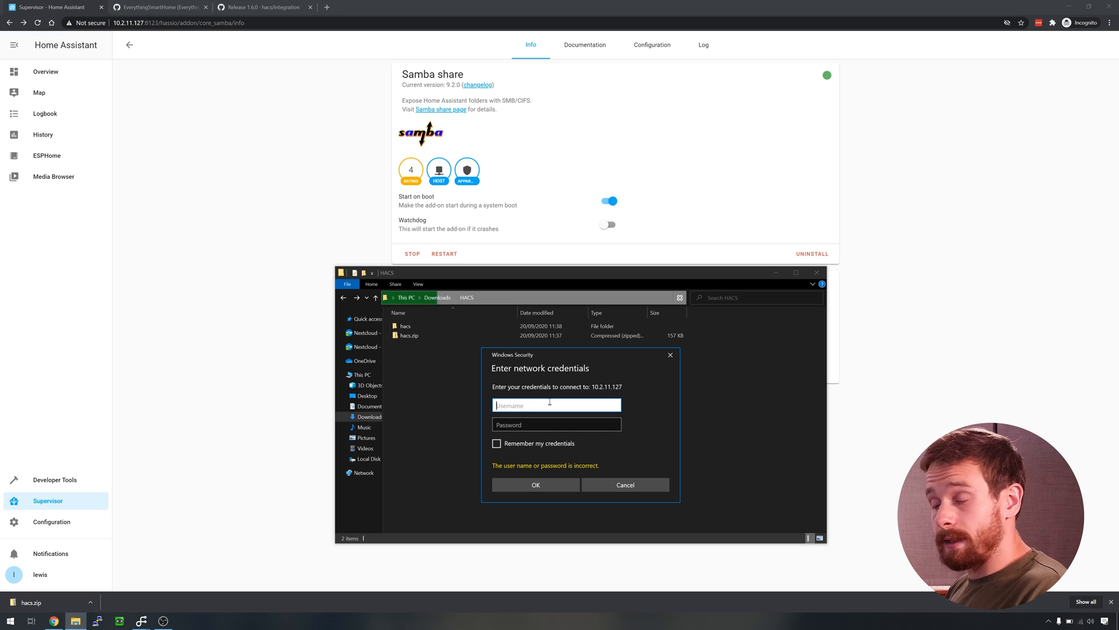
text(homeassistant)
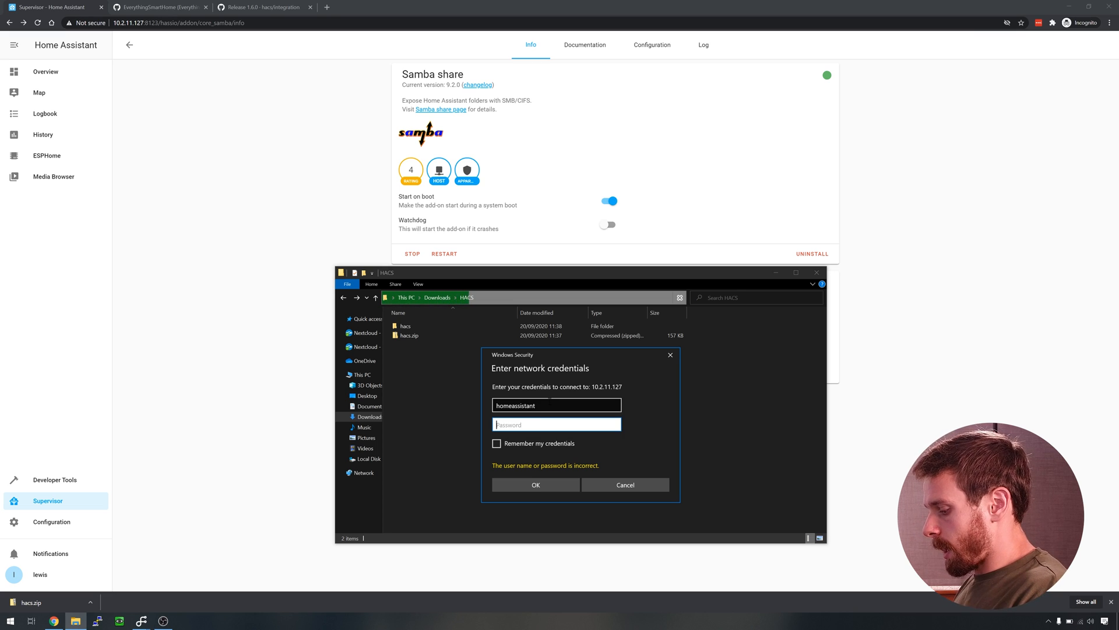
text(password)
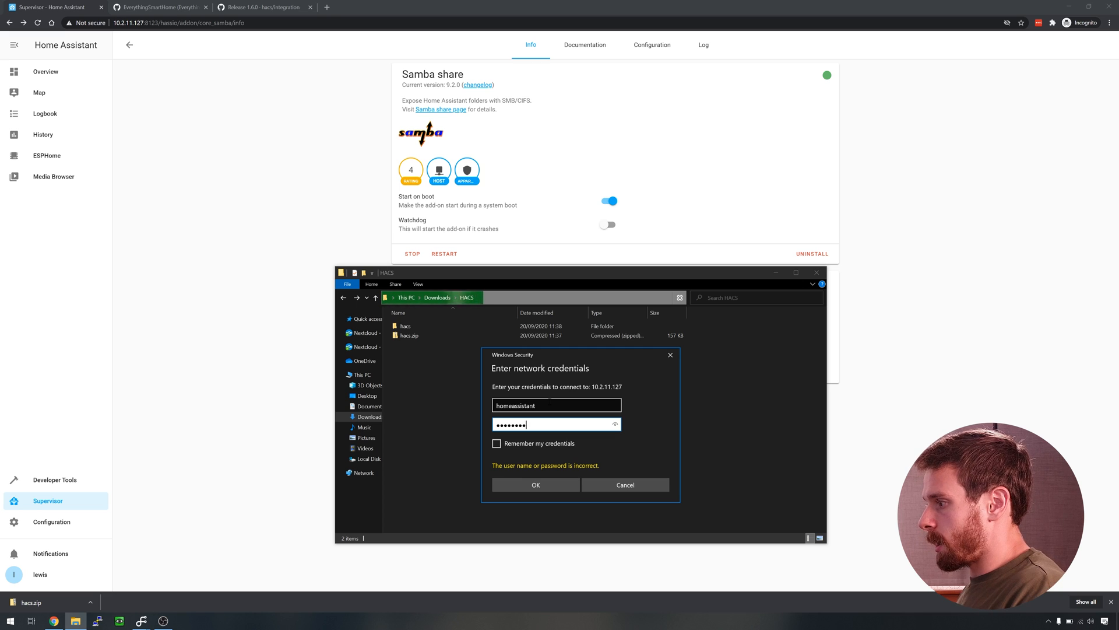
click(535, 484)
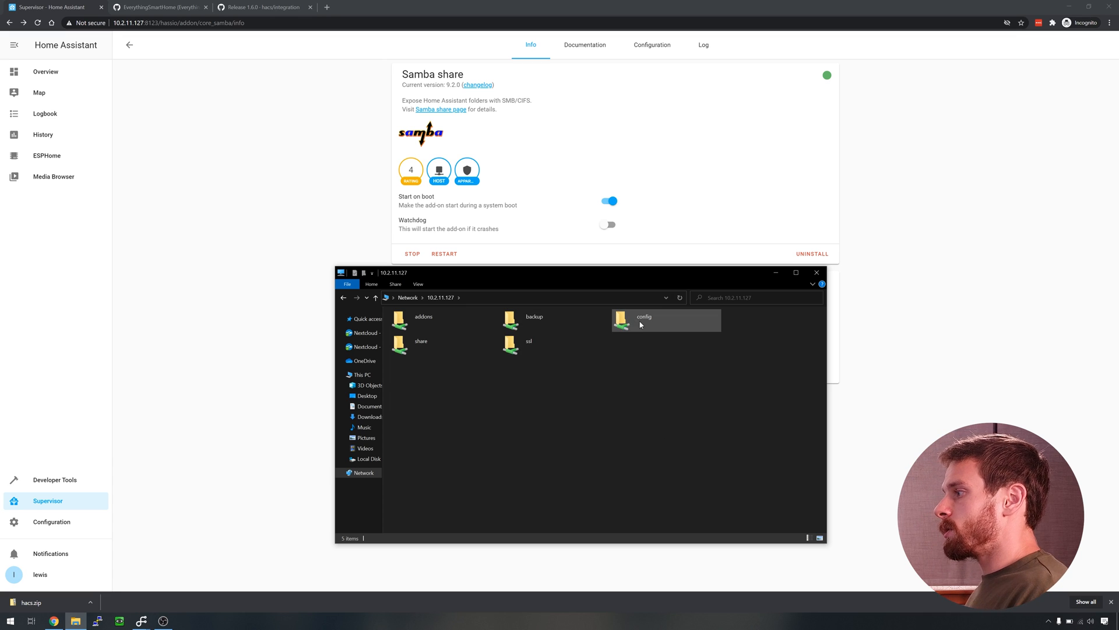
- Create a custom_components folder inside the share's config directory
double_click(643, 316)
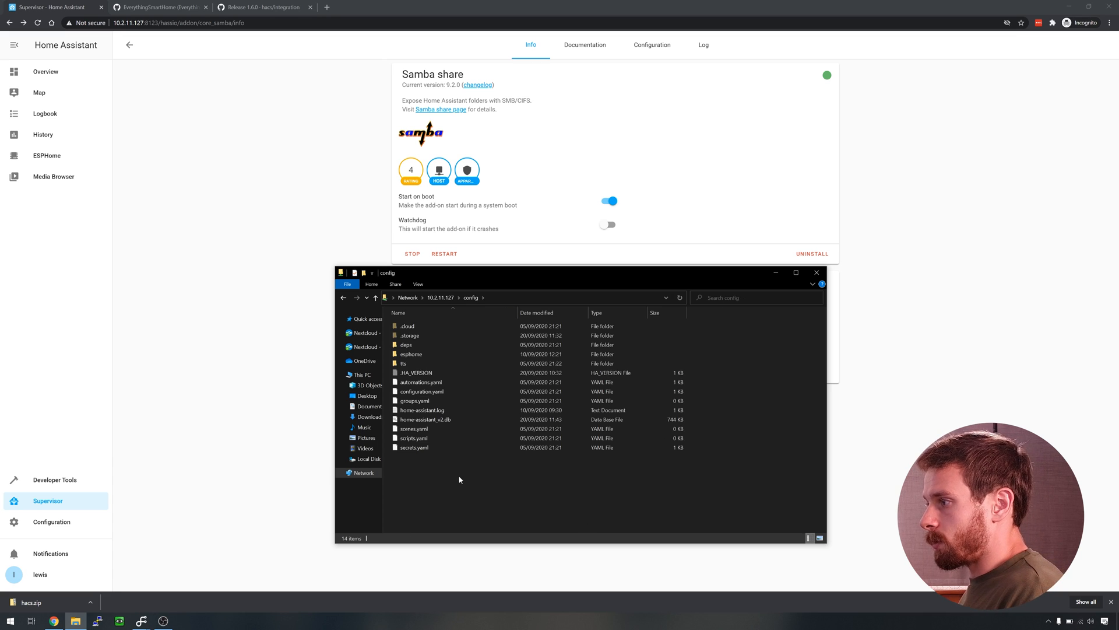
mouse_move(411, 484)
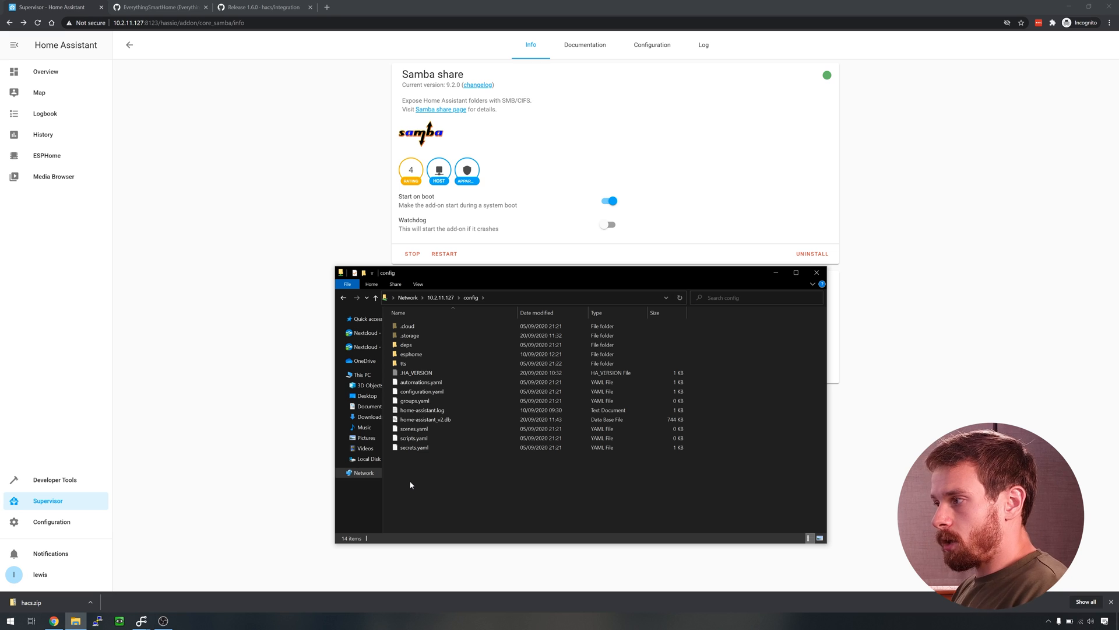
right_click(410, 485)
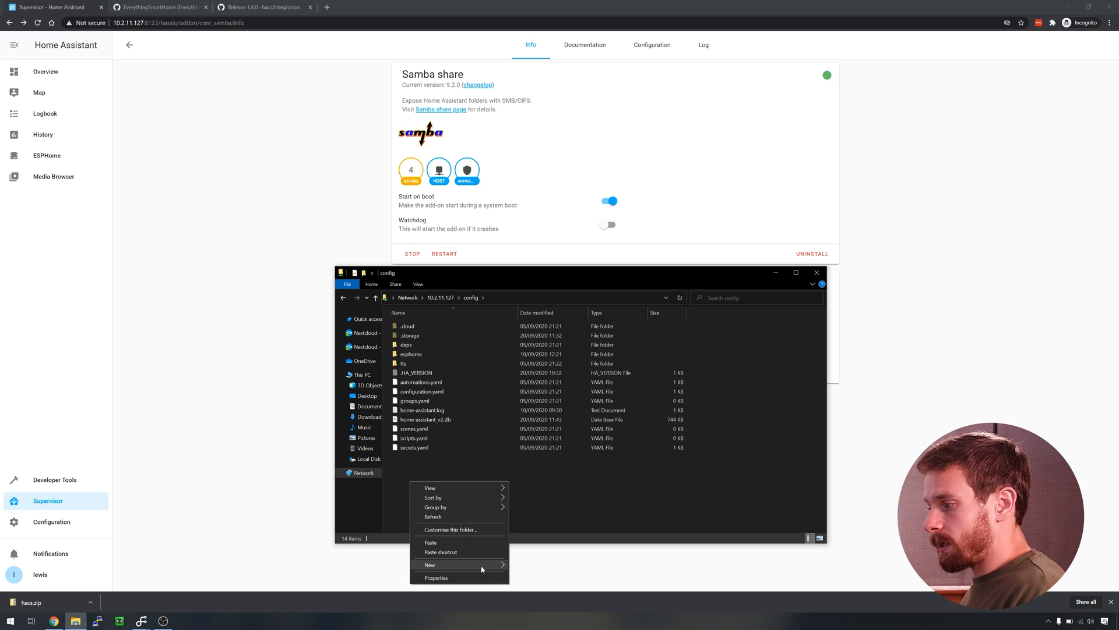
click(530, 564)
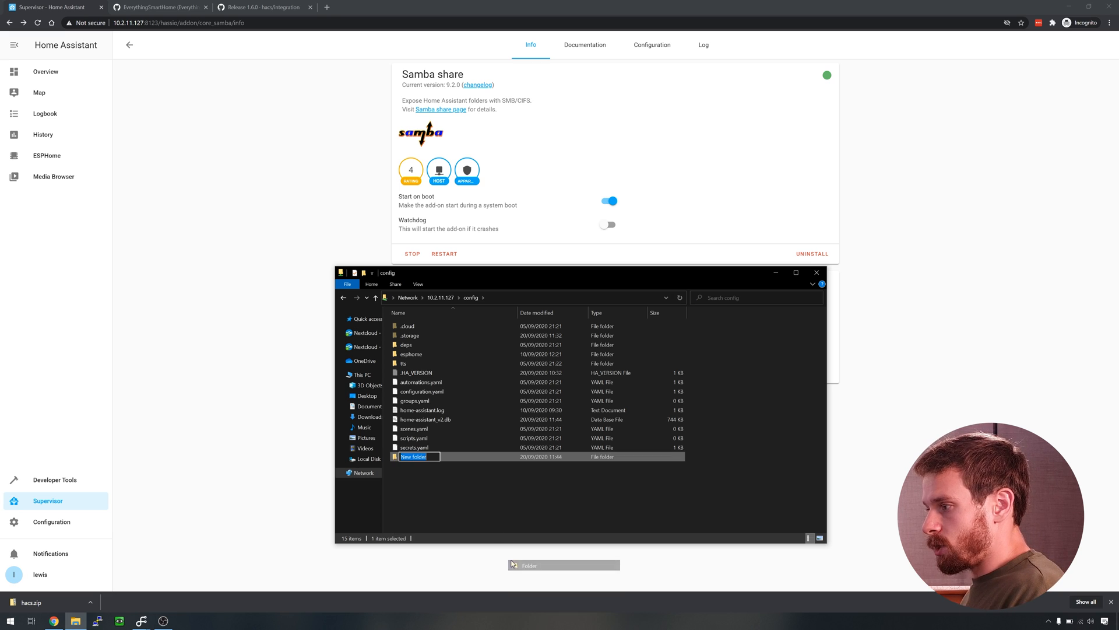
text(custom_component)
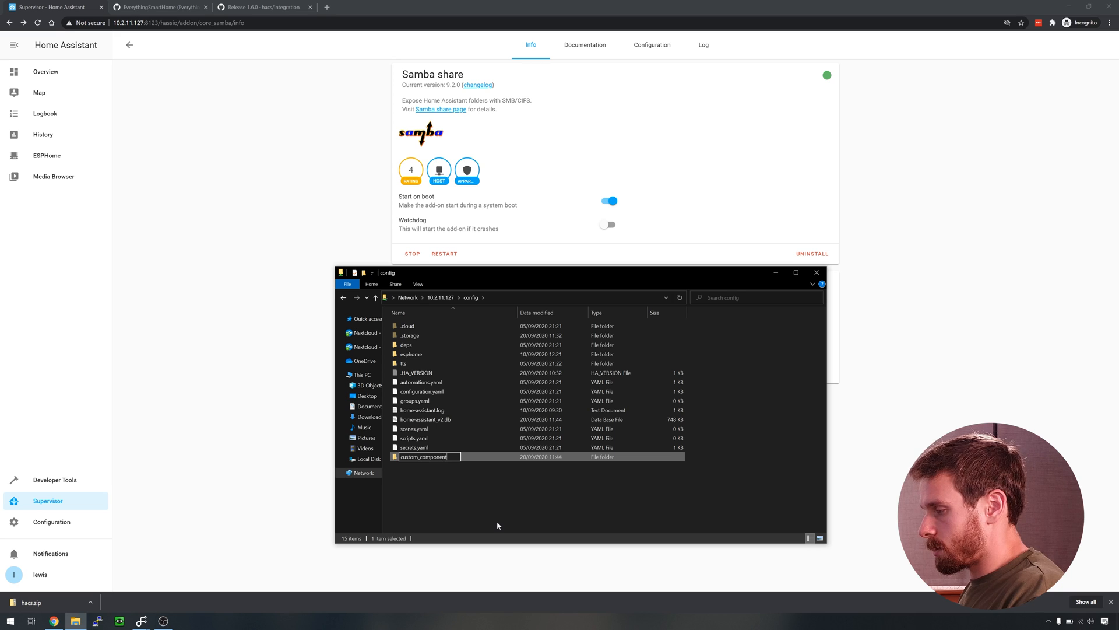
key(Return)
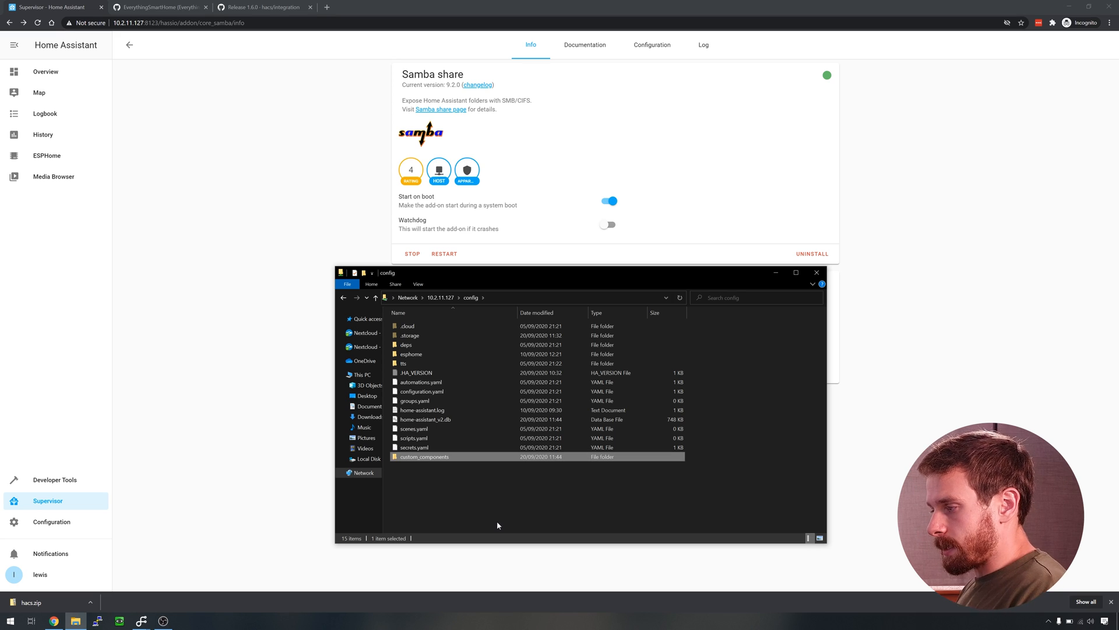
click(531, 489)
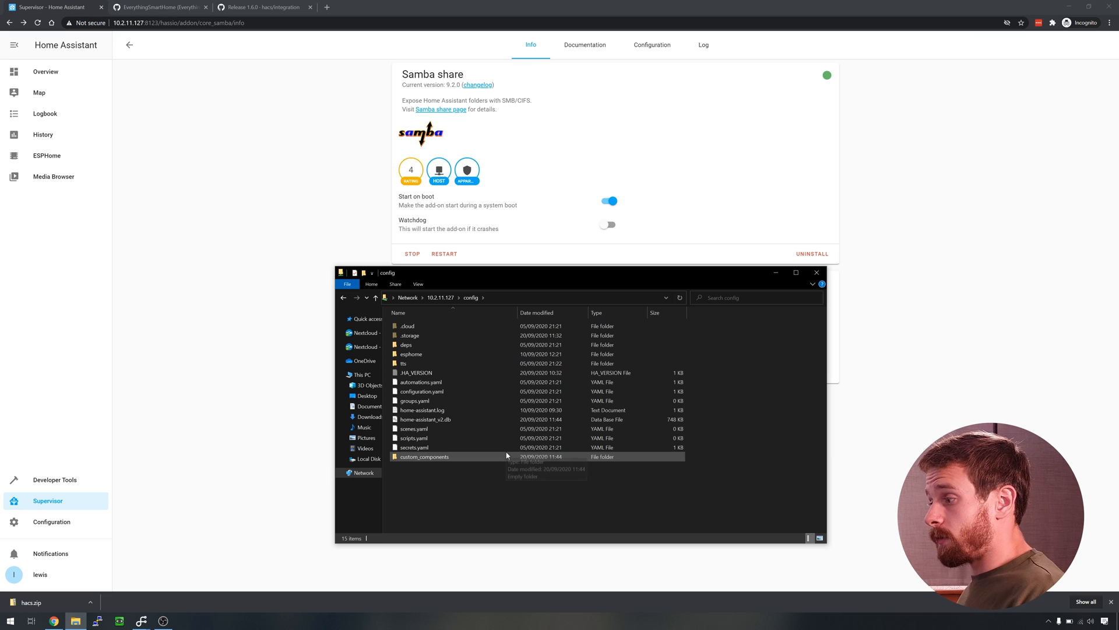
- Paste the hacs folder into custom_components and verify its contents
double_click(425, 456)
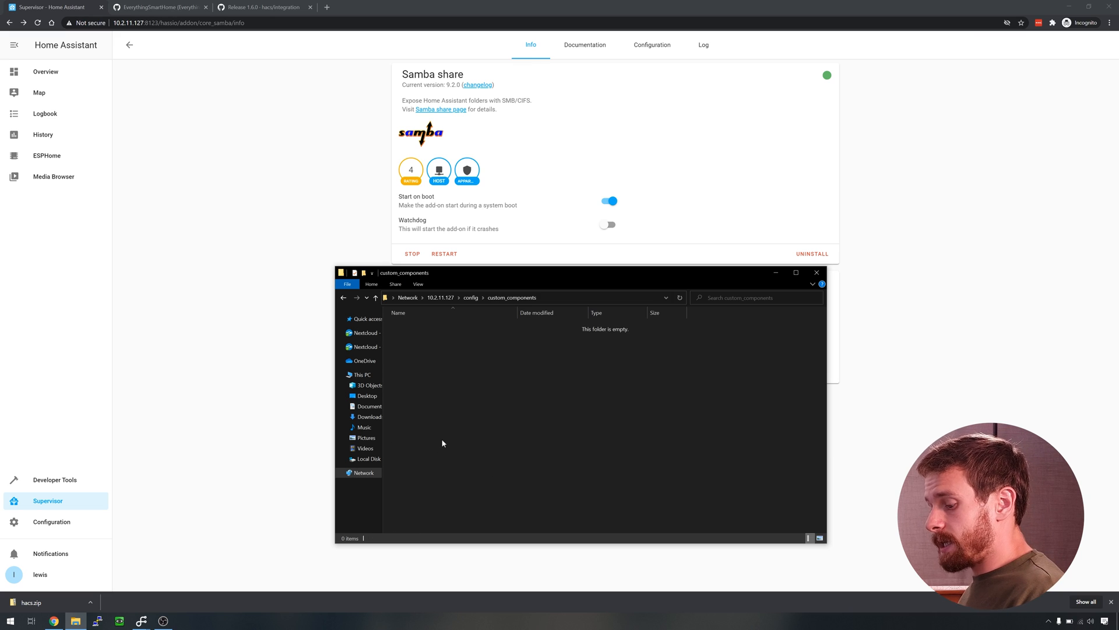
right_click(443, 443)
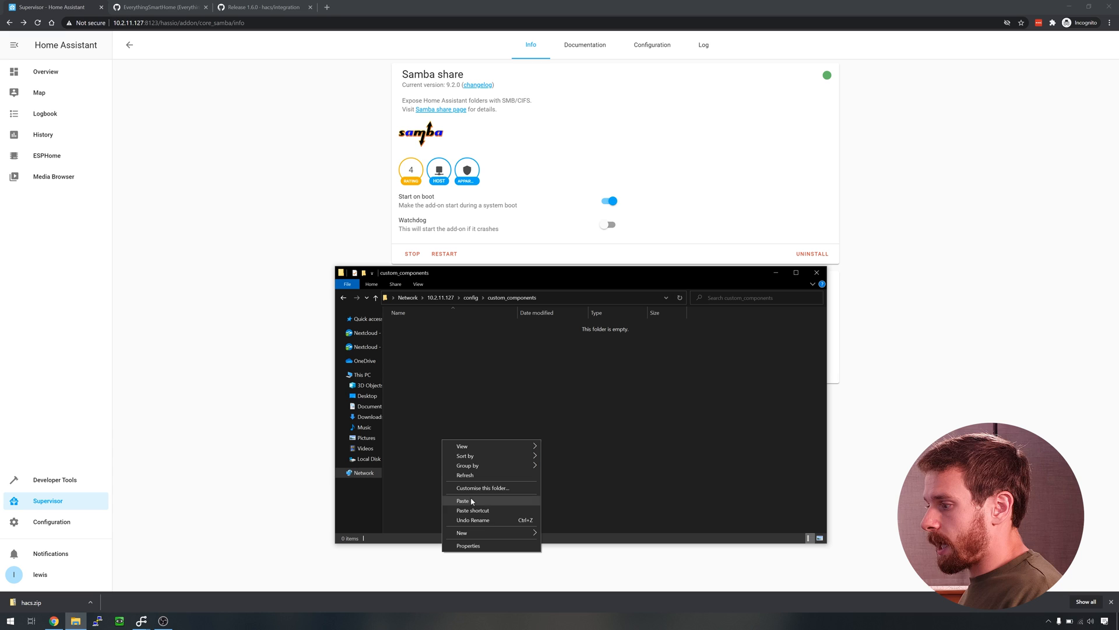
click(463, 500)
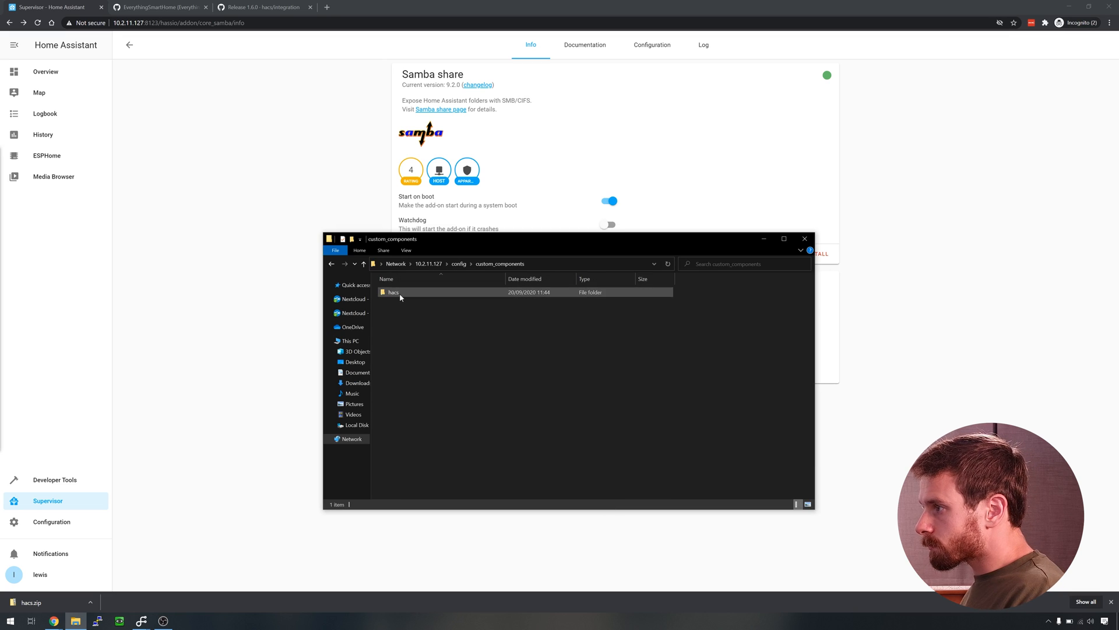
double_click(393, 291)
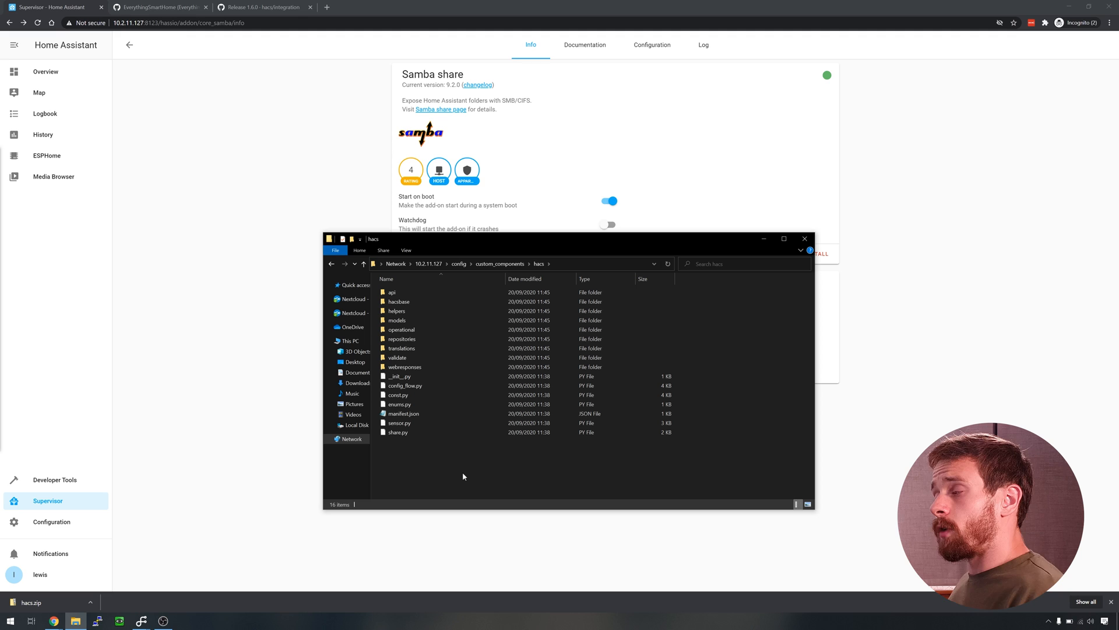
click(396, 310)
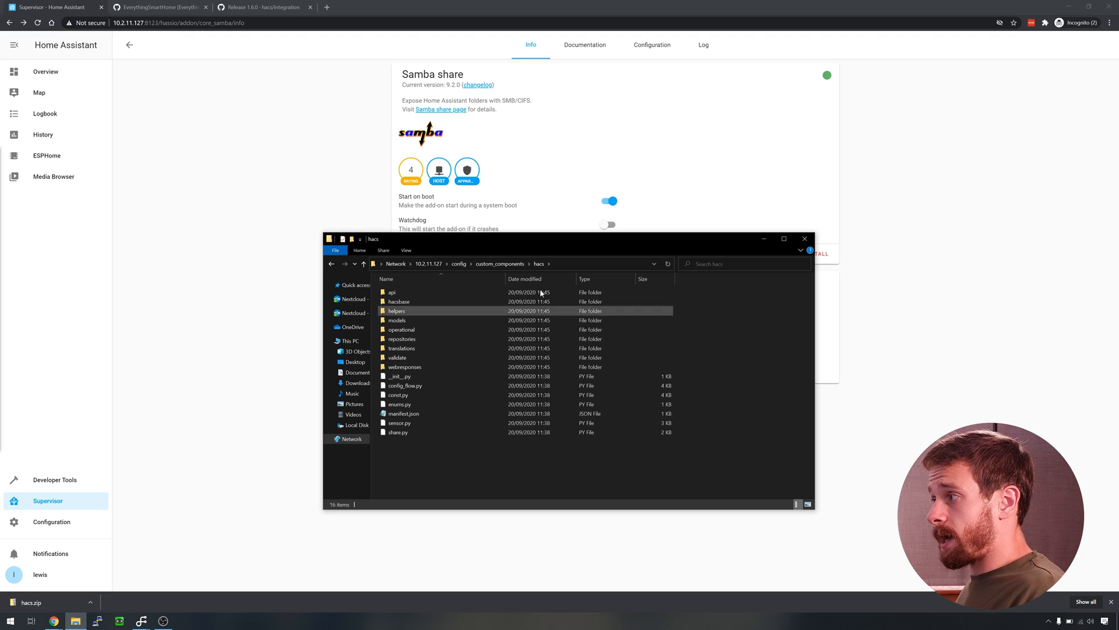
mouse_move(459, 263)
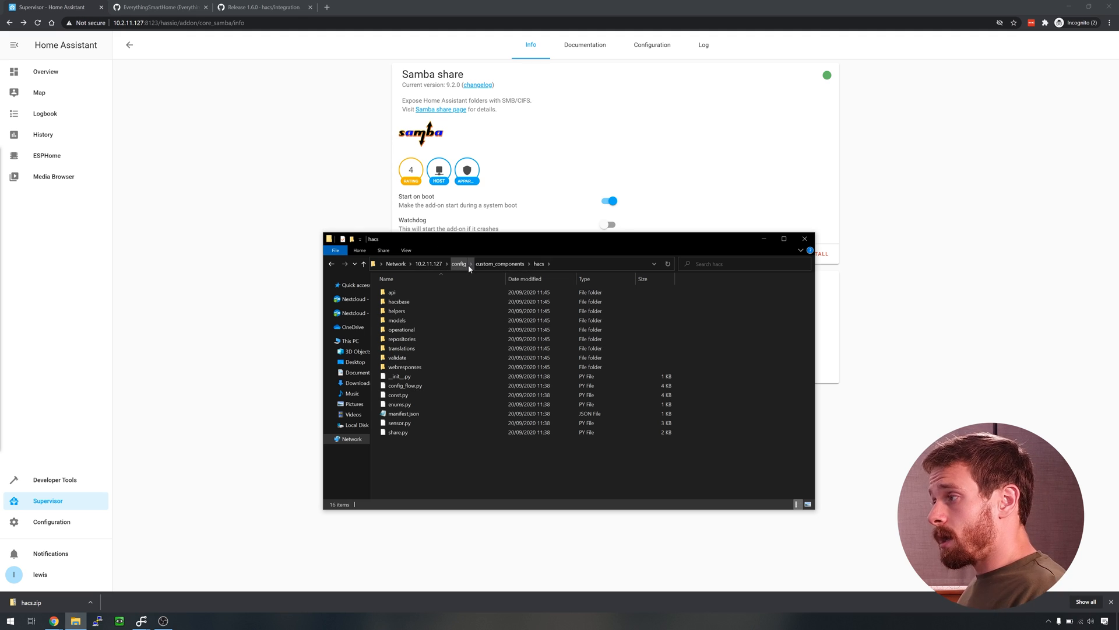
mouse_move(546, 273)
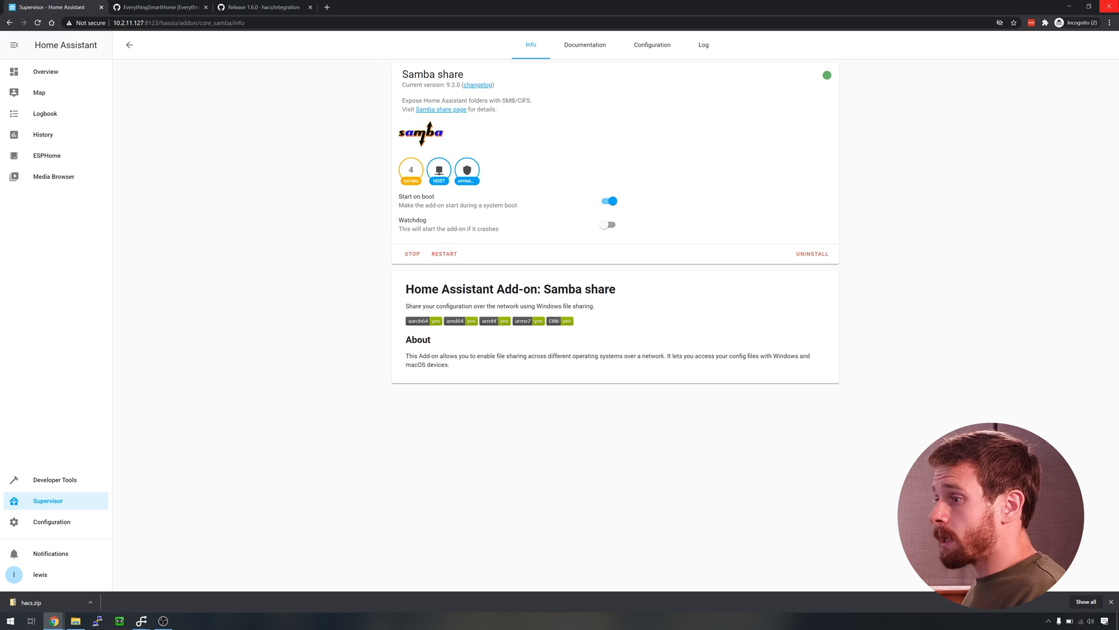
- Navigate to Configuration > Server Controls with the restart and stop options
click(51, 522)
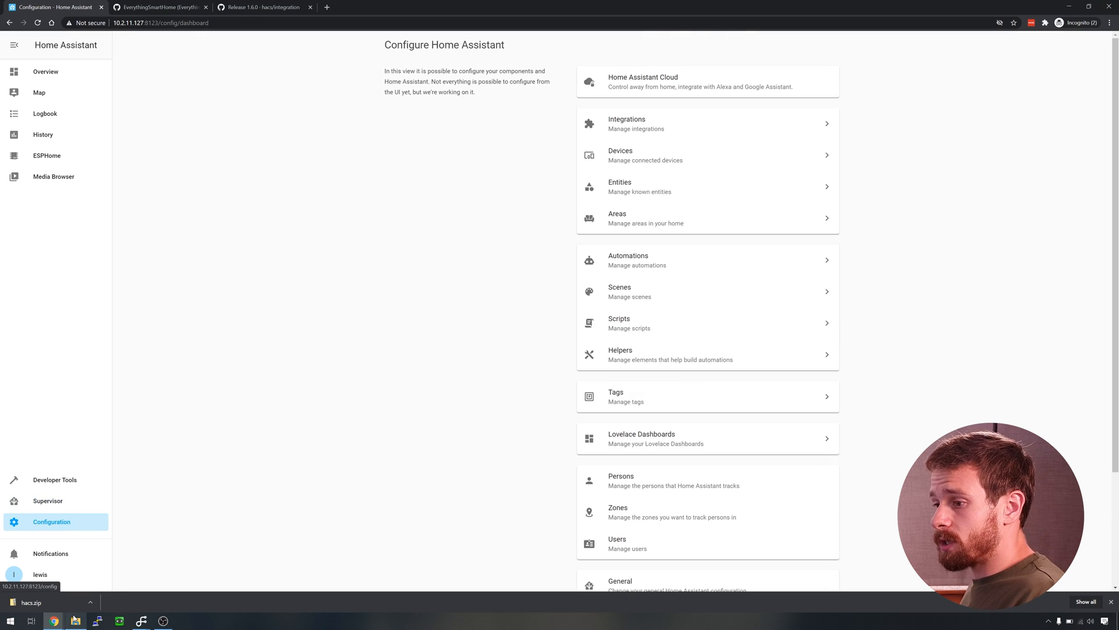
scroll(down, 3)
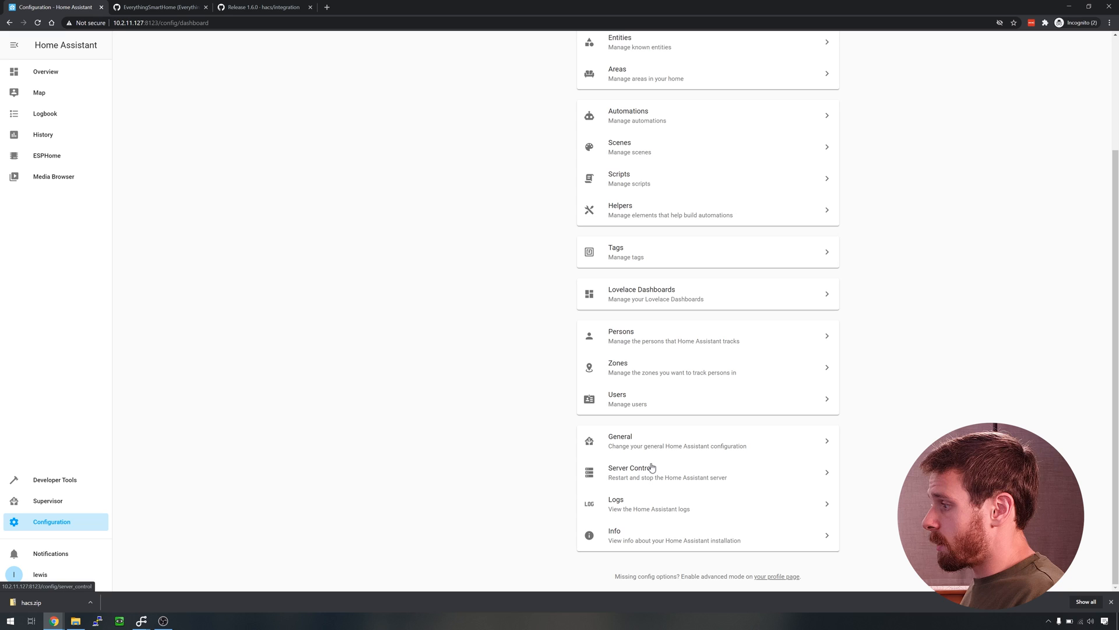
click(631, 471)
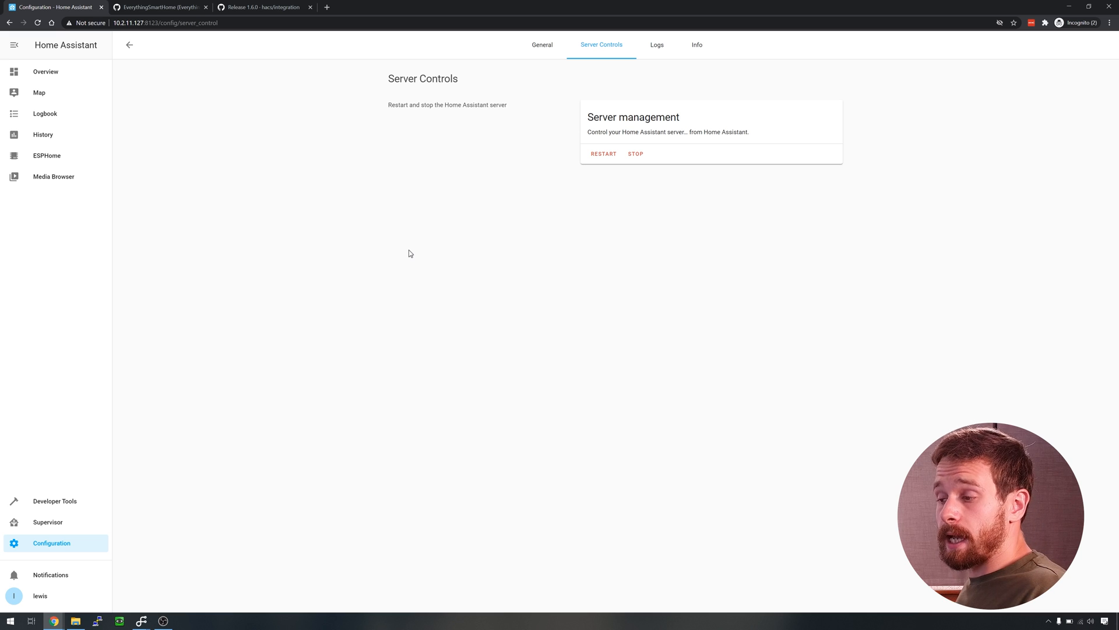
mouse_move(71, 542)
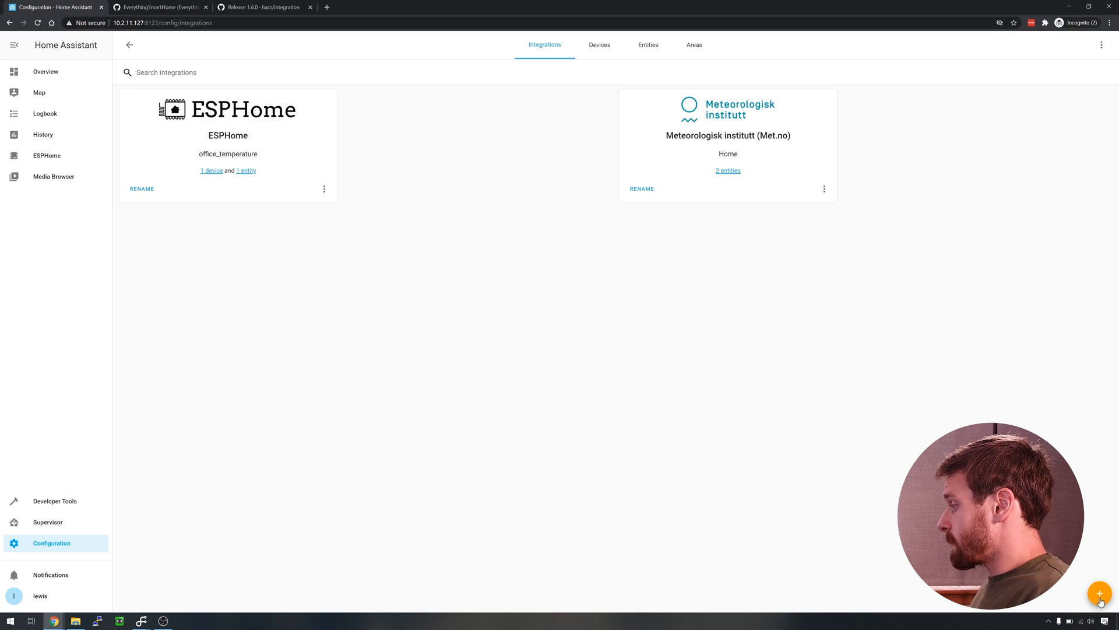
click(1100, 594)
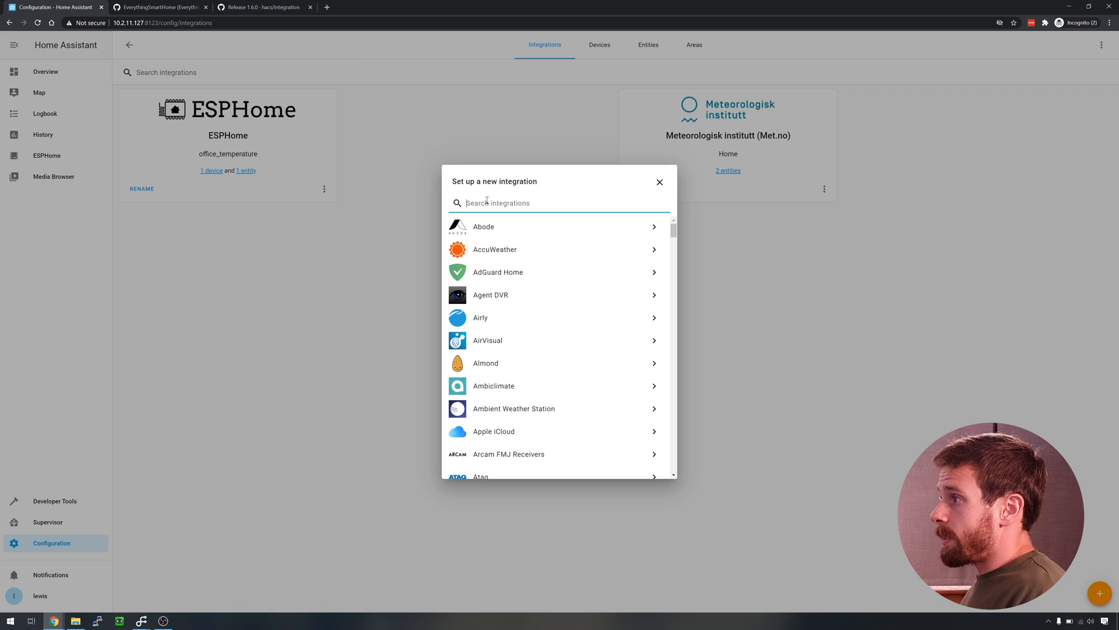
text(hacs)
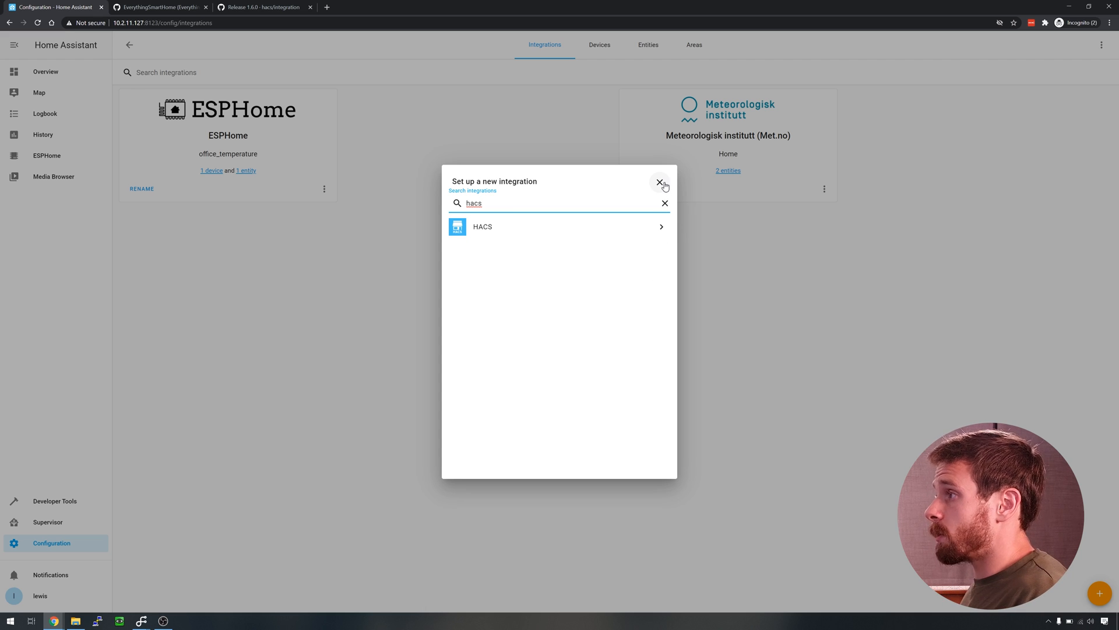
click(158, 7)
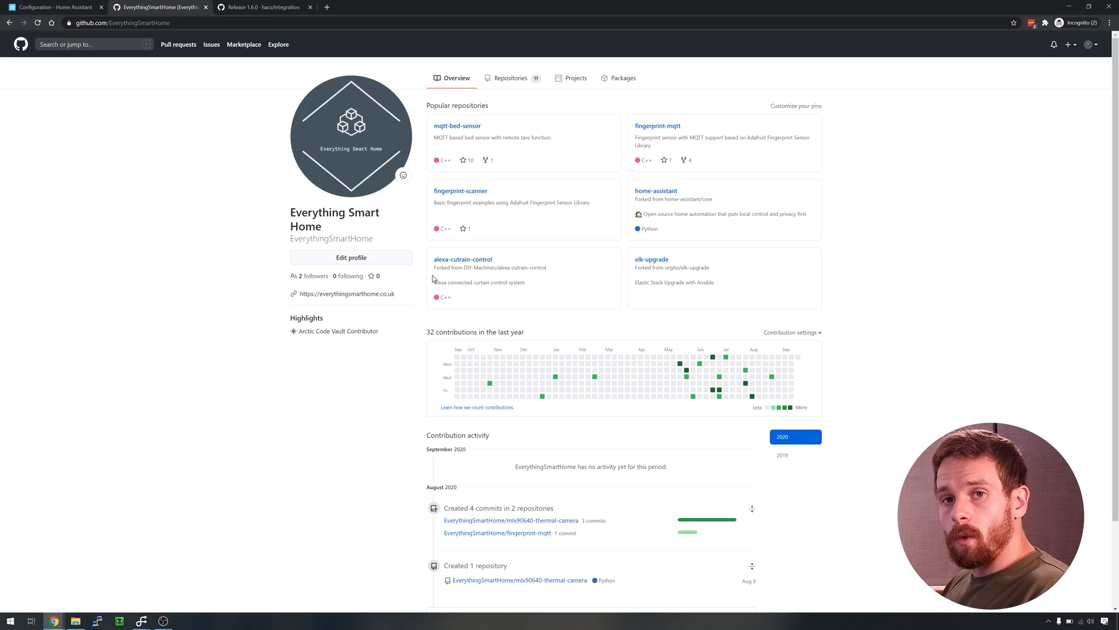
mouse_move(1095, 45)
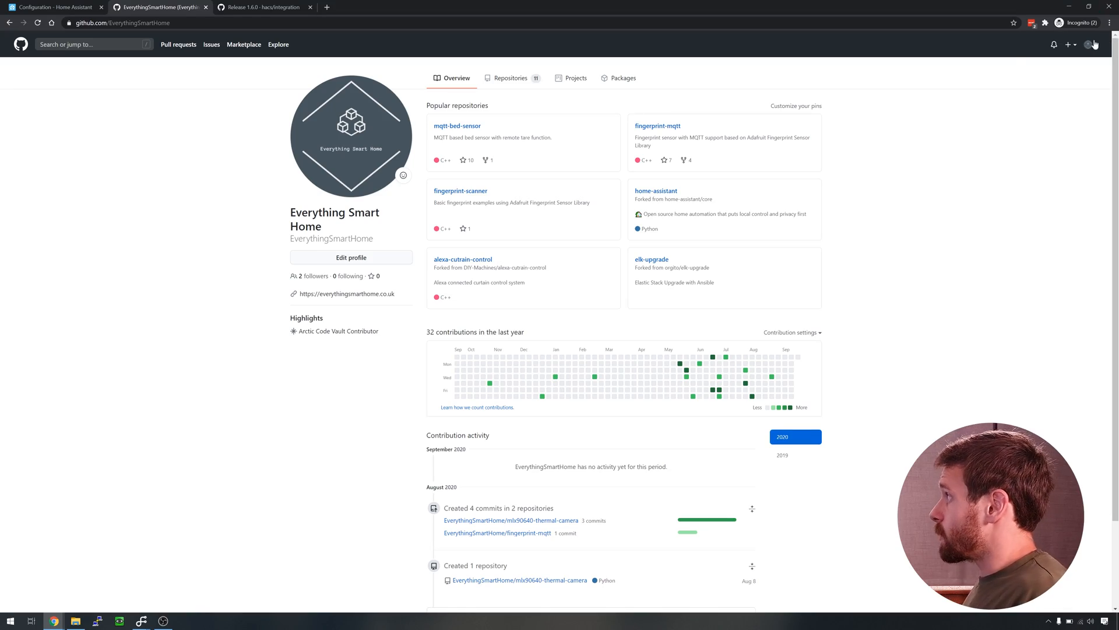
- Reach Personal access tokens via the account menu, Settings and Developer settings
click(1094, 44)
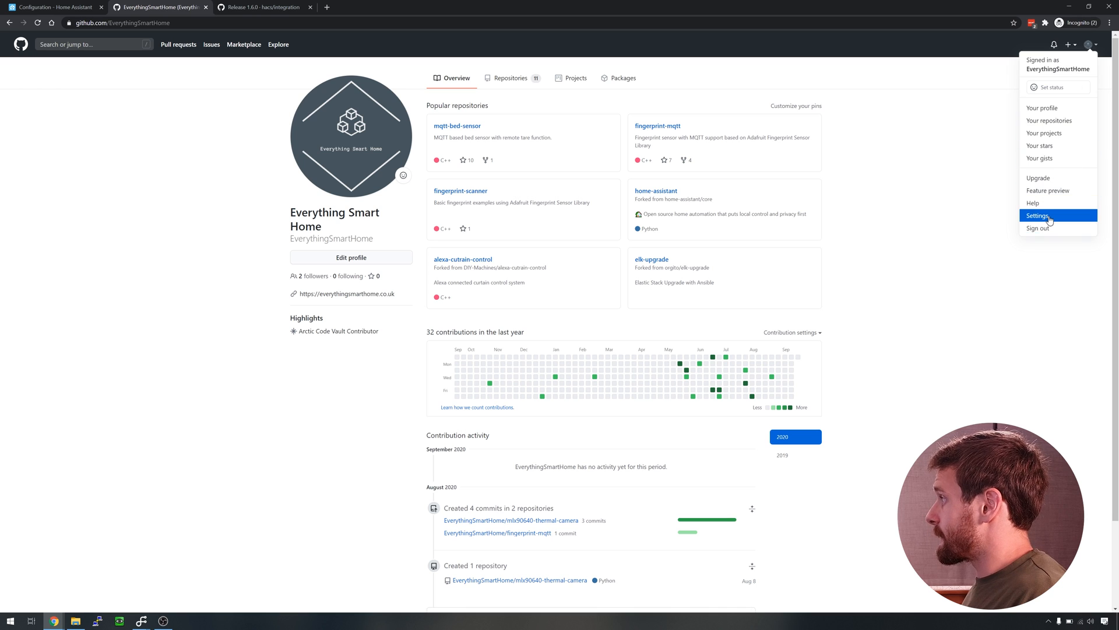
click(1037, 216)
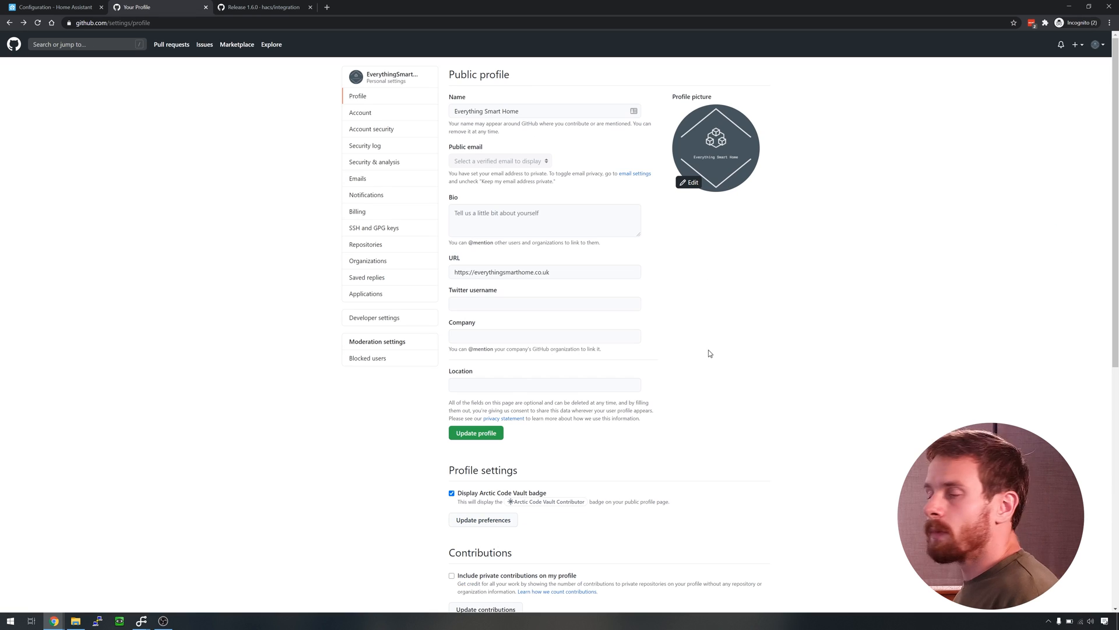
mouse_move(432, 334)
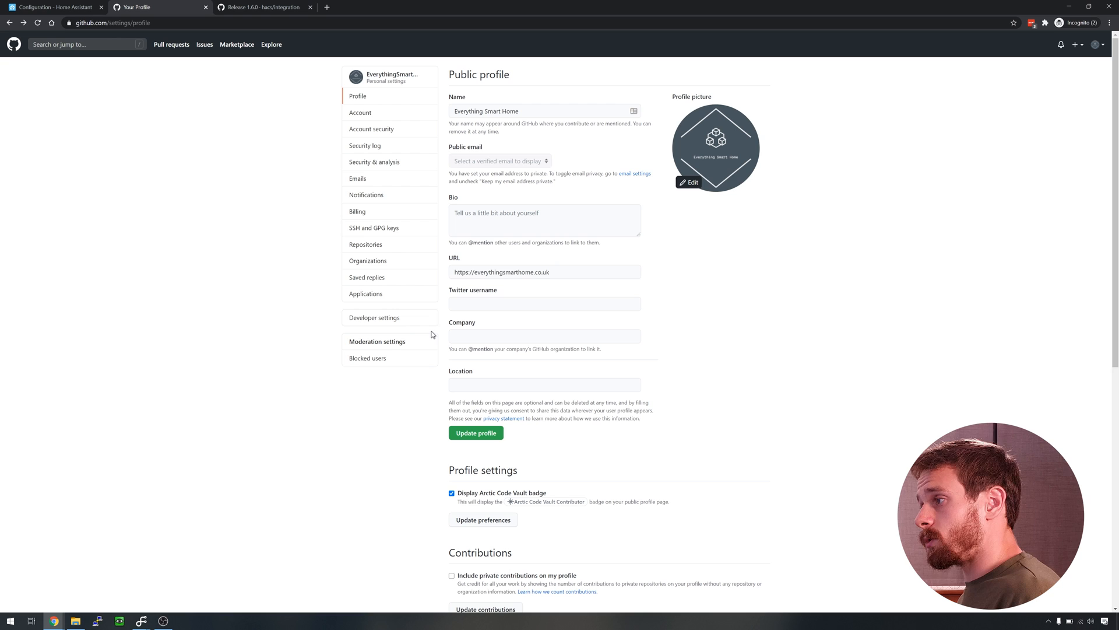
click(373, 317)
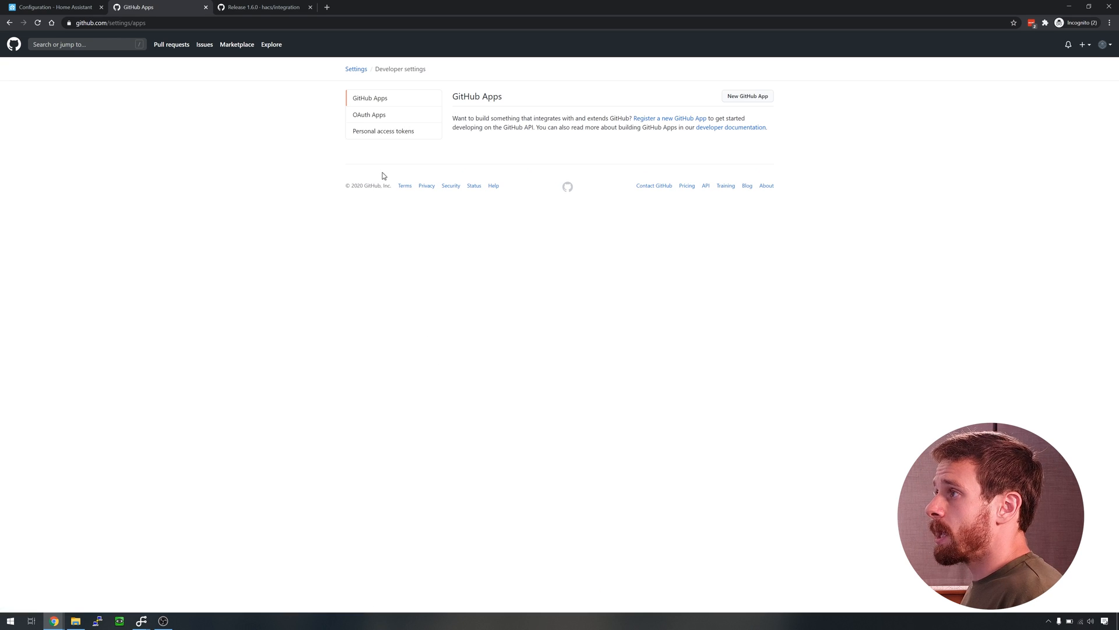
click(383, 130)
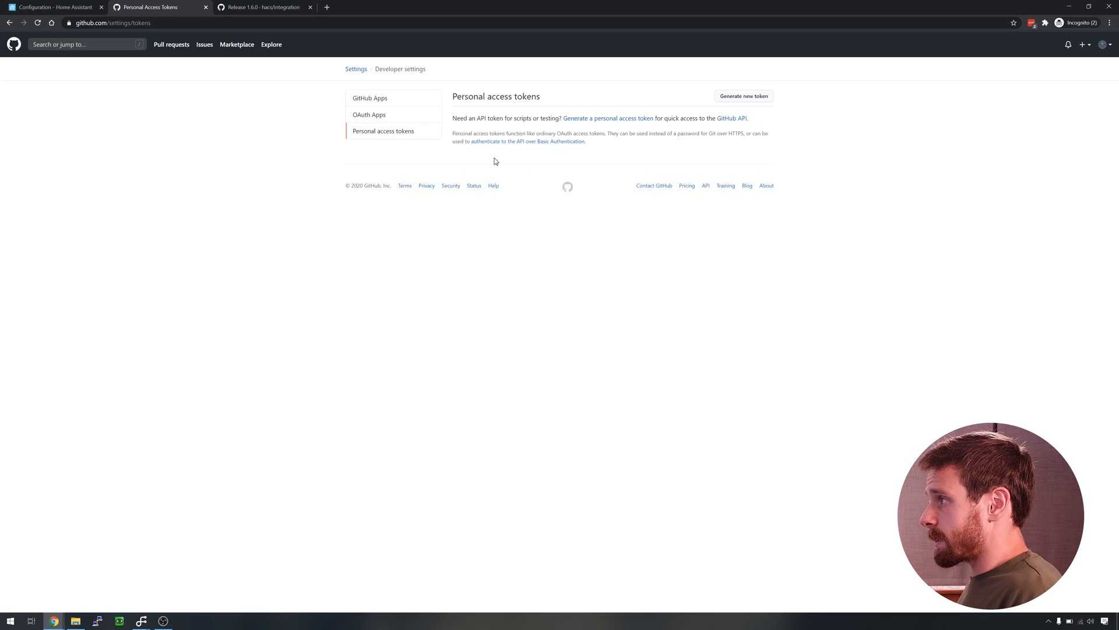
mouse_move(743, 97)
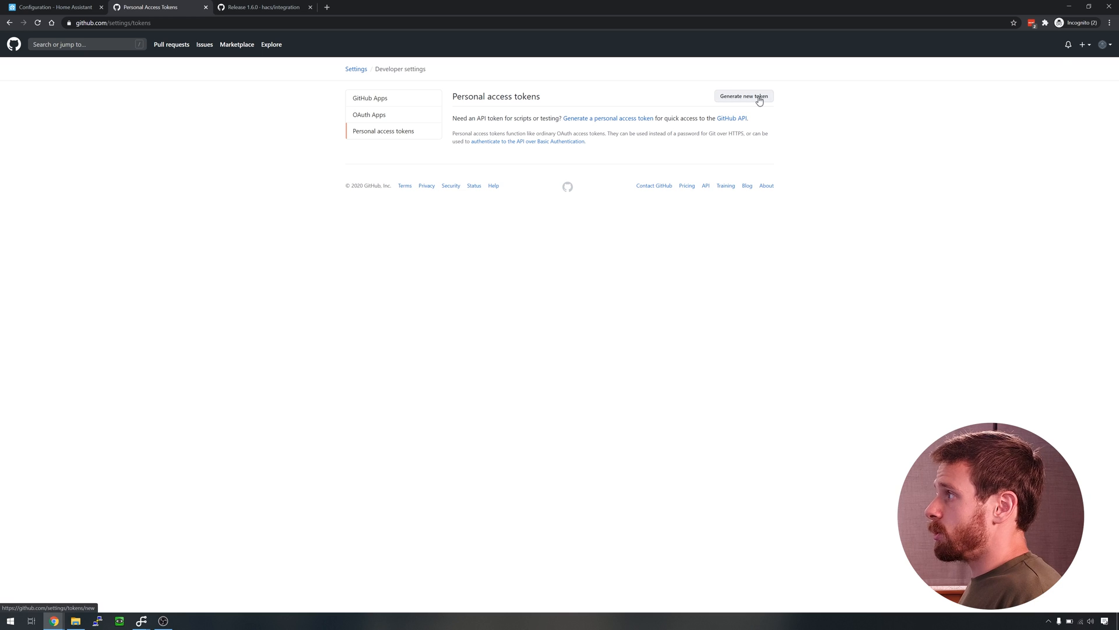
- Generate a new personal access token with the note HACS
click(742, 96)
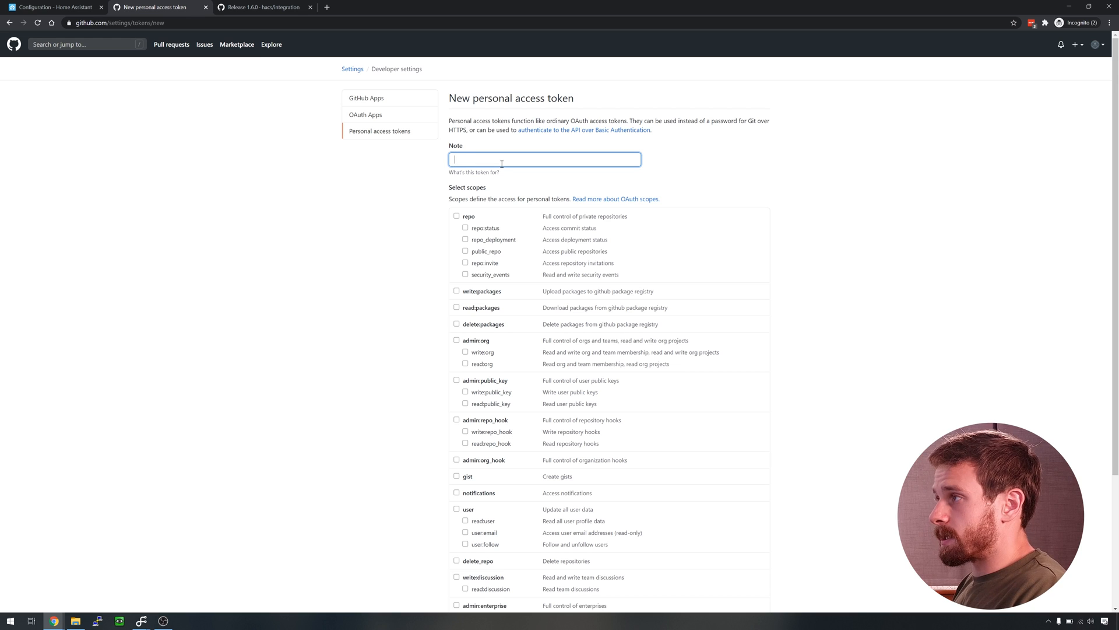
text(HACS)
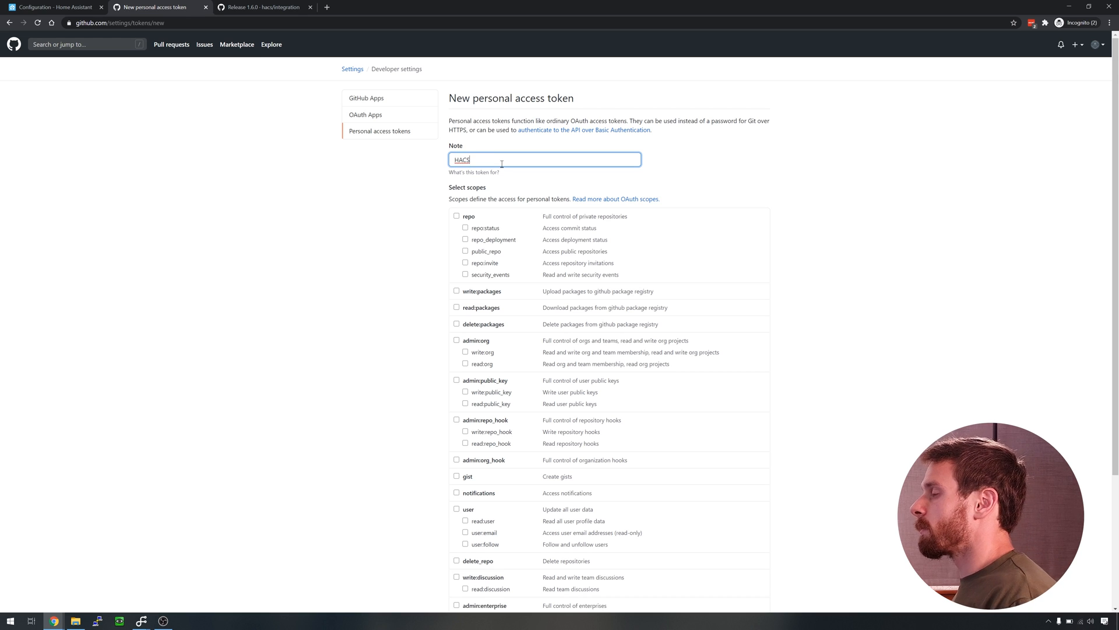
scroll(down, 3)
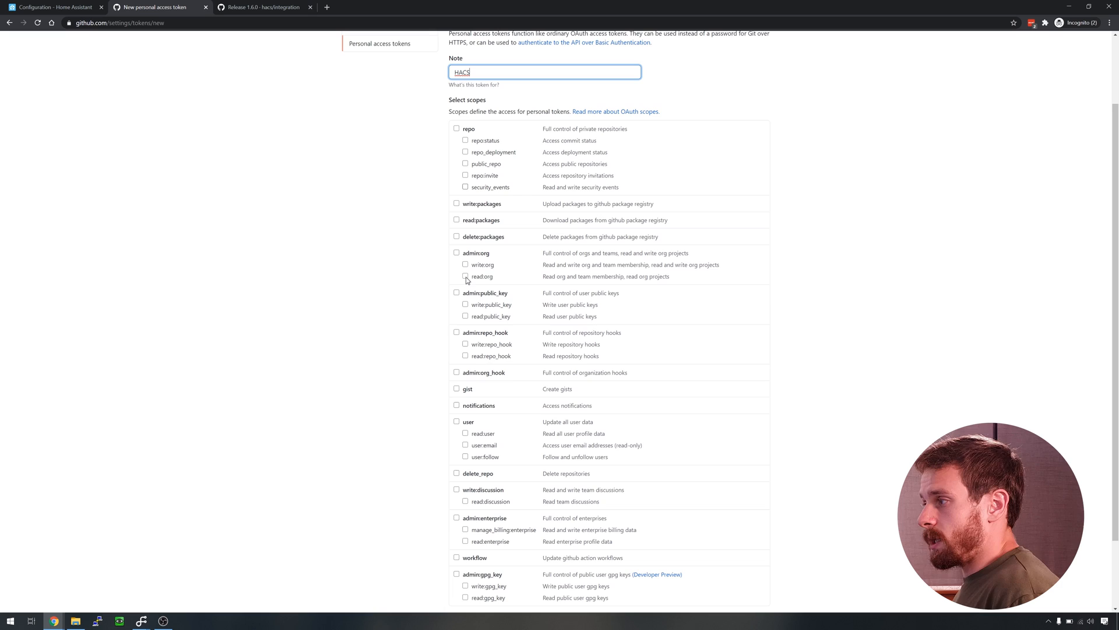
scroll(down, 3)
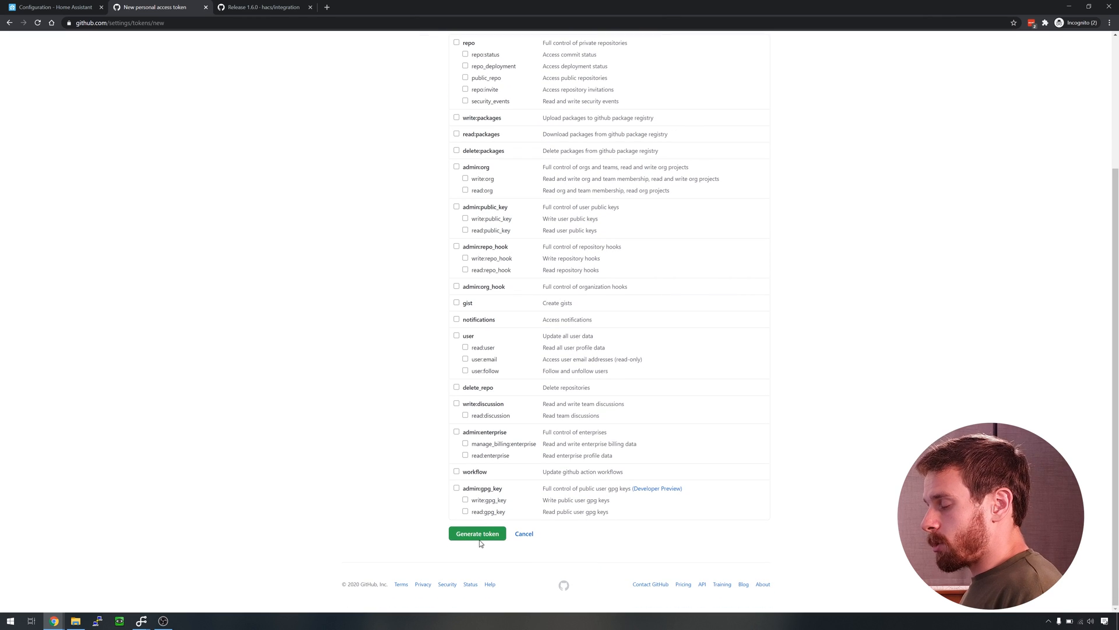
click(477, 533)
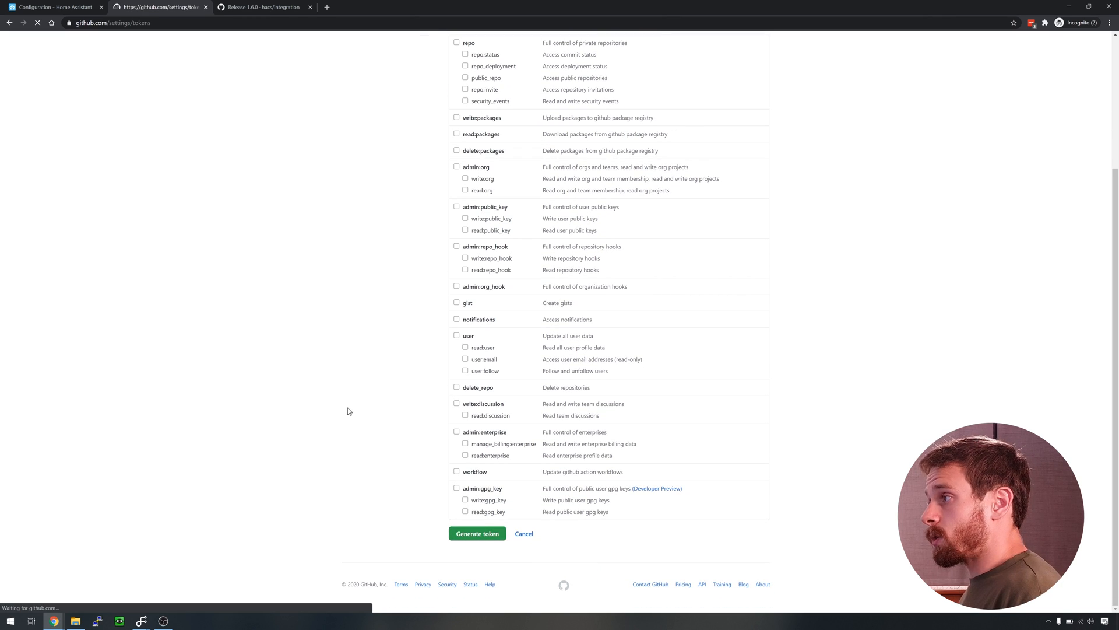
click(477, 533)
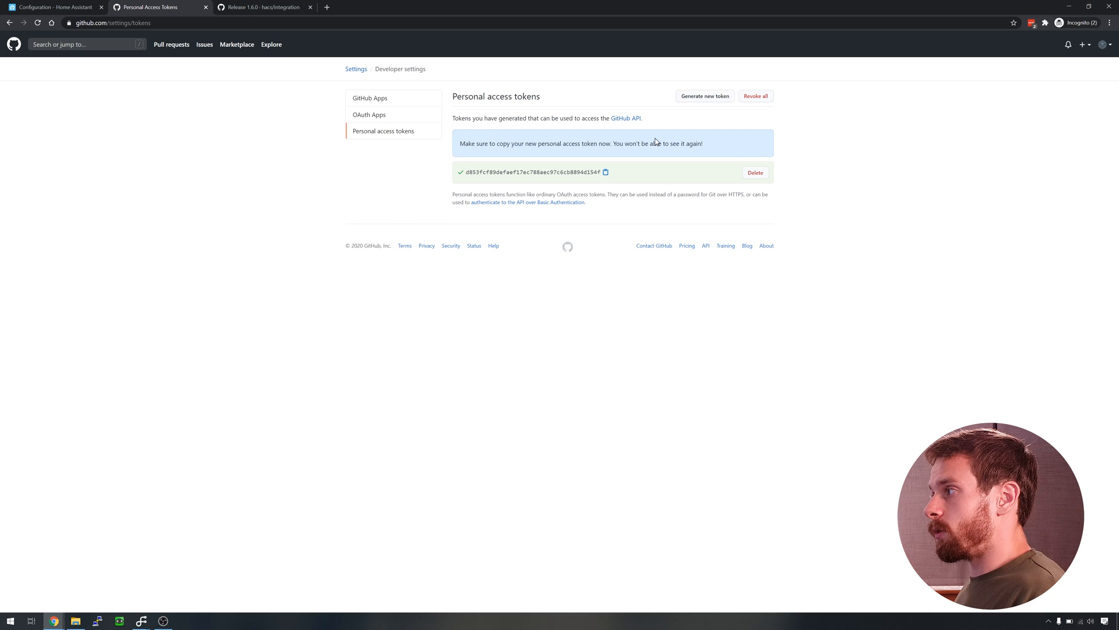
mouse_move(557, 231)
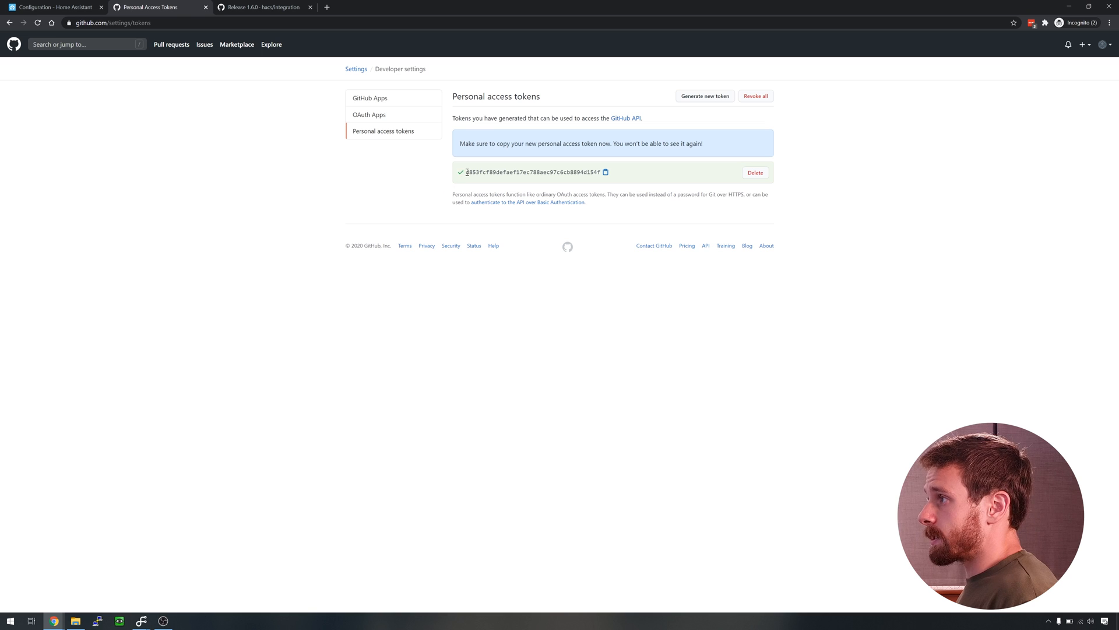
- Copy the new token value and switch back to the Home Assistant tab
double_click(532, 172)
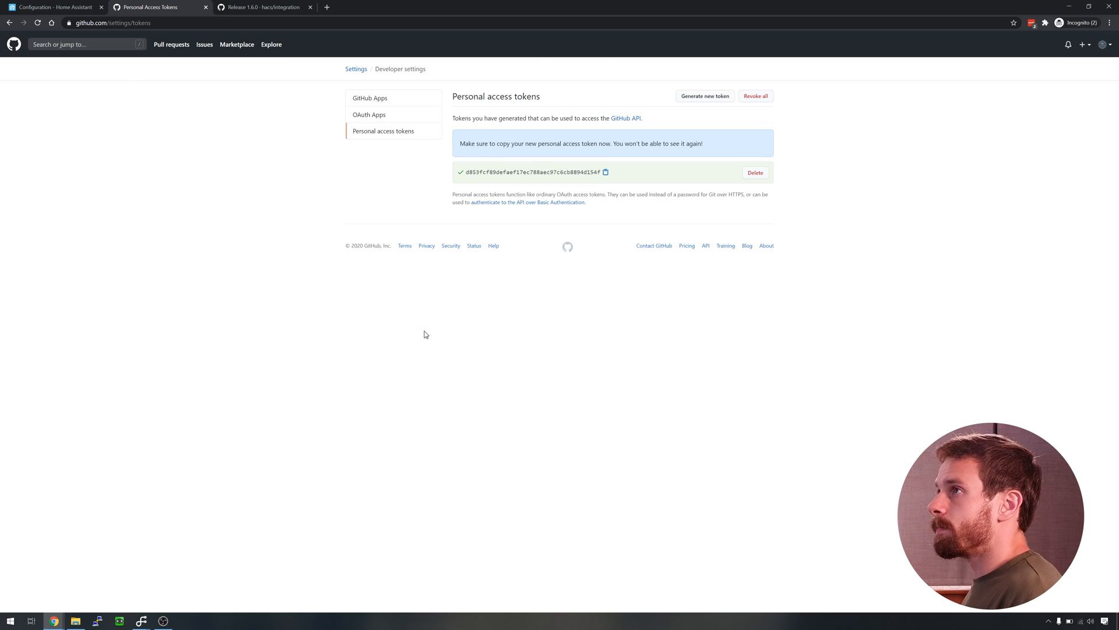
click(54, 7)
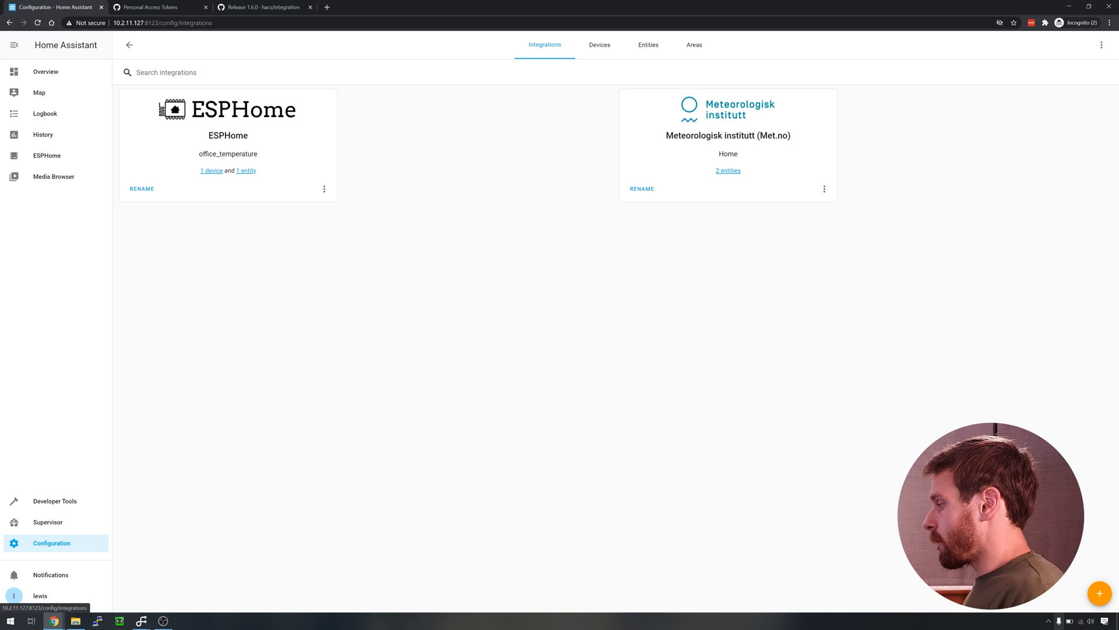
click(1098, 593)
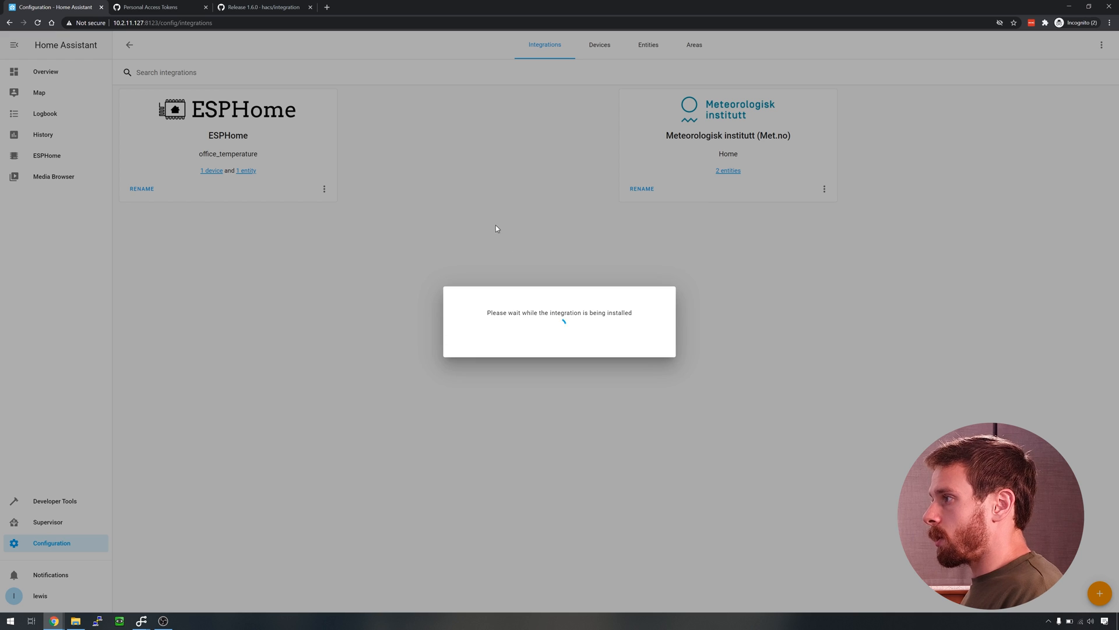
mouse_move(342, 398)
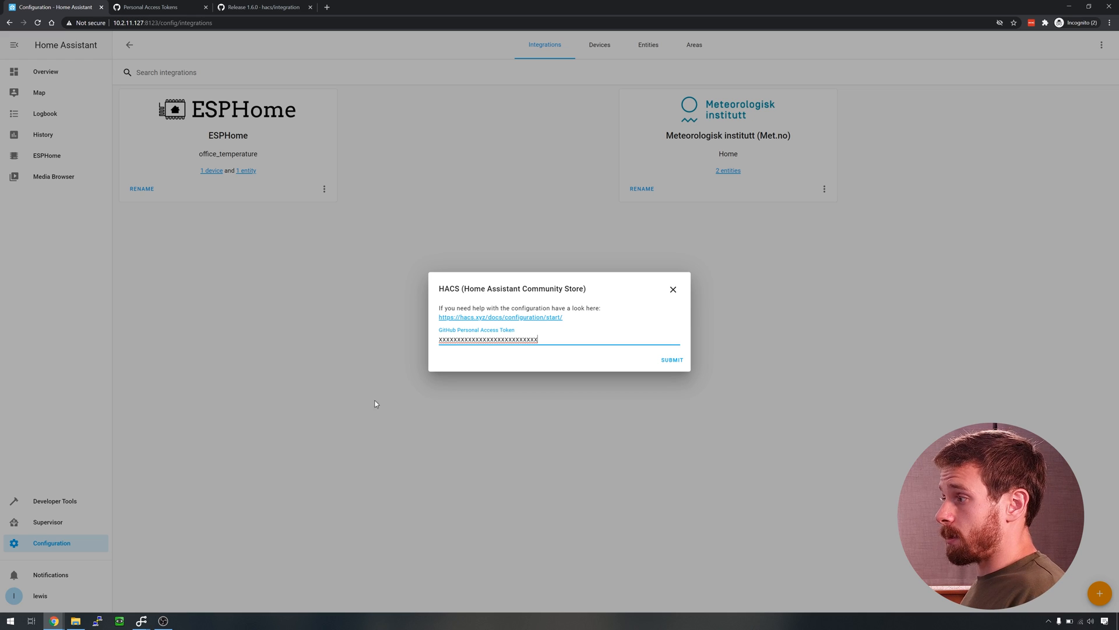
triple_click(488, 340)
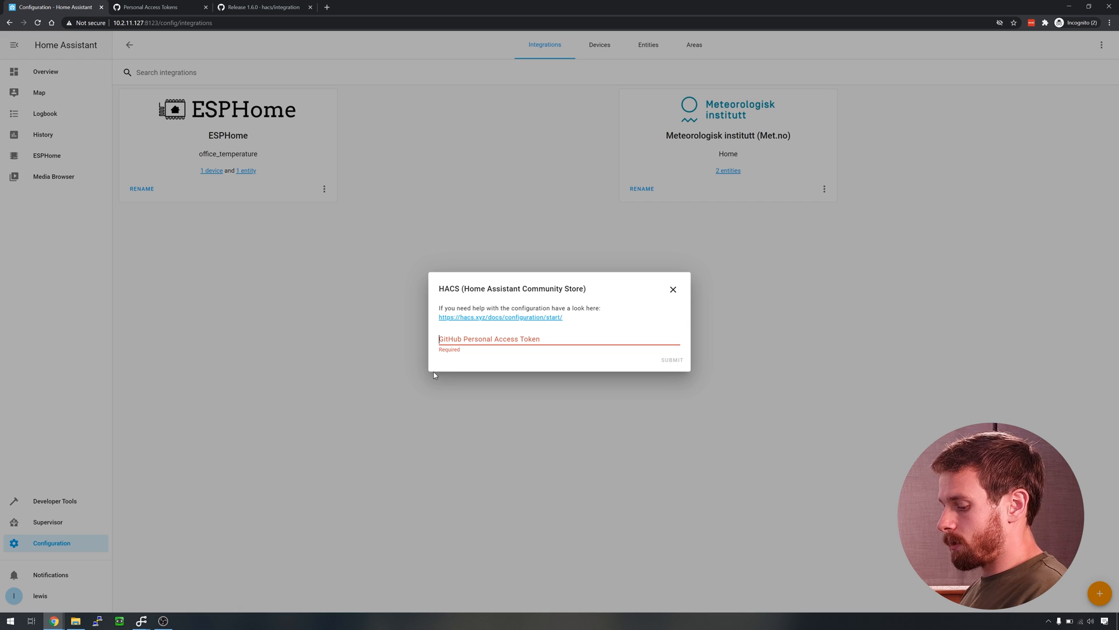
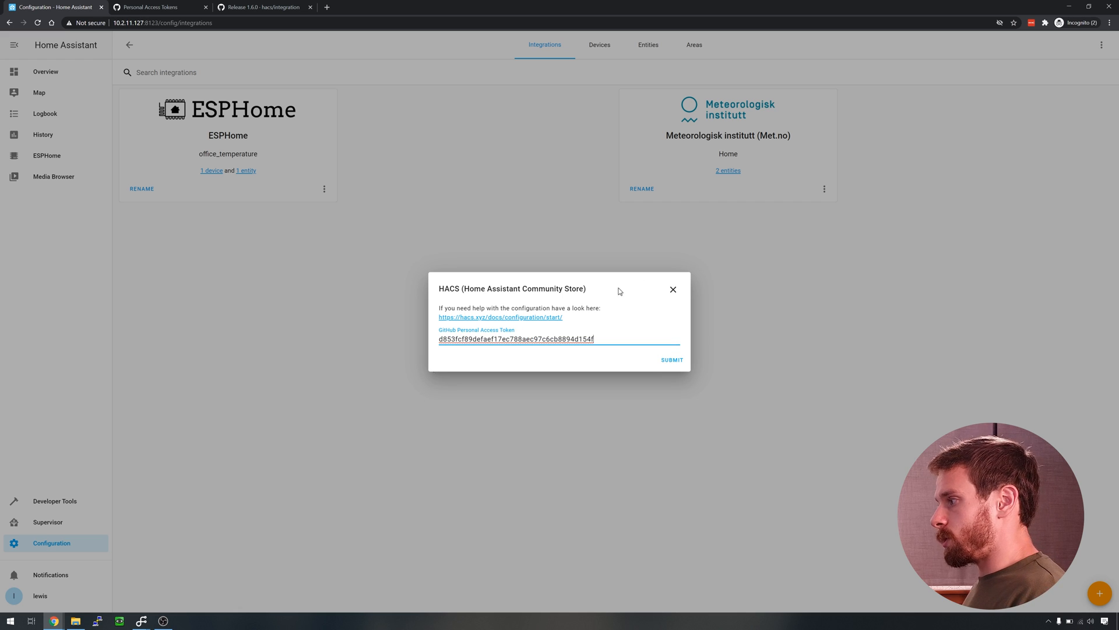
click(671, 360)
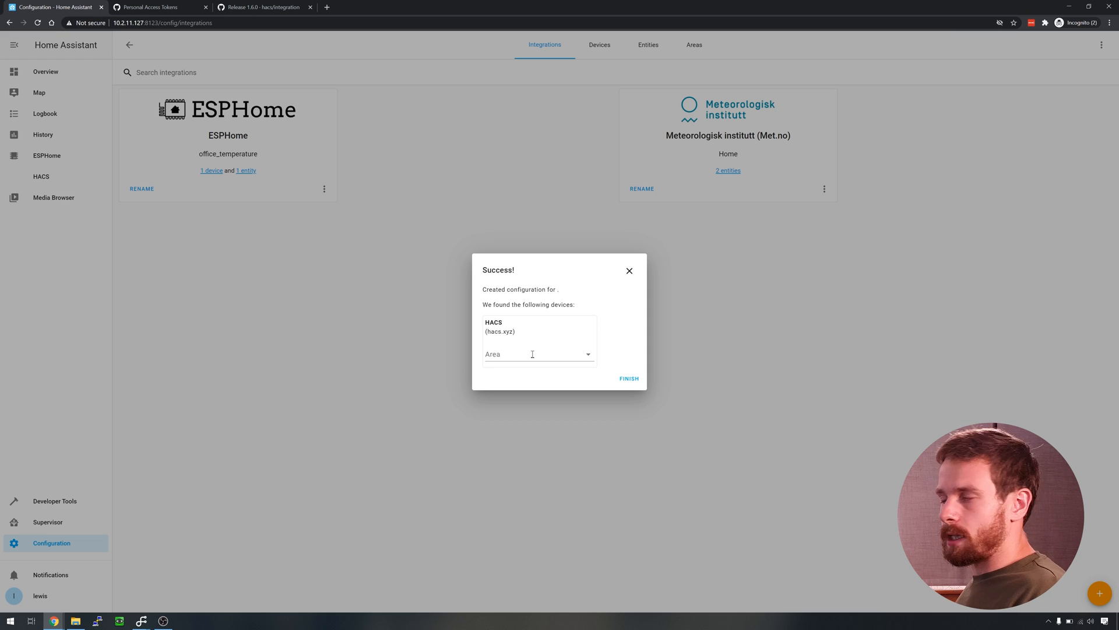
click(629, 378)
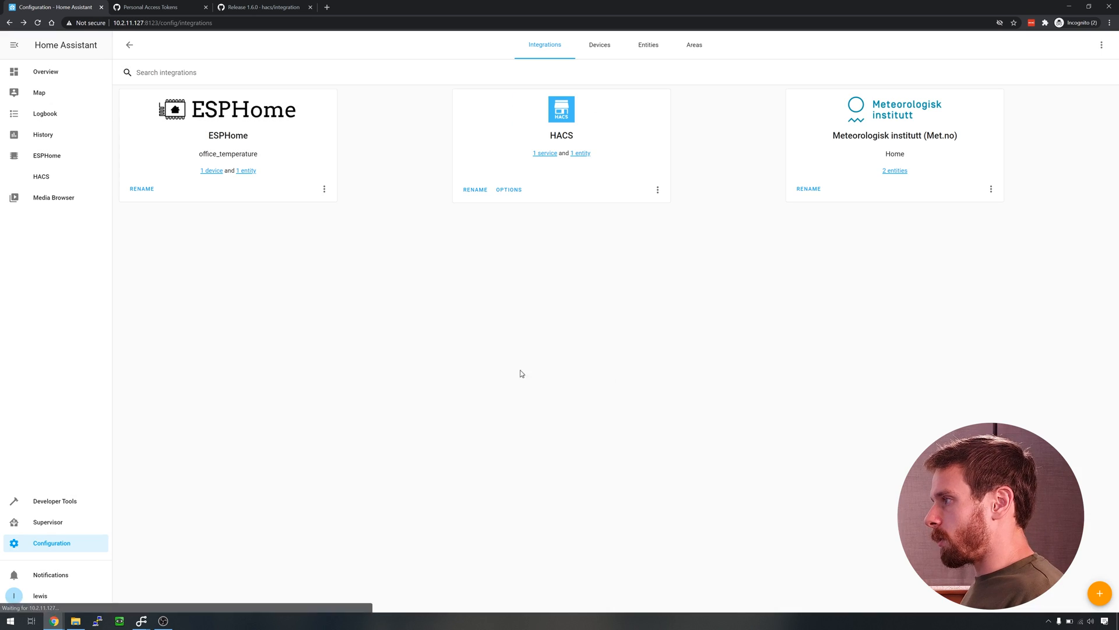
mouse_move(574, 104)
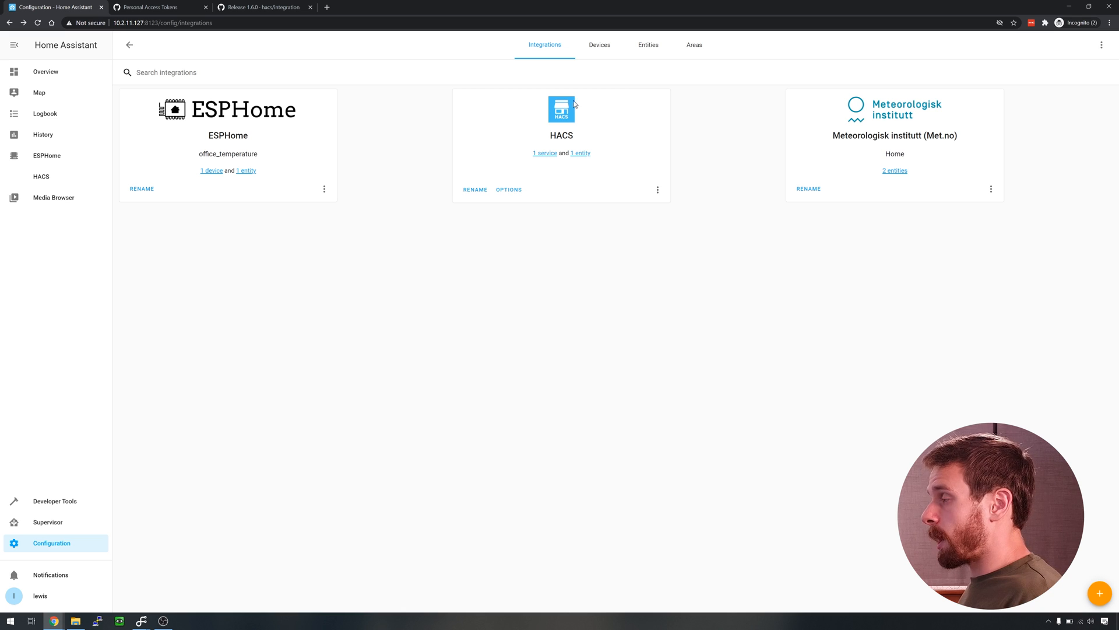
mouse_move(457, 332)
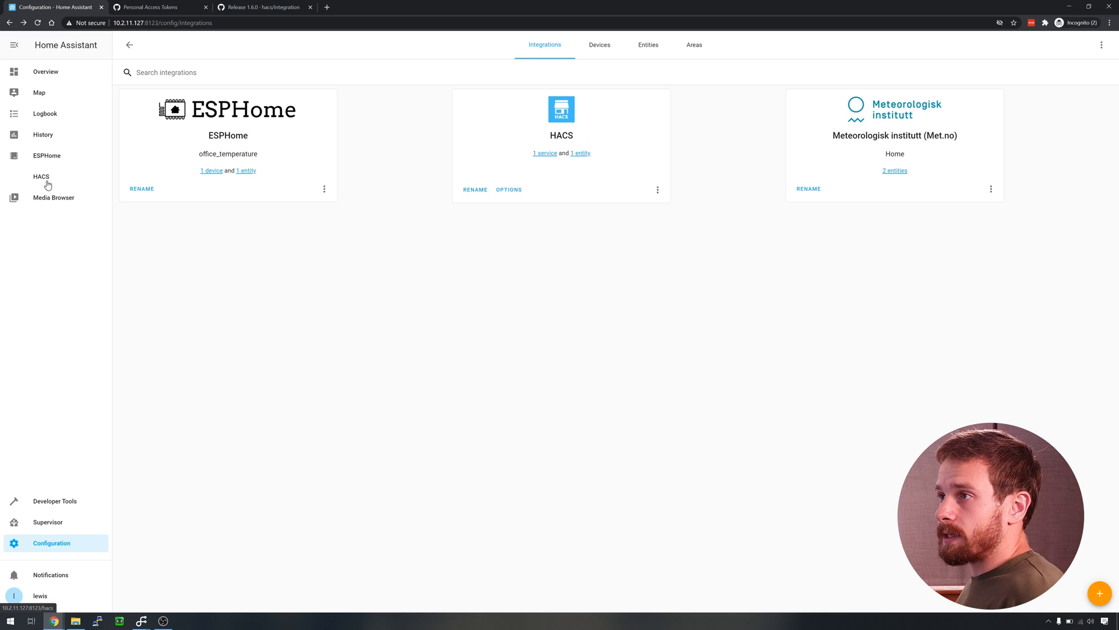
mouse_move(58, 183)
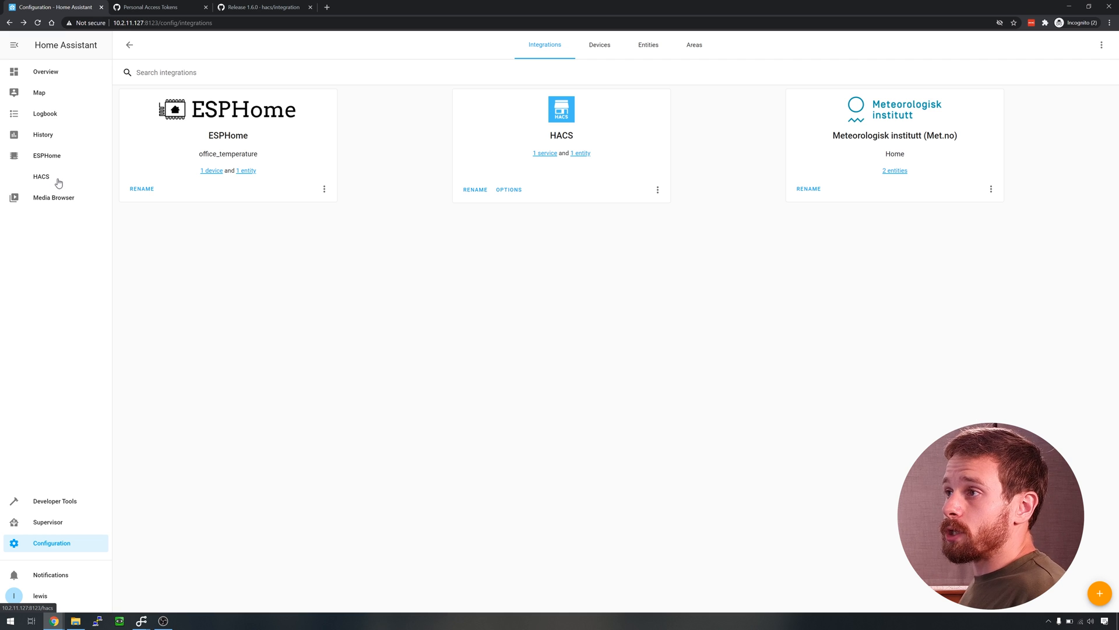
- Show the HACS Community Store page, still waiting for Home Assistant startup to finish
click(41, 176)
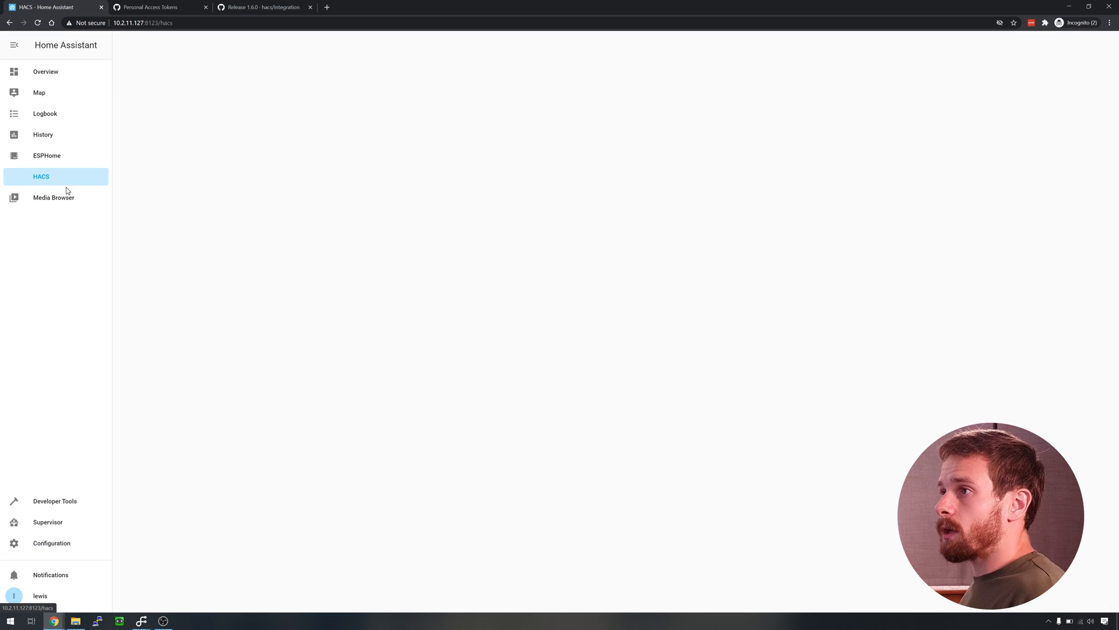
click(41, 176)
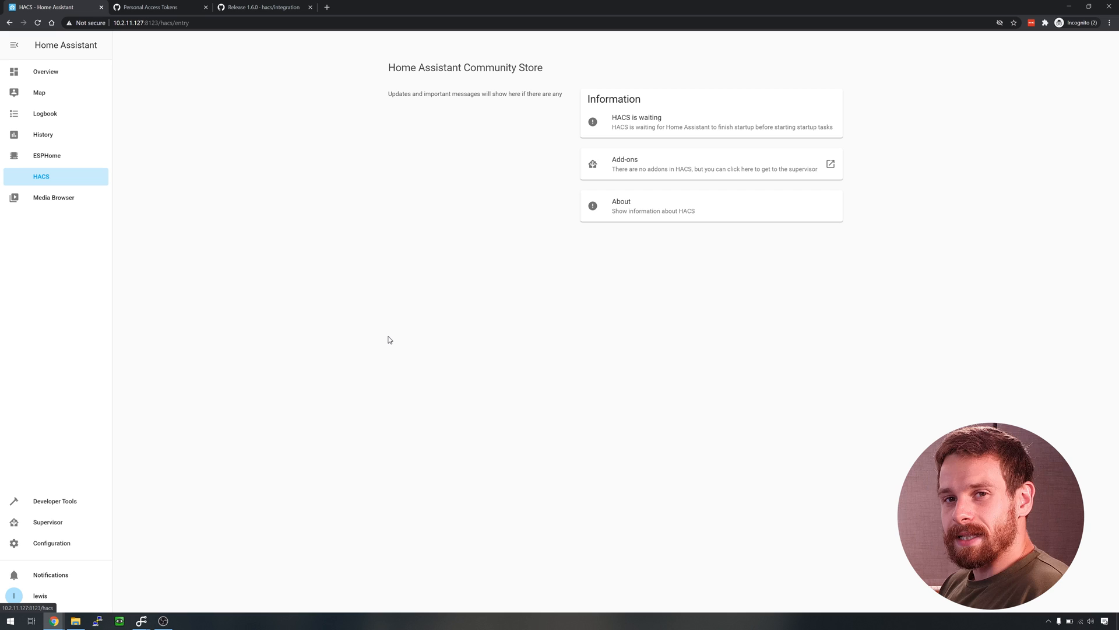
mouse_move(682, 226)
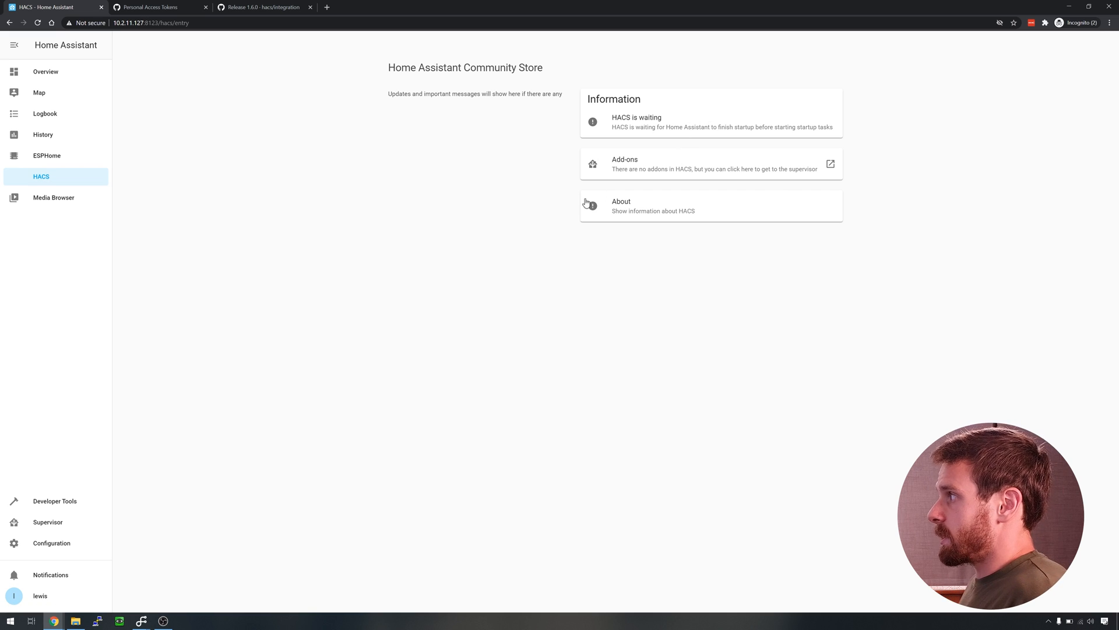
mouse_move(782, 154)
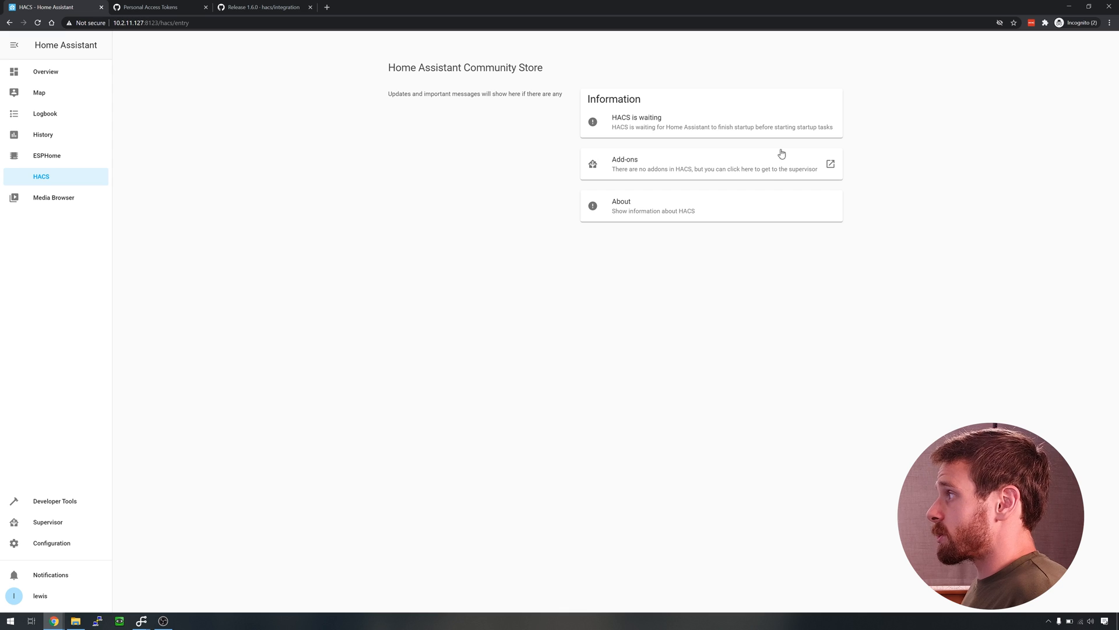
mouse_move(91, 567)
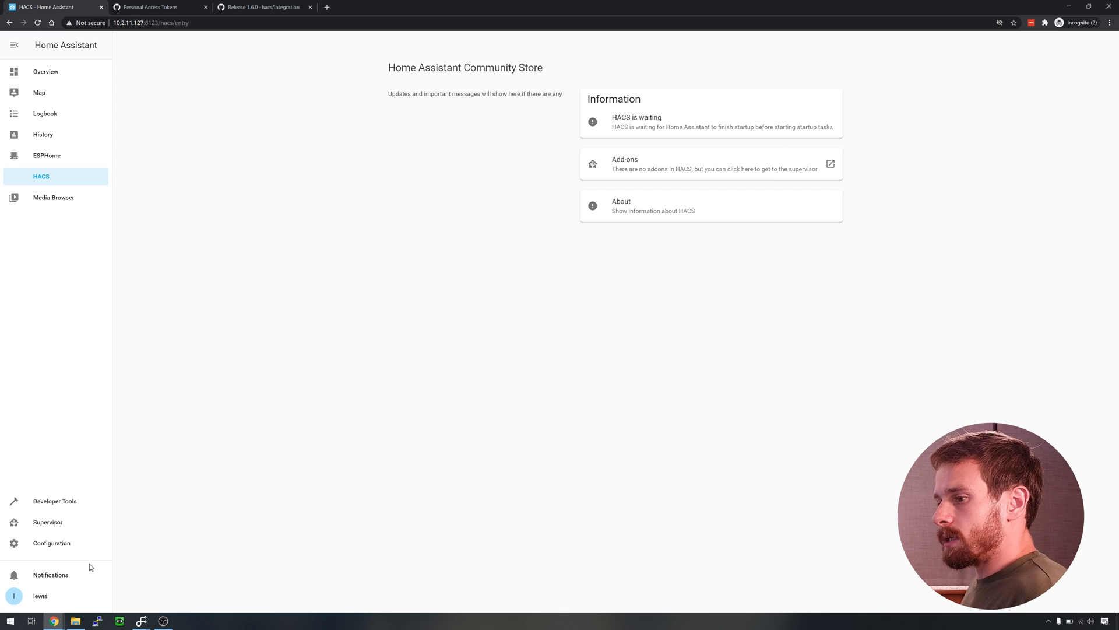
- Restart the Home Assistant server from Configuration > Server Controls so HACS can start
click(51, 543)
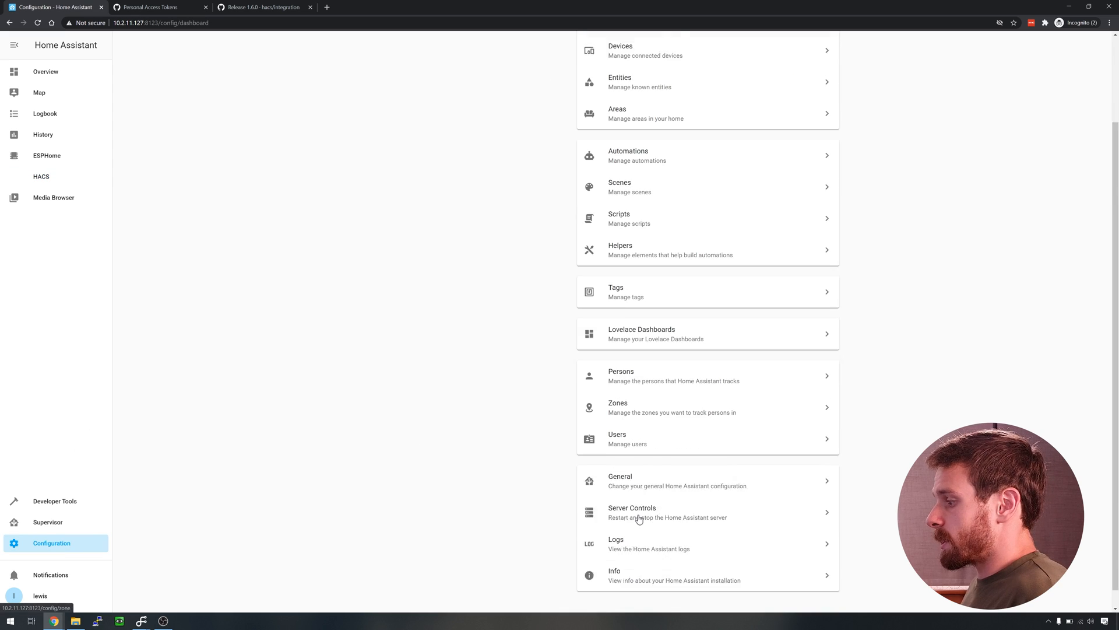
click(632, 511)
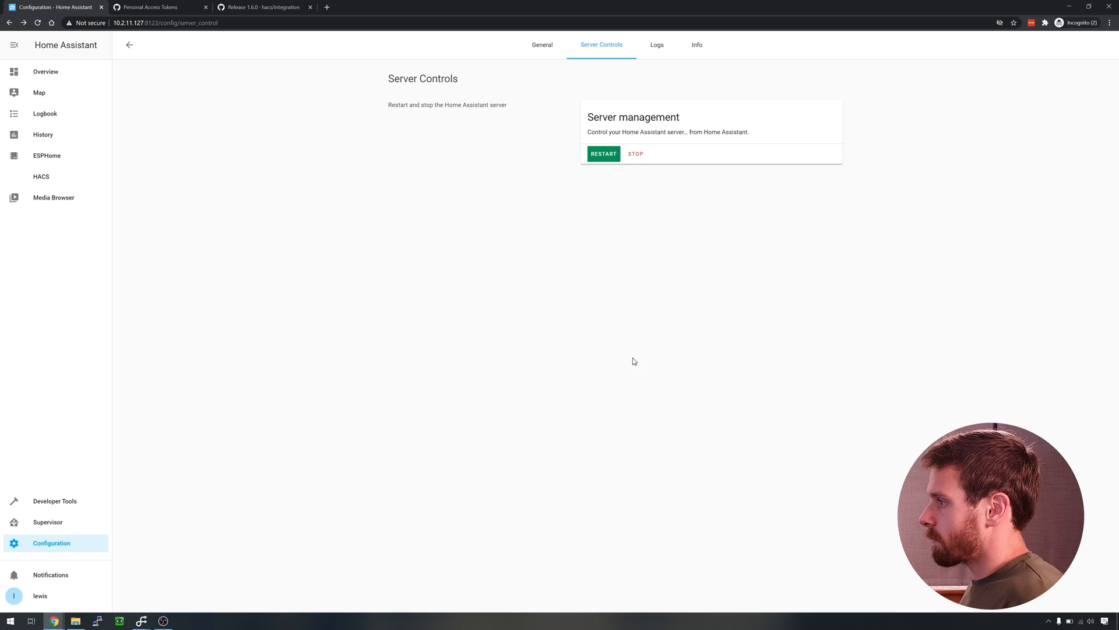
click(602, 154)
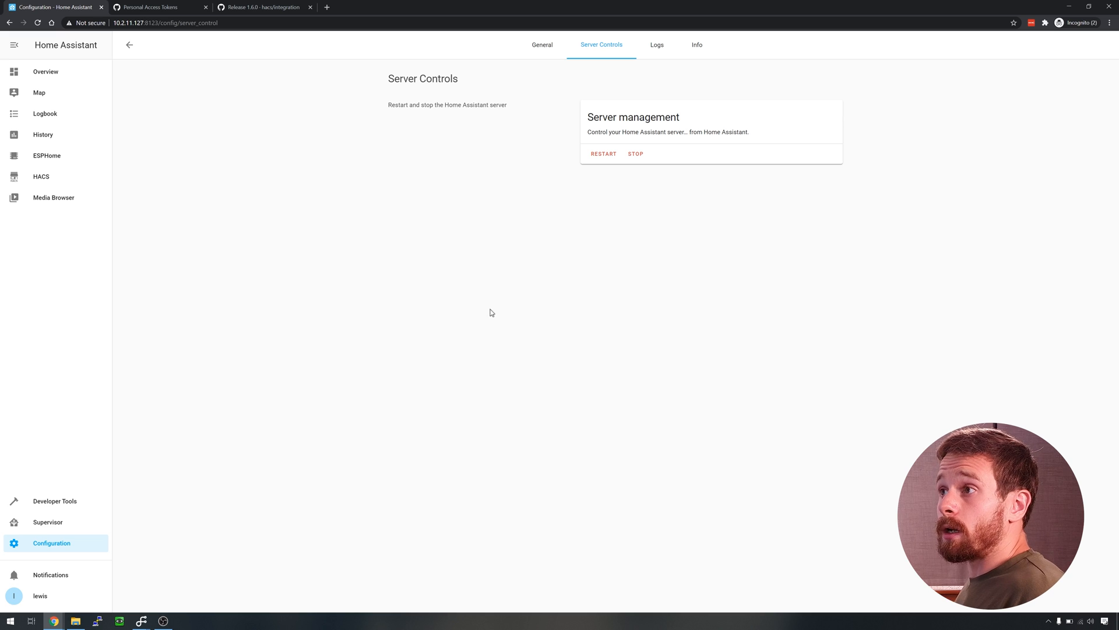
- Return to the HACS overview after the restart while it reports it is starting up
click(41, 176)
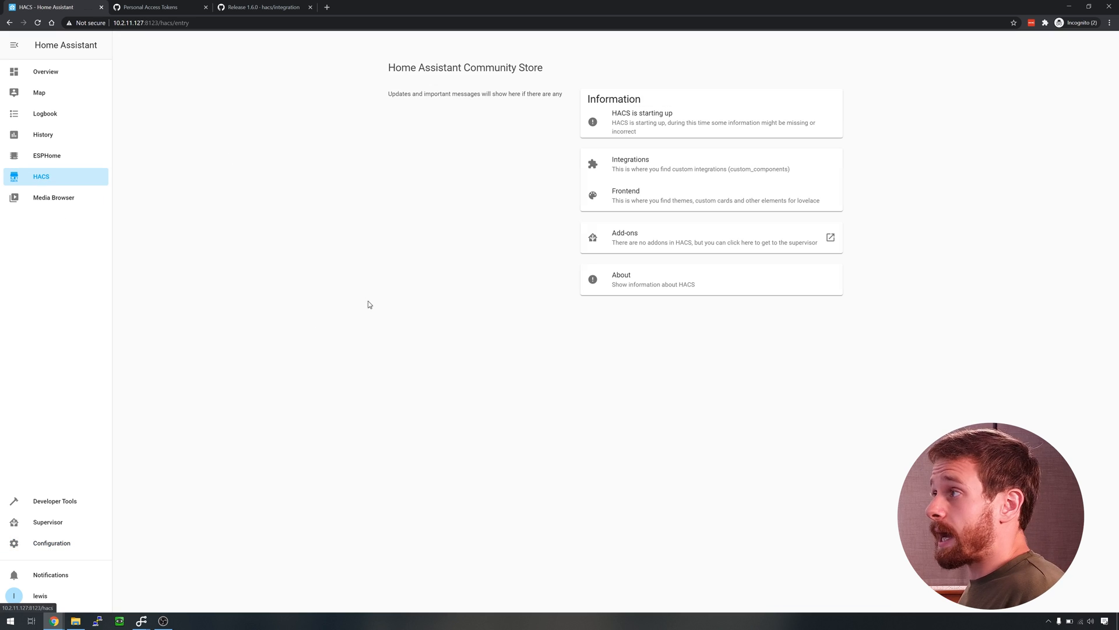
mouse_move(659, 158)
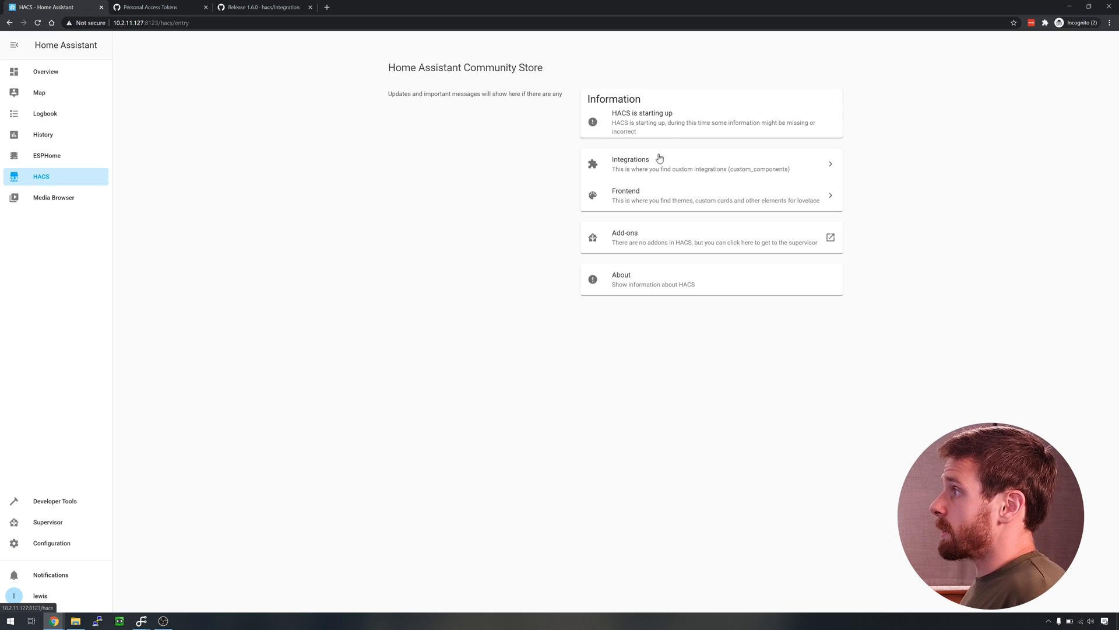
mouse_move(721, 114)
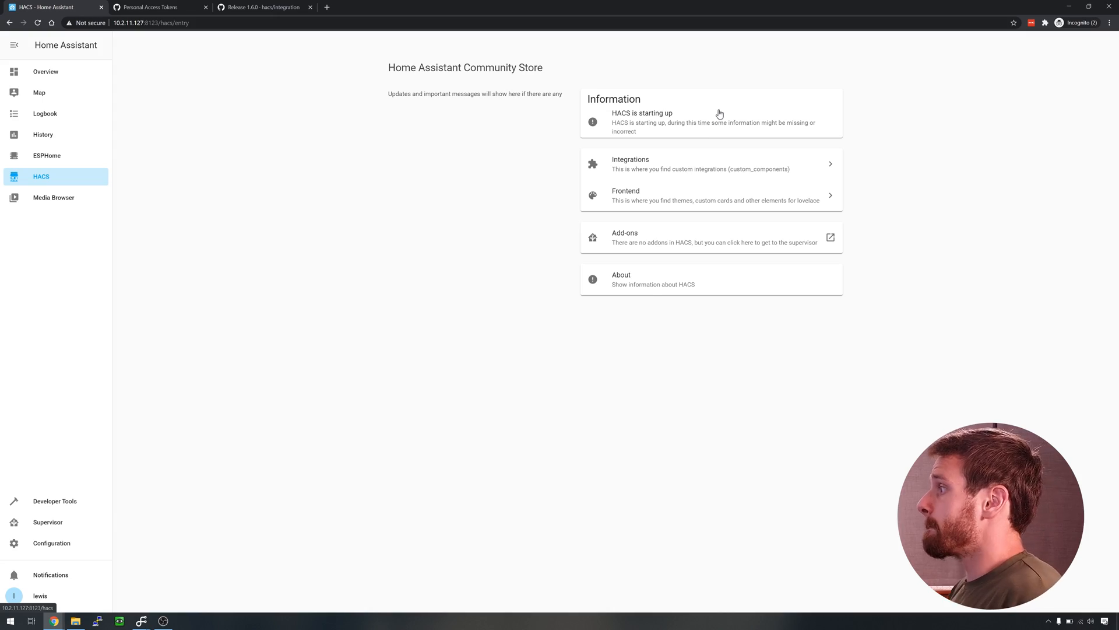
mouse_move(849, 322)
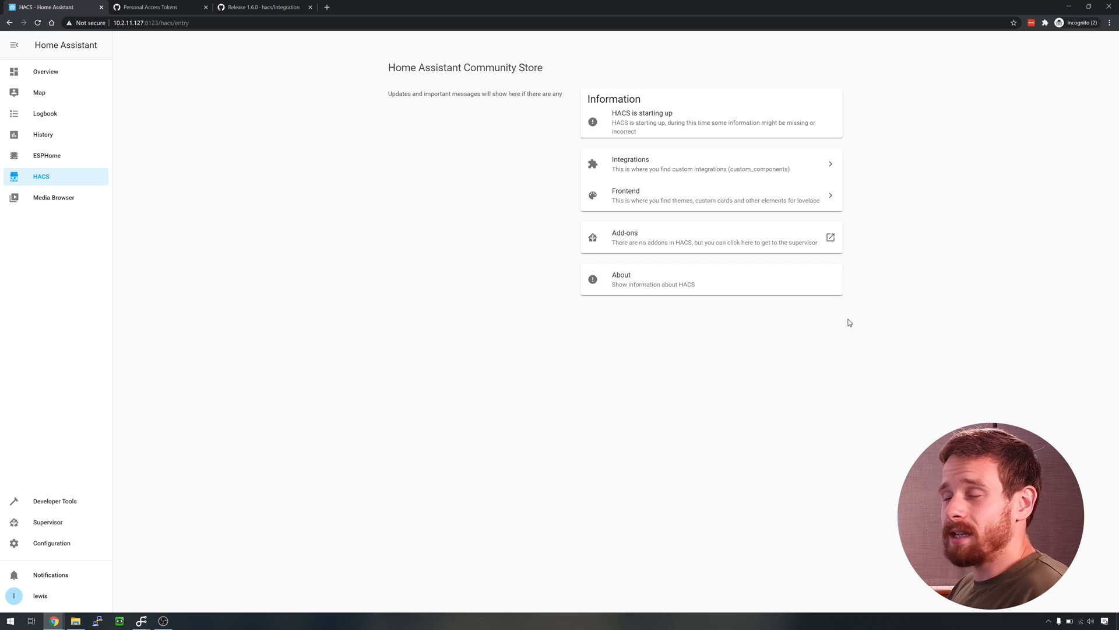
mouse_move(663, 291)
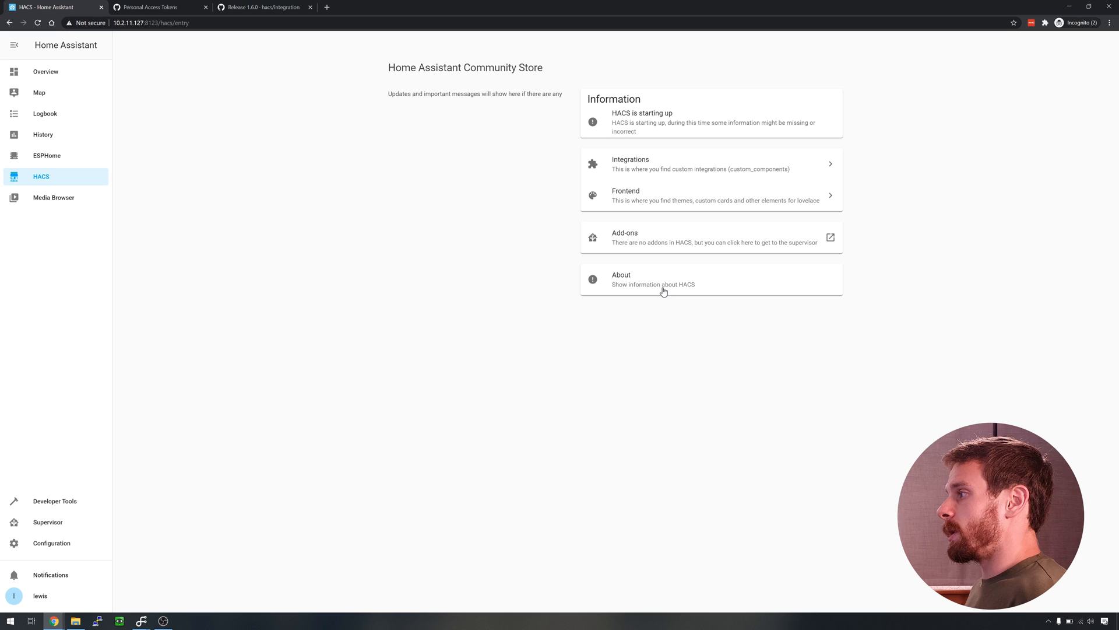
- Check the HACS About info until the repositories count reaches 628 on version 1.6.0
click(653, 279)
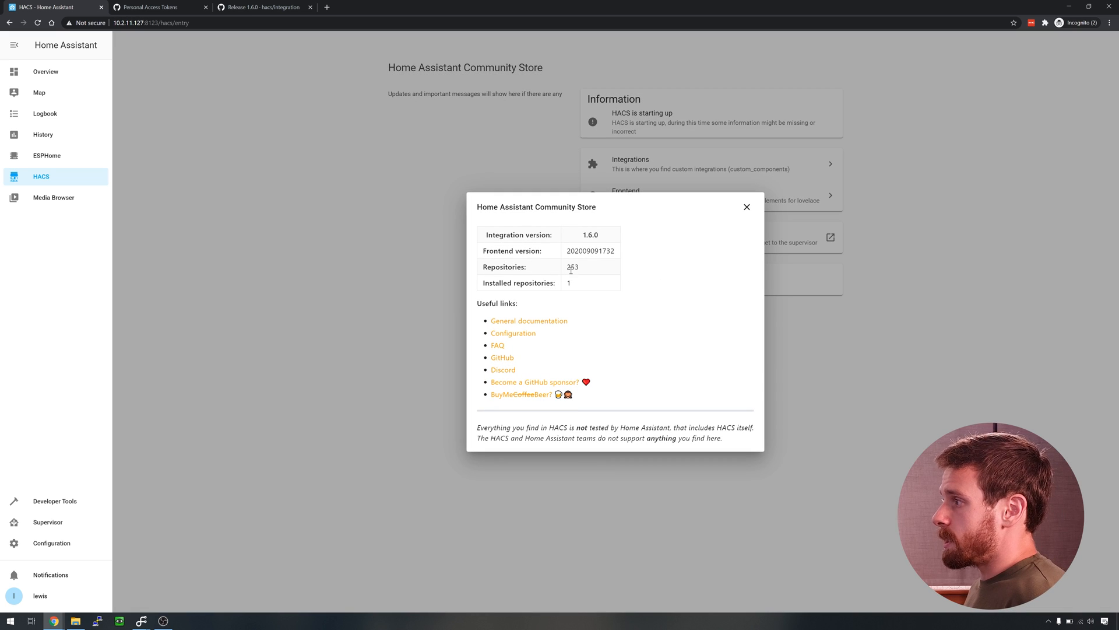
double_click(571, 266)
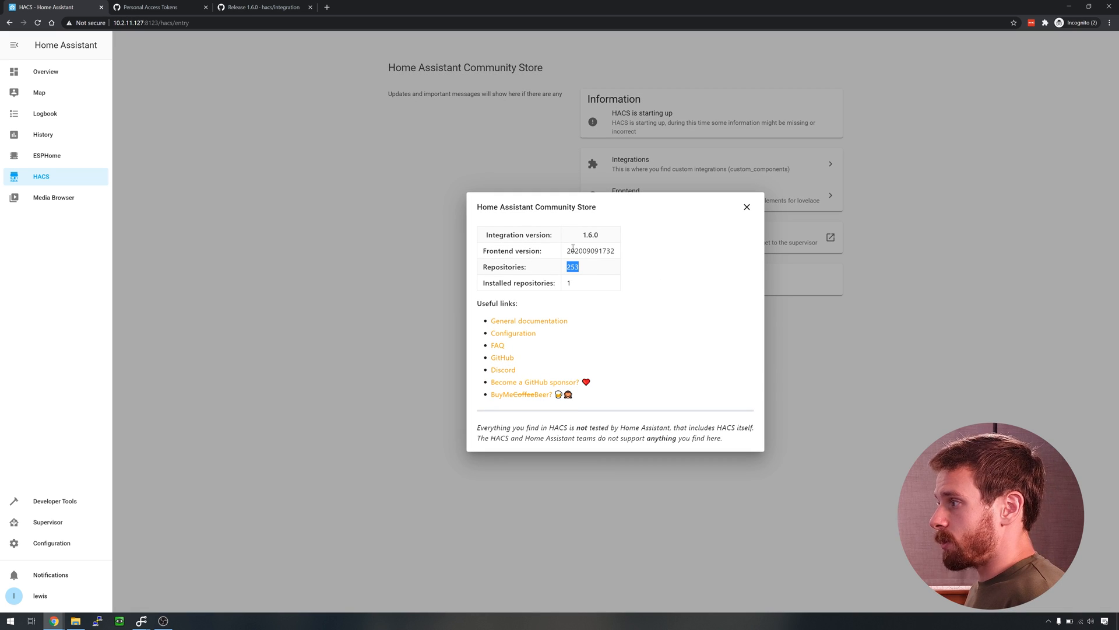
click(746, 208)
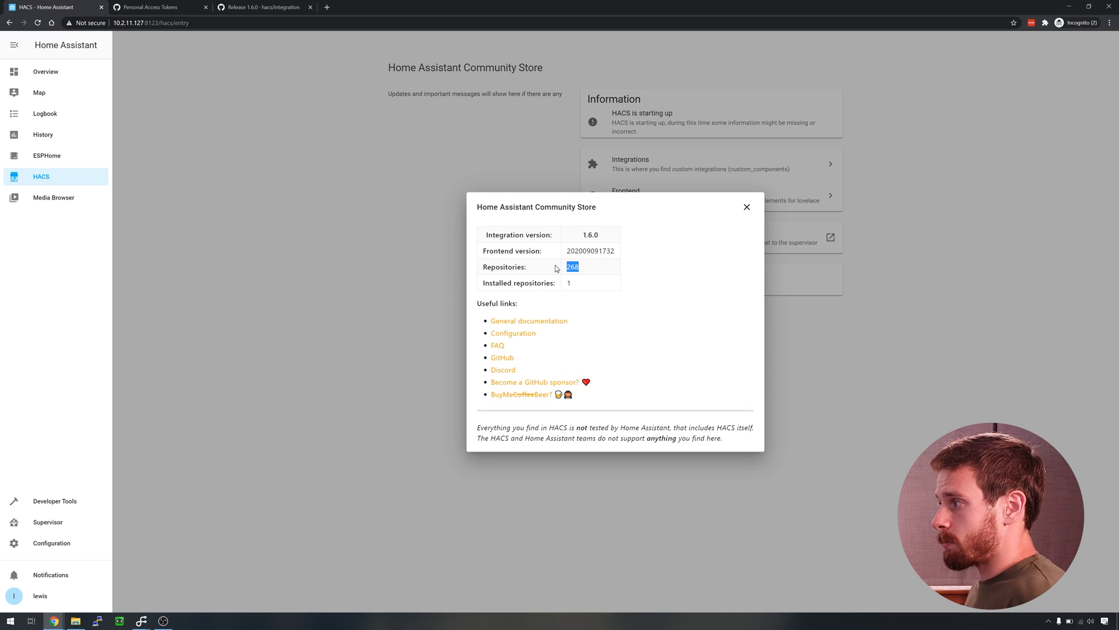
click(747, 207)
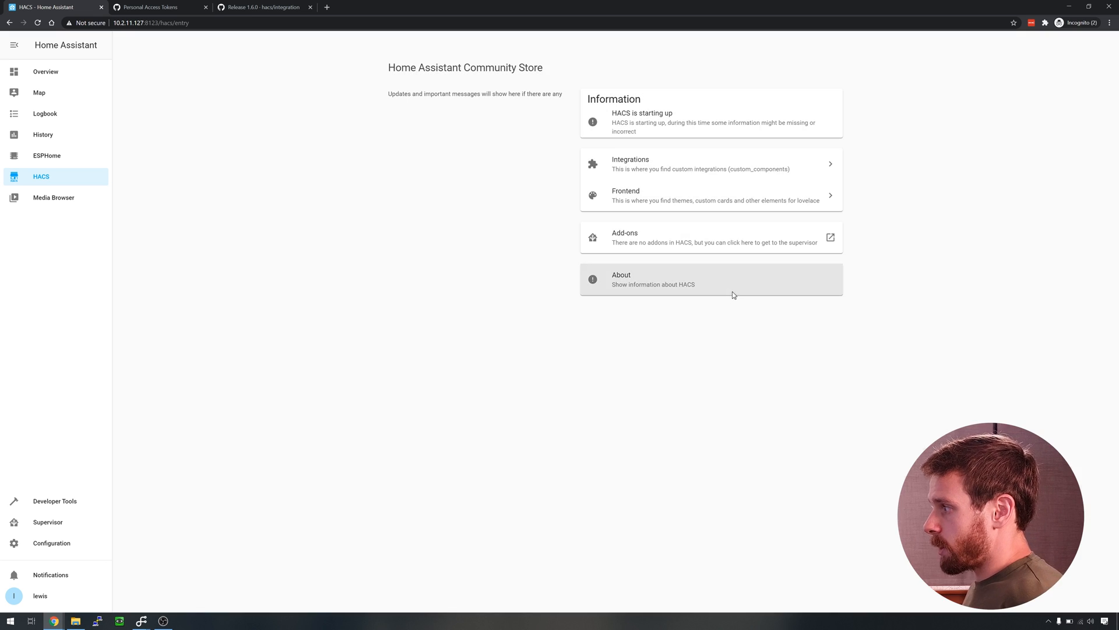
mouse_move(842, 352)
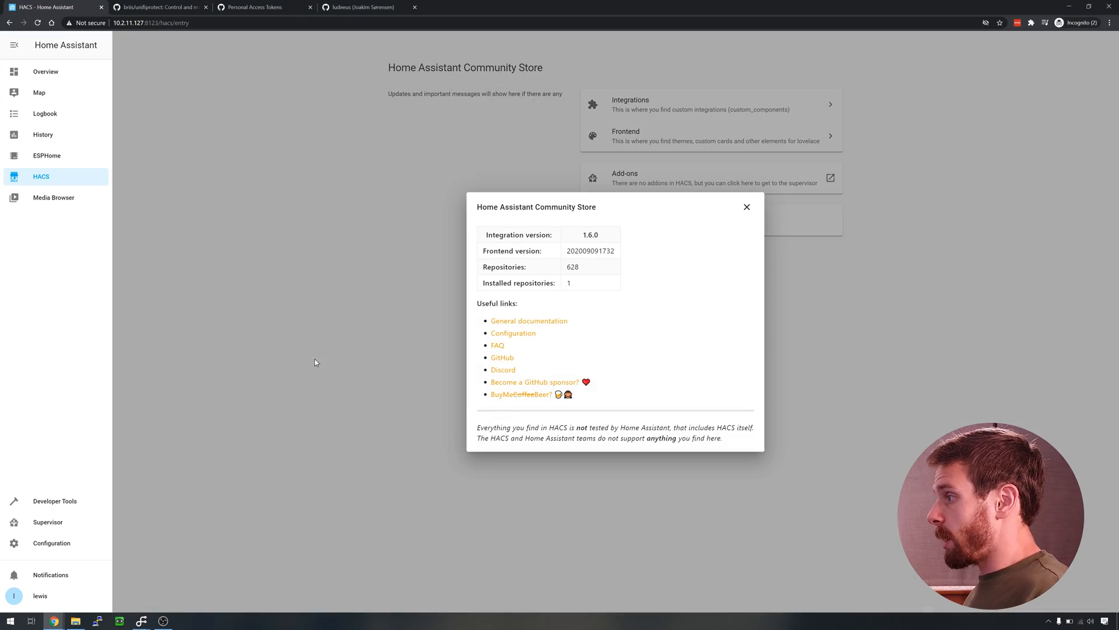
double_click(573, 265)
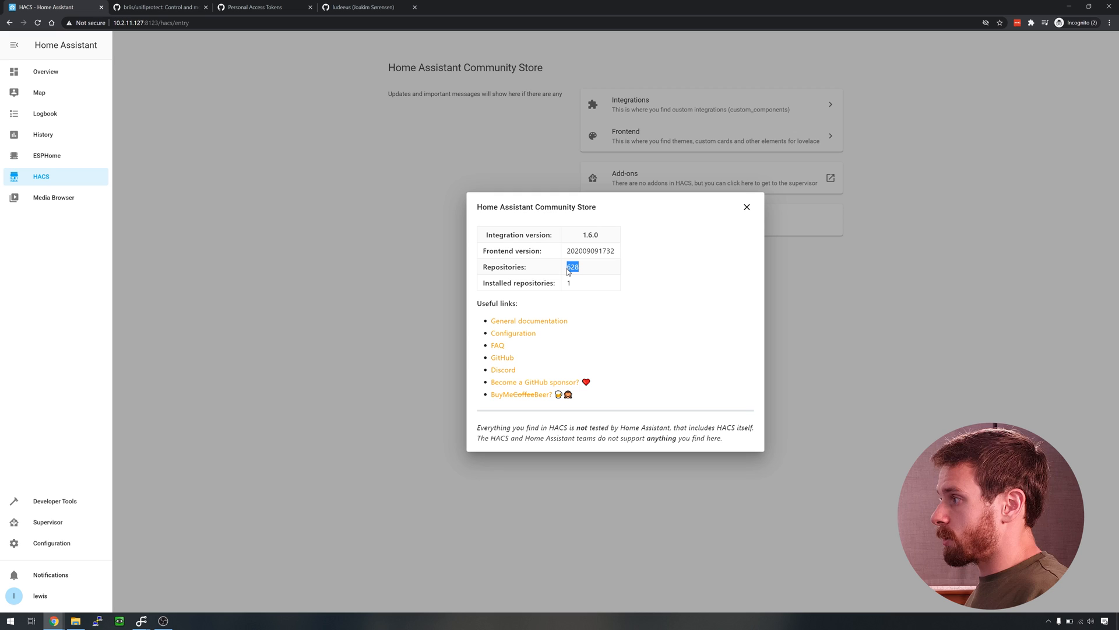
mouse_move(793, 272)
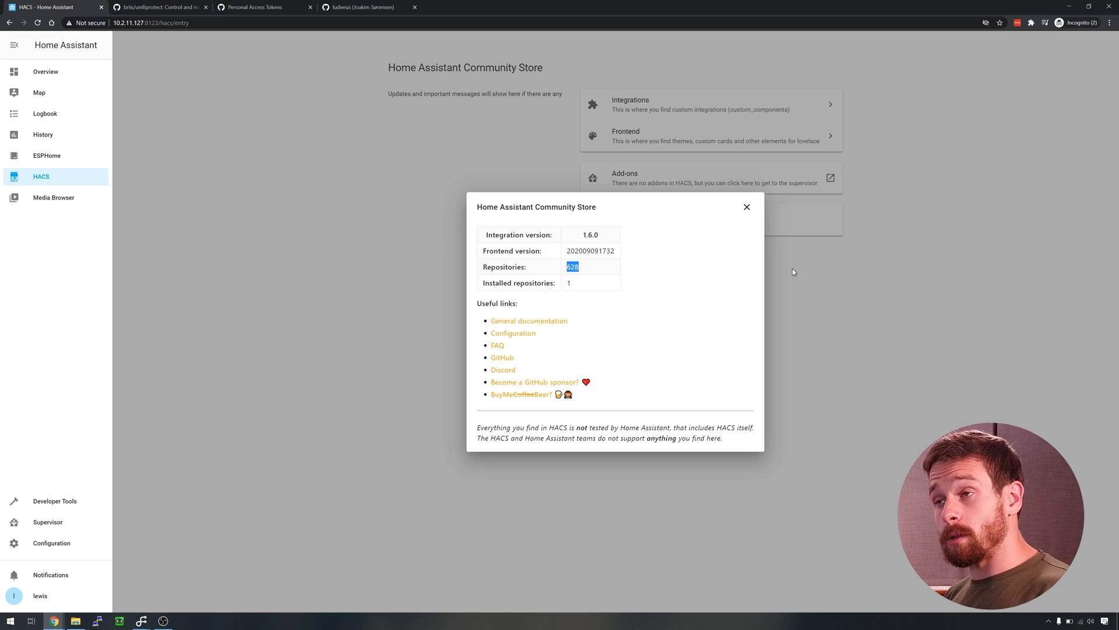
- Browse the Add repository catalogue of integrations available in HACS
click(746, 208)
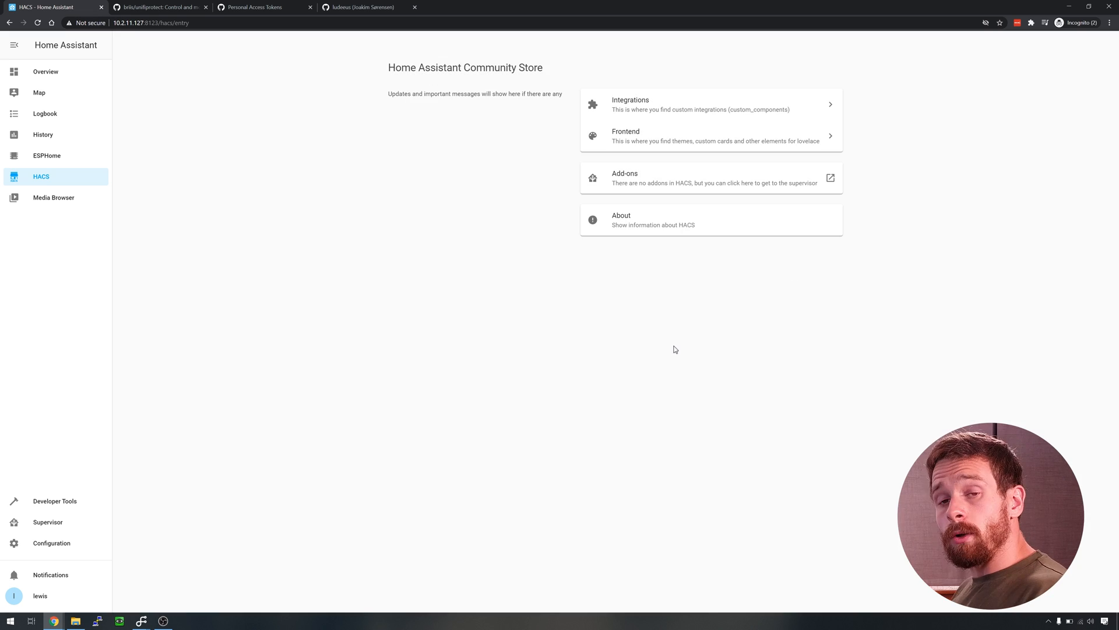
mouse_move(717, 136)
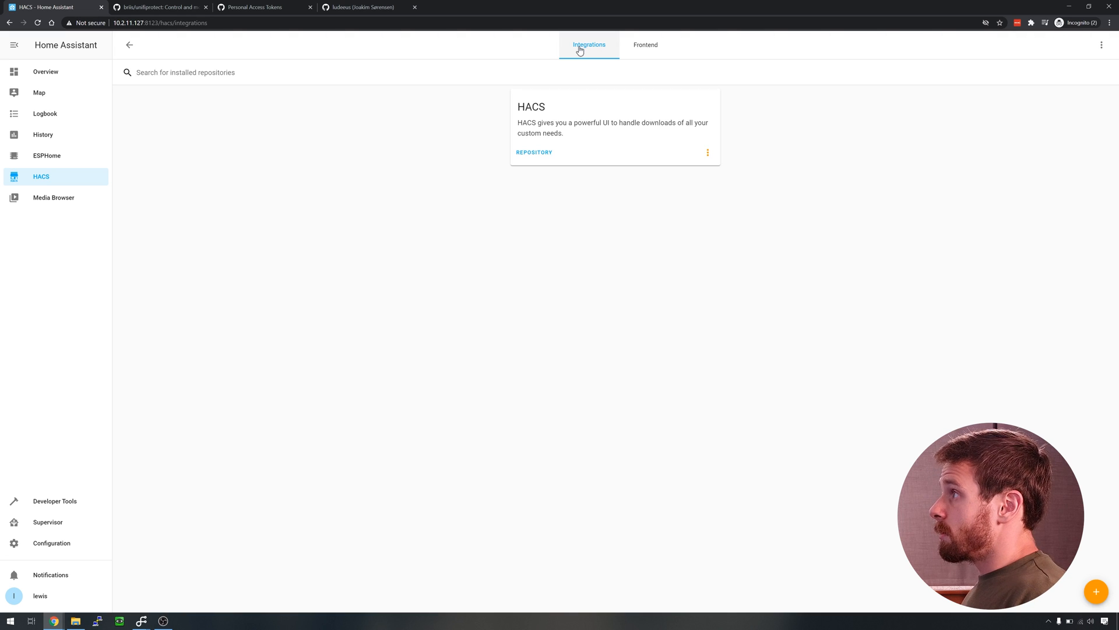
mouse_move(735, 245)
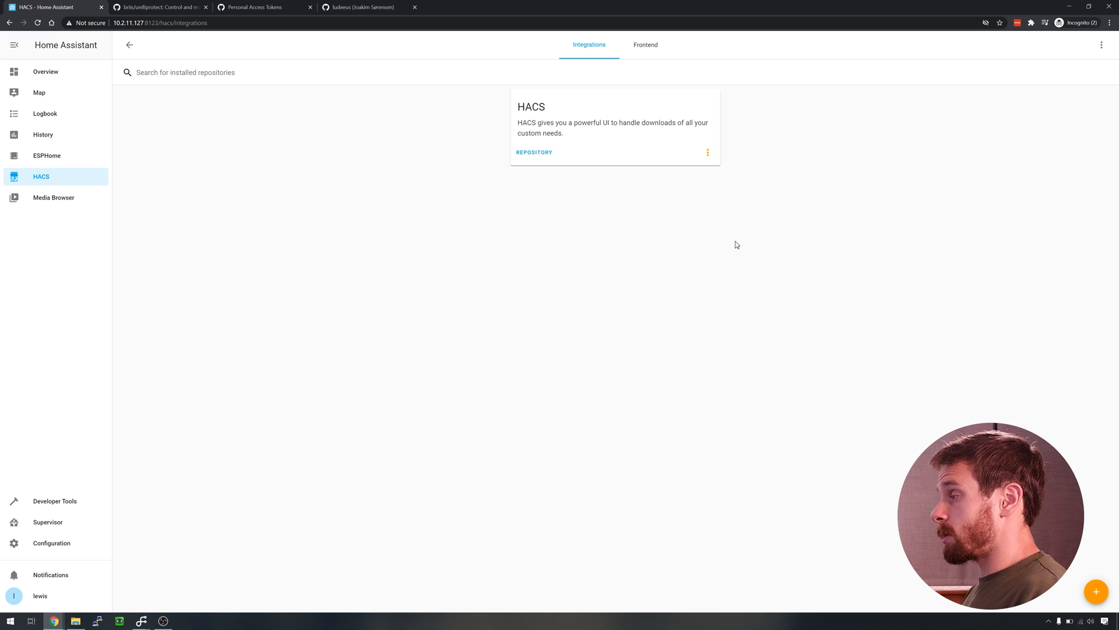
mouse_move(622, 110)
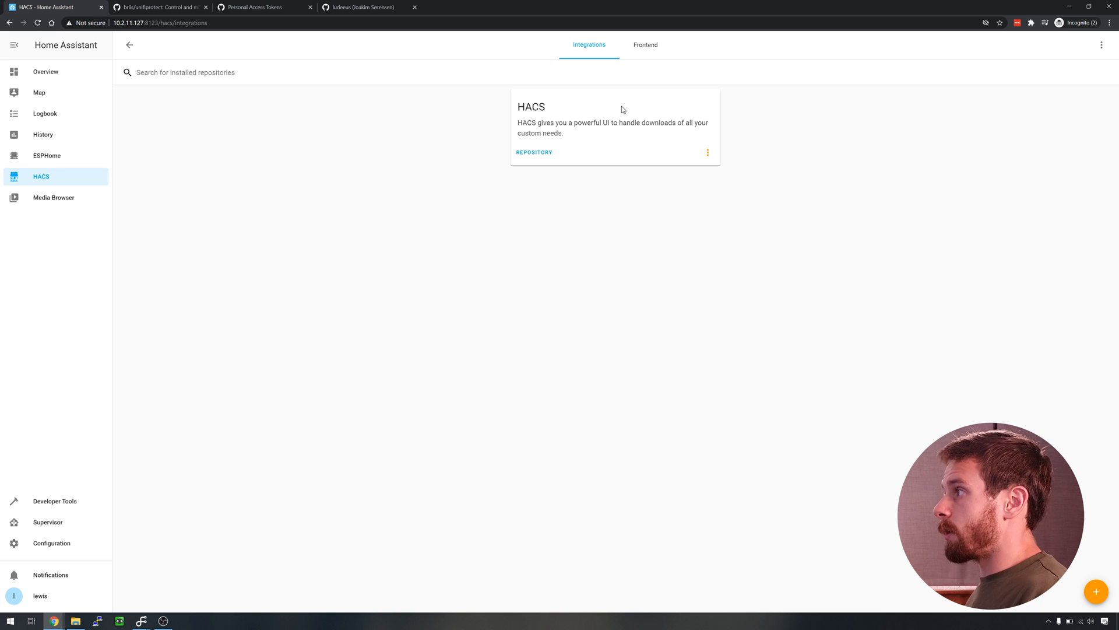
mouse_move(636, 425)
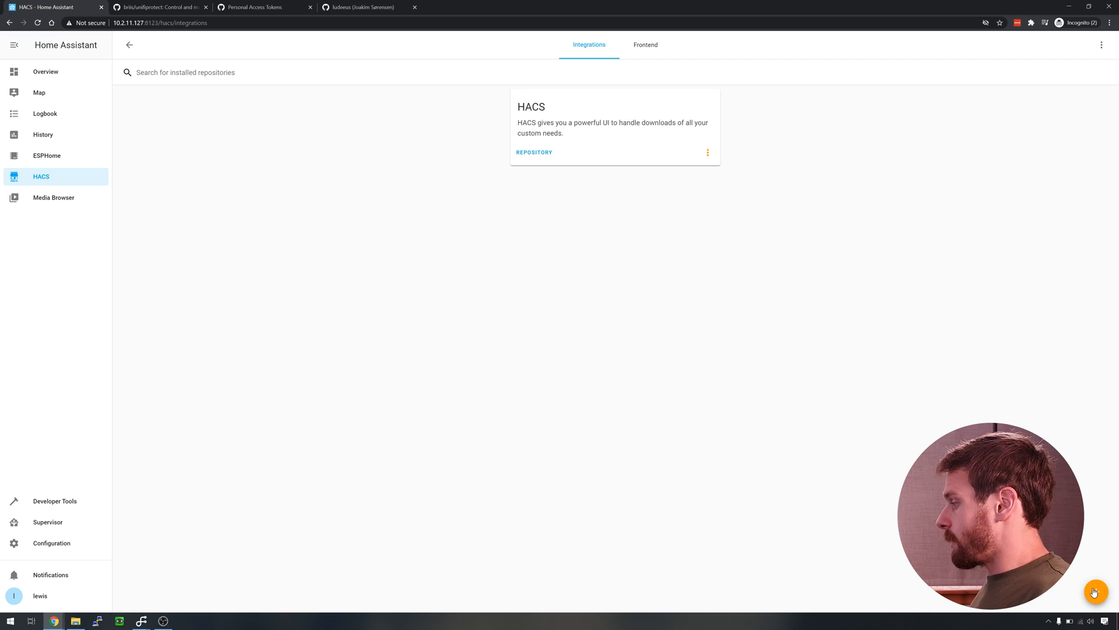
click(1096, 591)
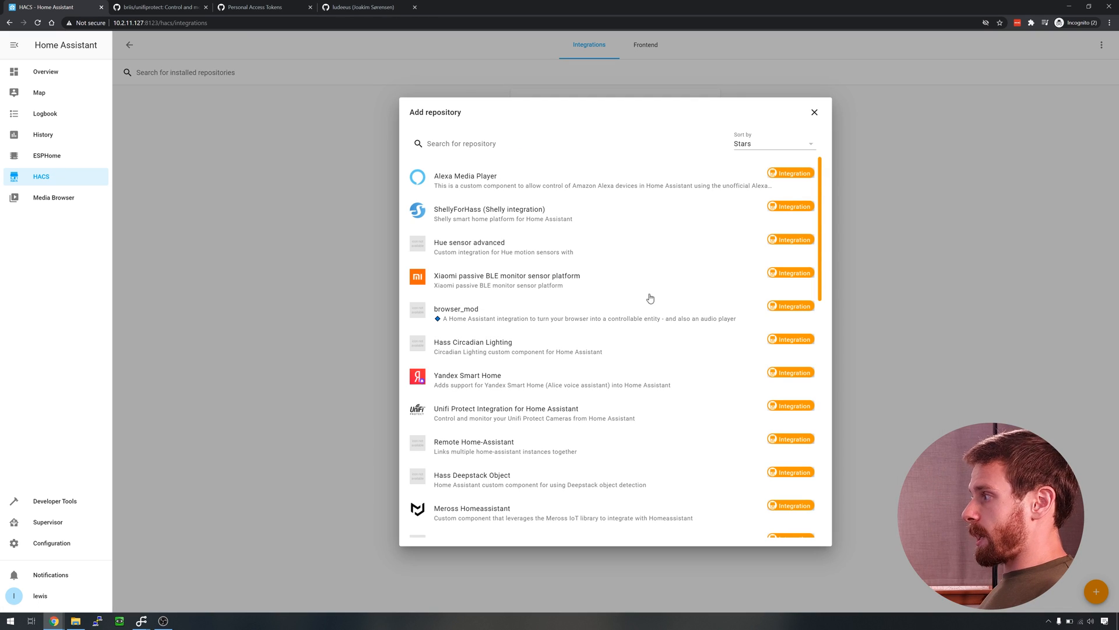
scroll(down, 3)
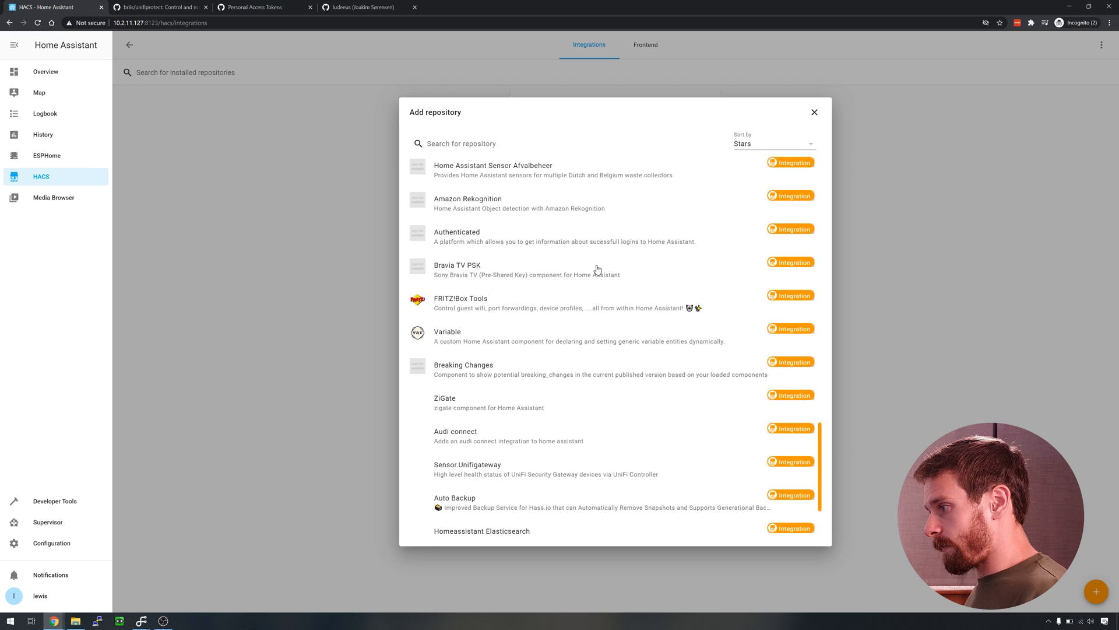
scroll(down, 3)
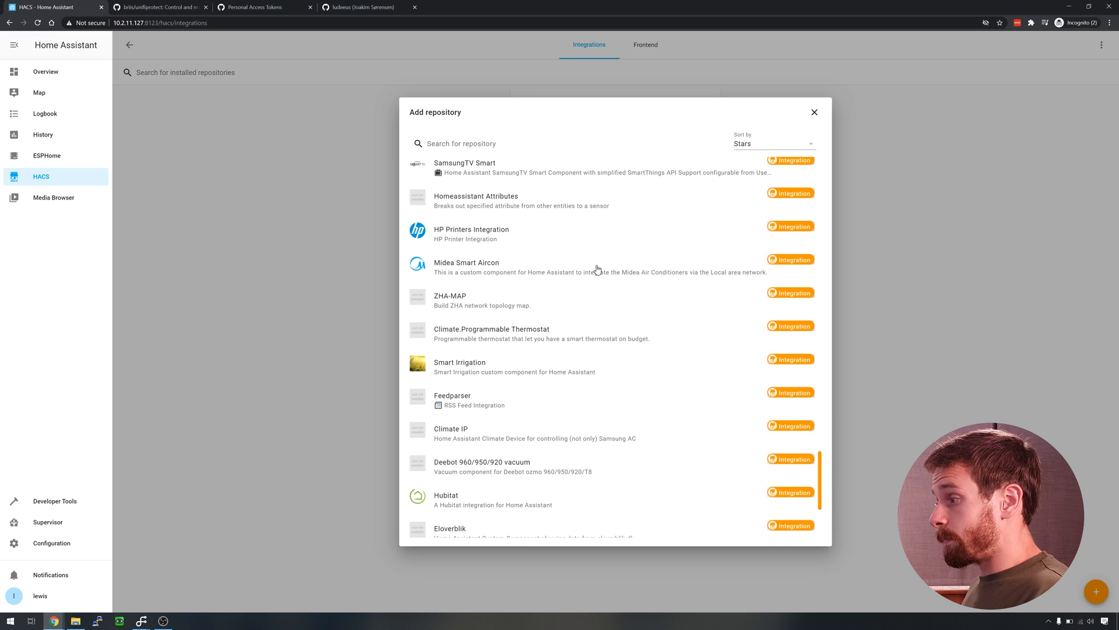
scroll(down, 3)
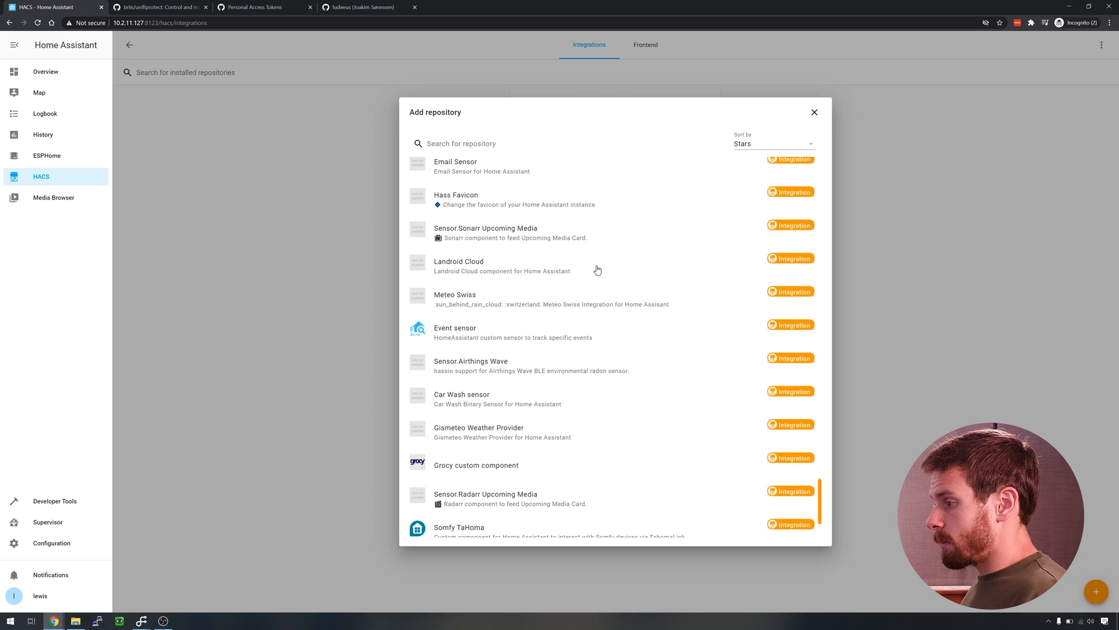
scroll(down, 3)
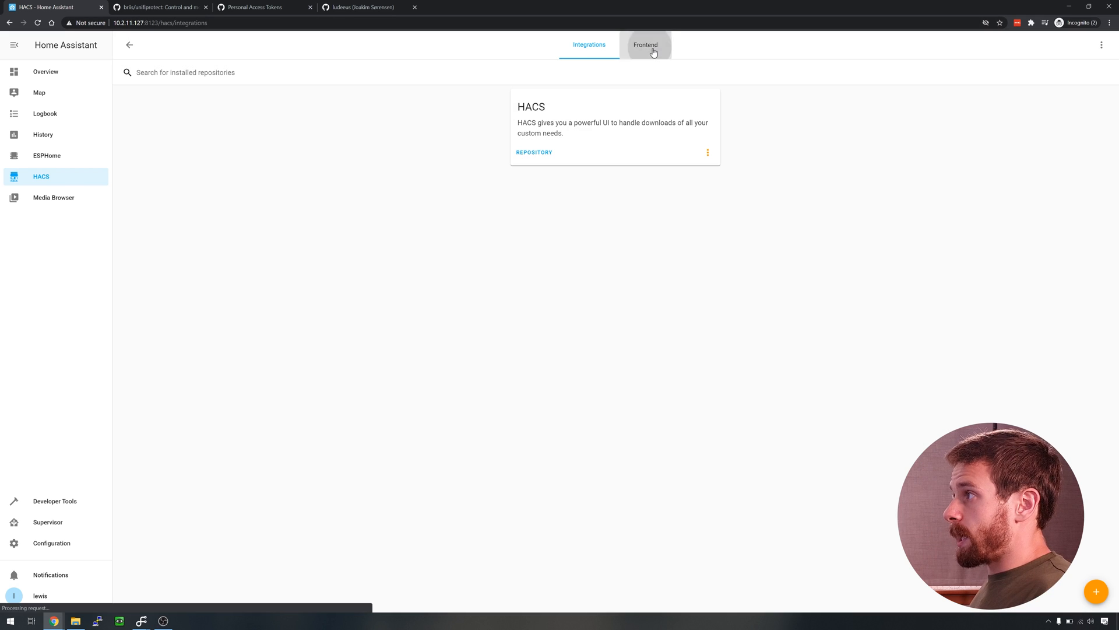
click(645, 44)
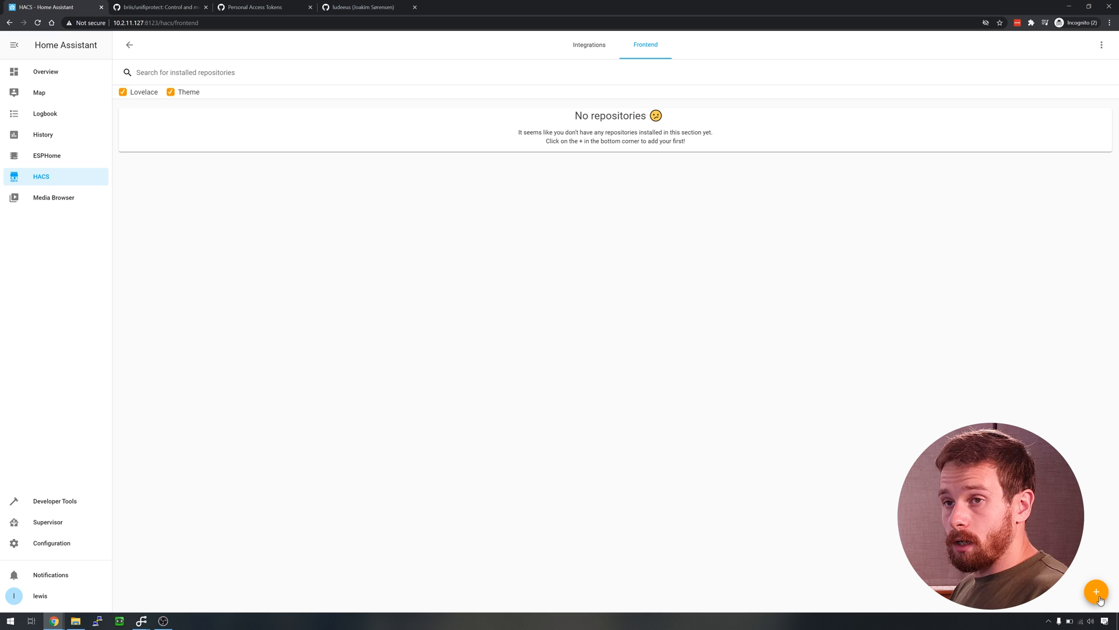
click(1096, 591)
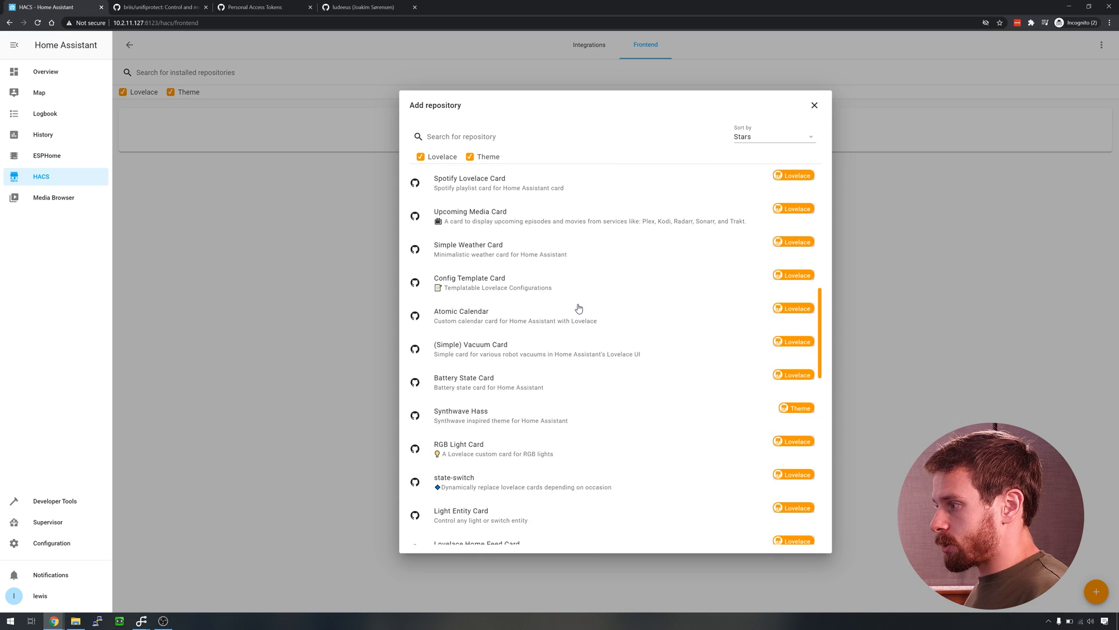
scroll(down, 3)
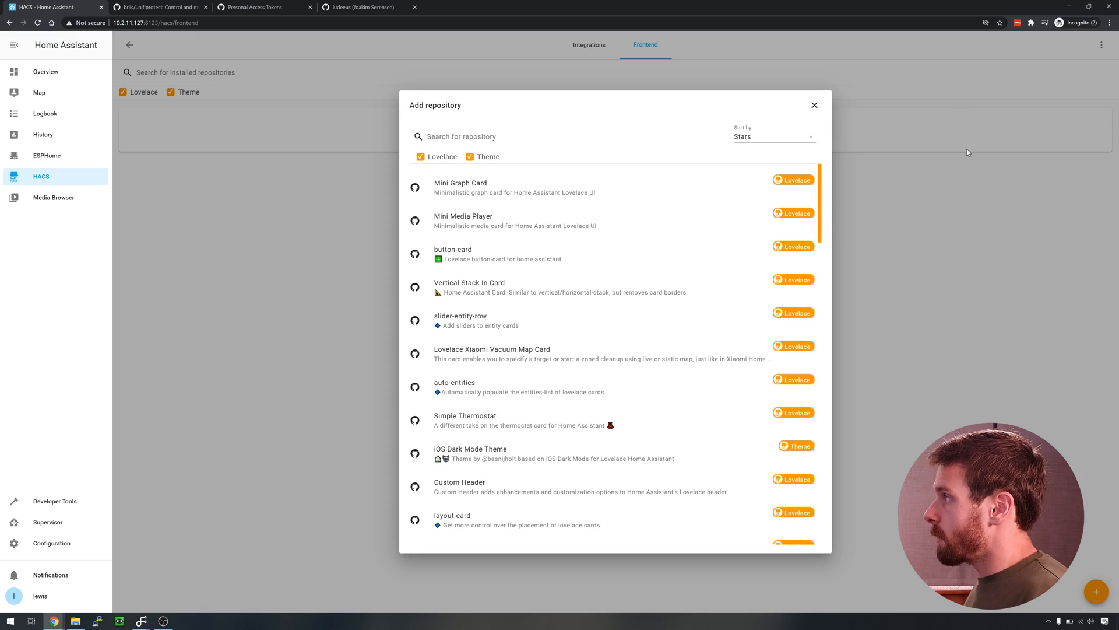
click(814, 105)
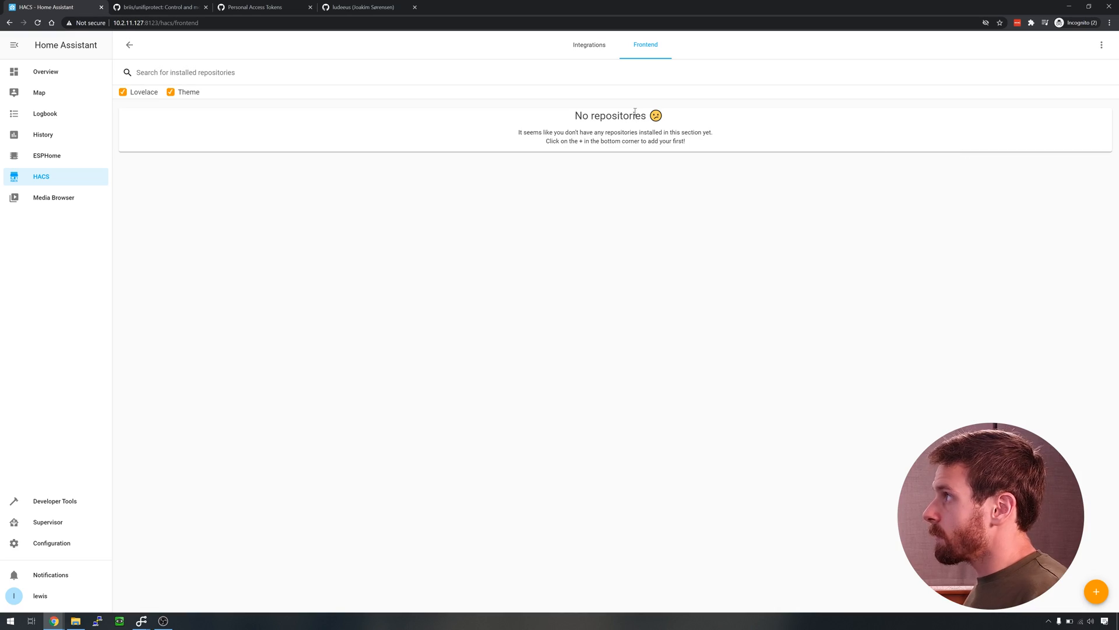
mouse_move(582, 34)
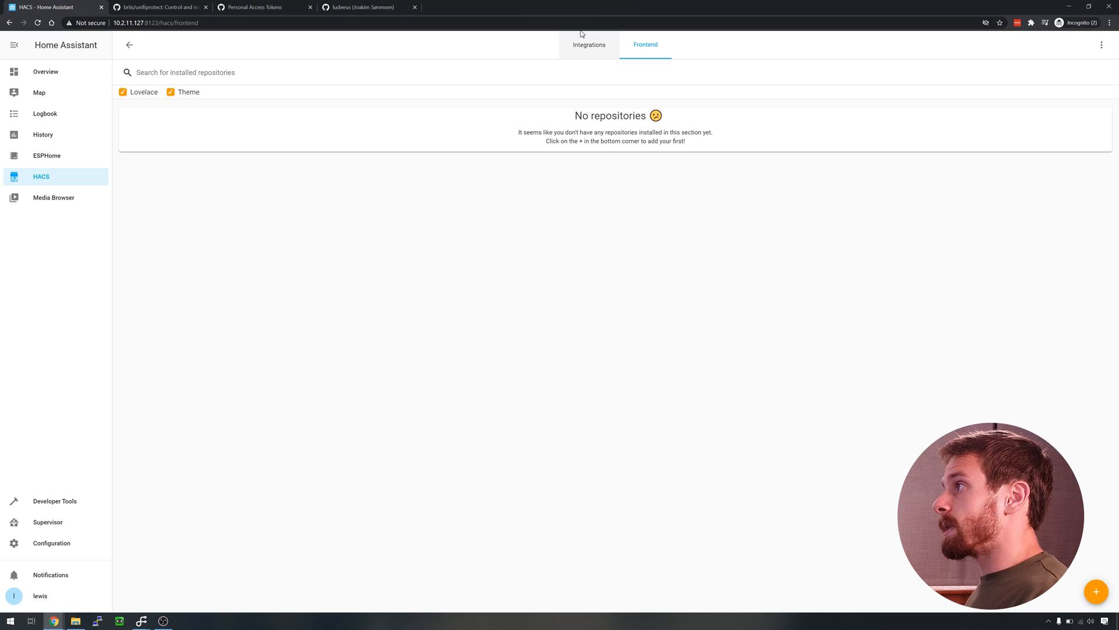
click(587, 44)
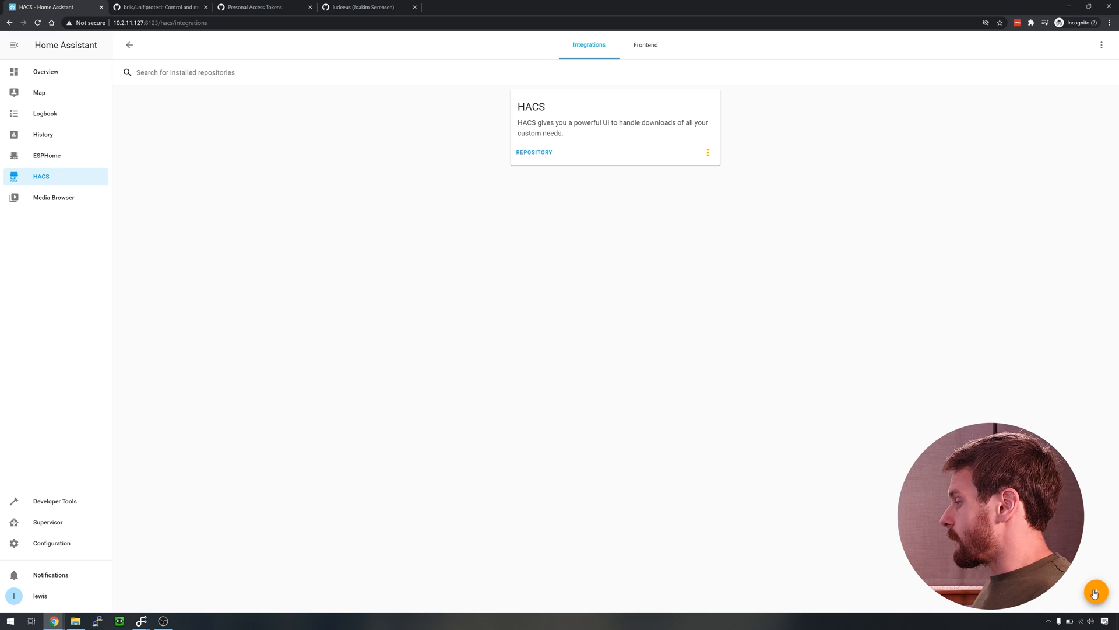
- View the Unifi Protect Integration's details and follow its link to the GitHub repository
click(1096, 591)
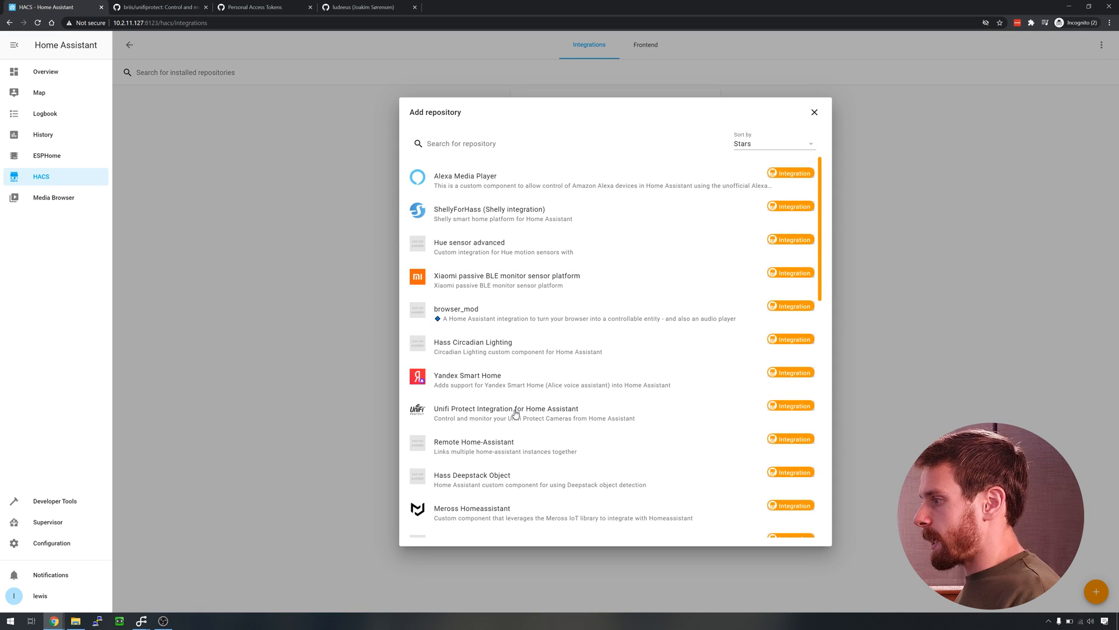
click(506, 408)
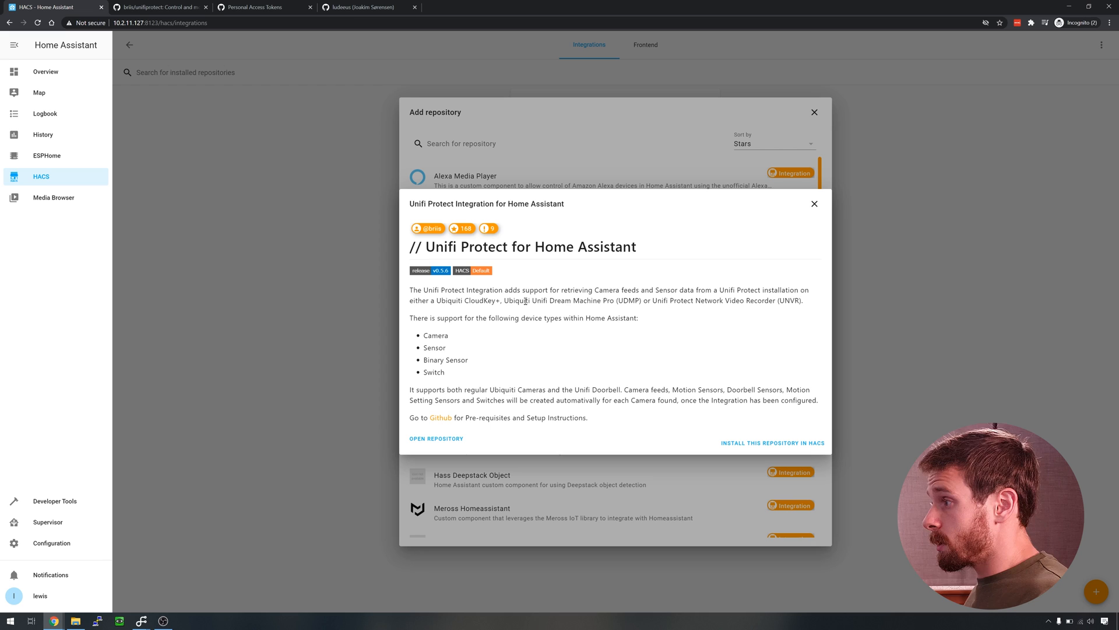
mouse_move(545, 413)
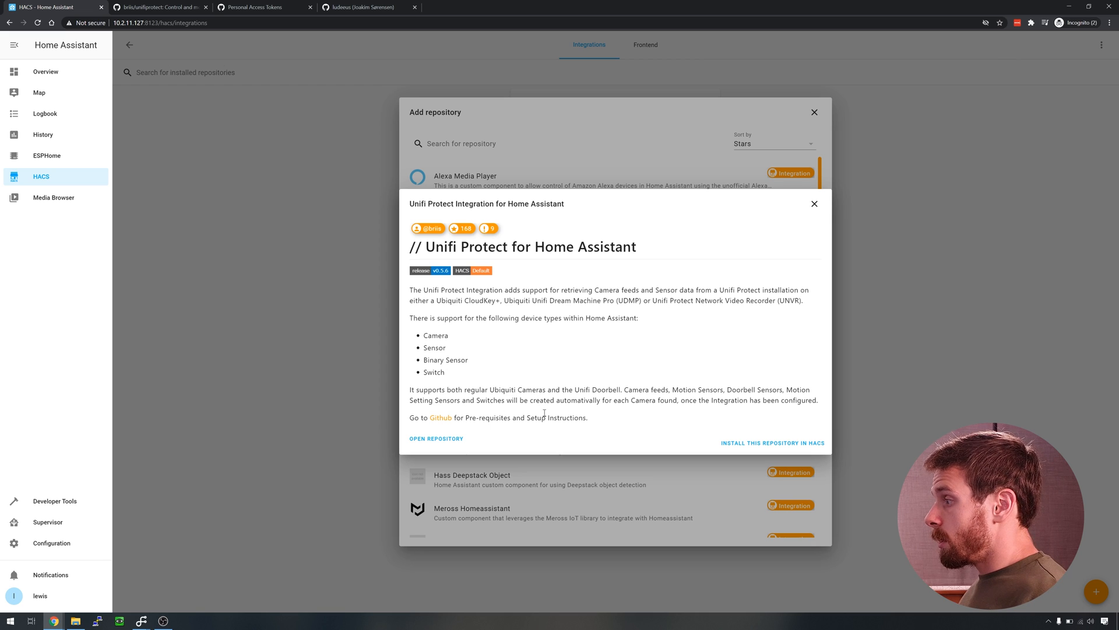
click(436, 439)
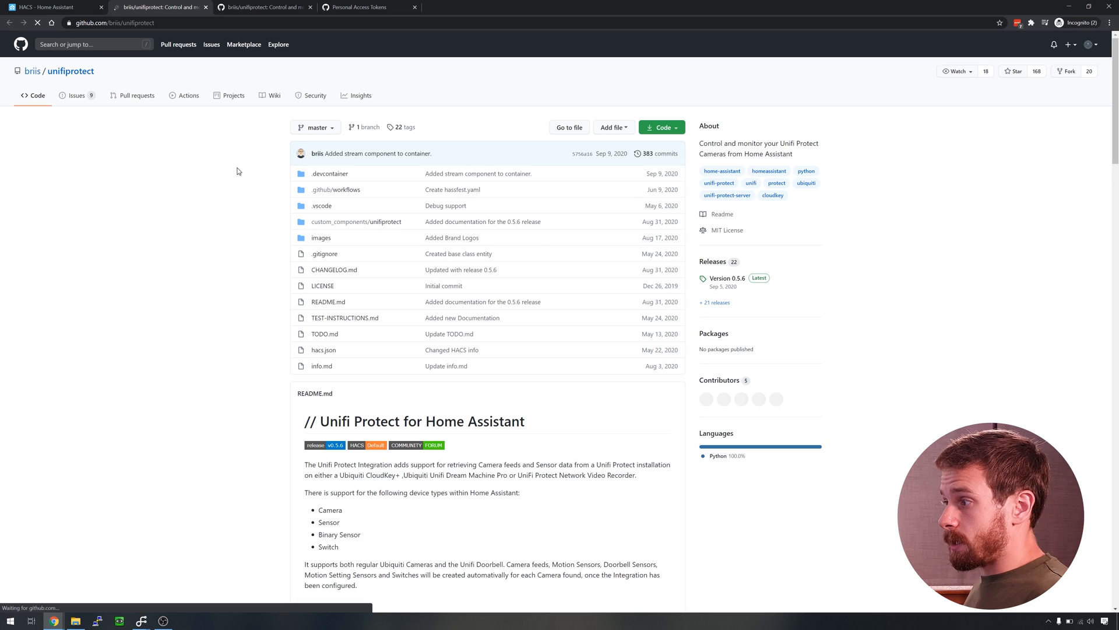
- Read the Prerequisites section of the unifiprotect README on GitHub
scroll(down, 3)
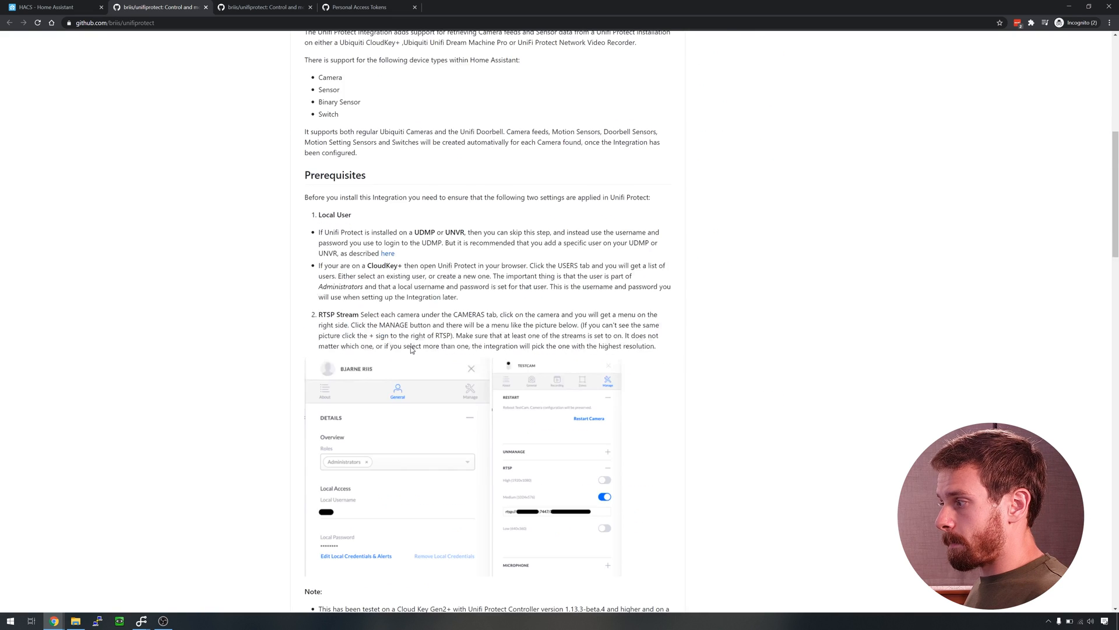
scroll(down, 3)
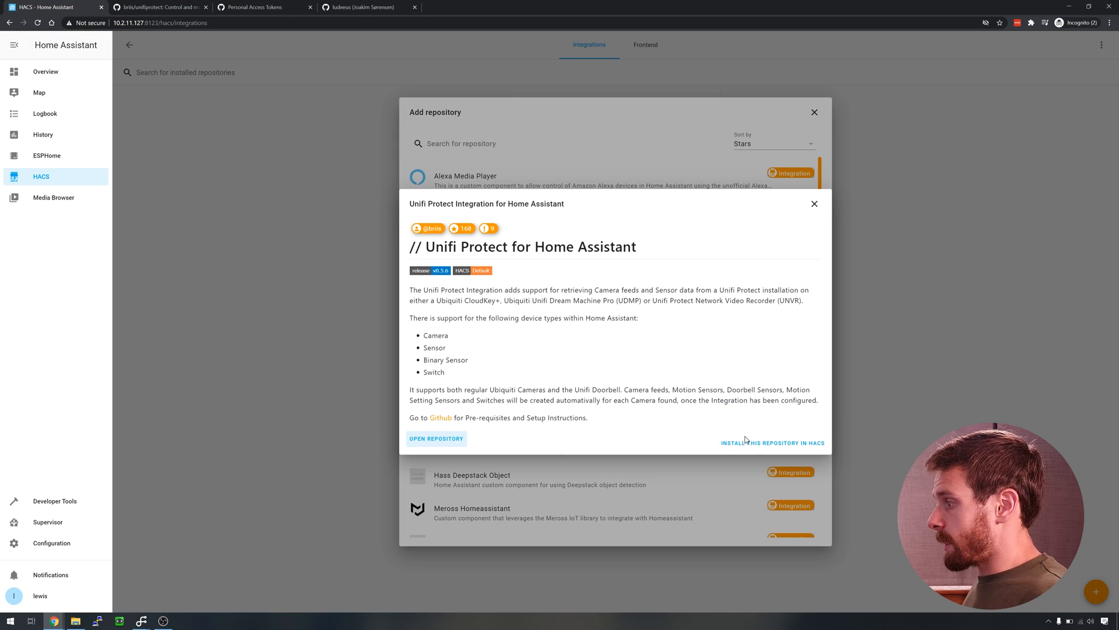
- Install the Unifi Protect Integration at version v0.5.6 through HACS
click(772, 442)
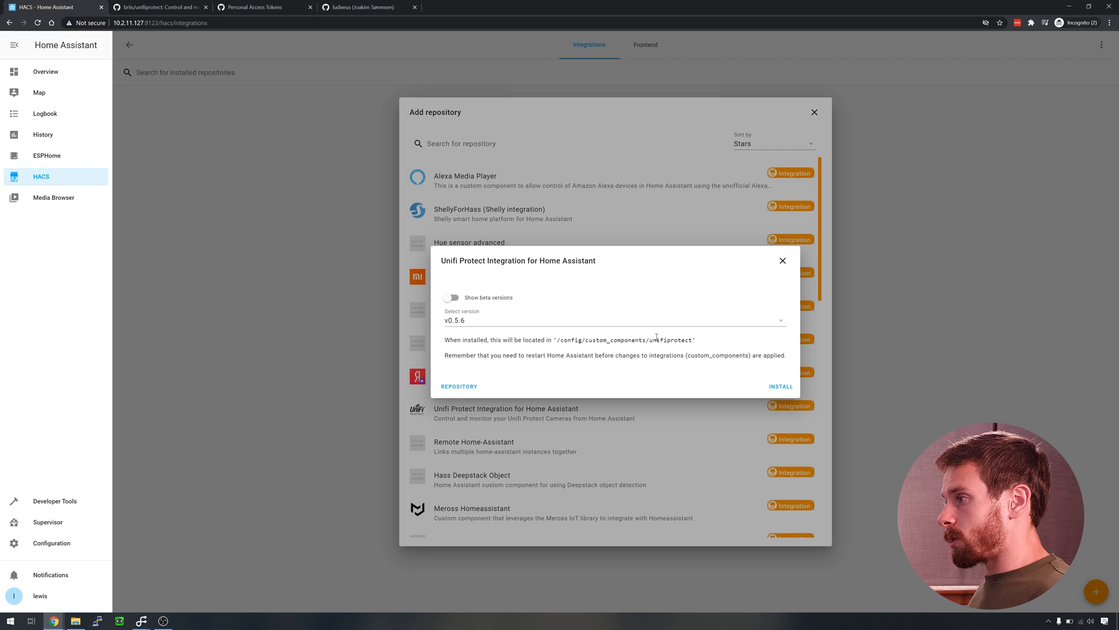
click(612, 320)
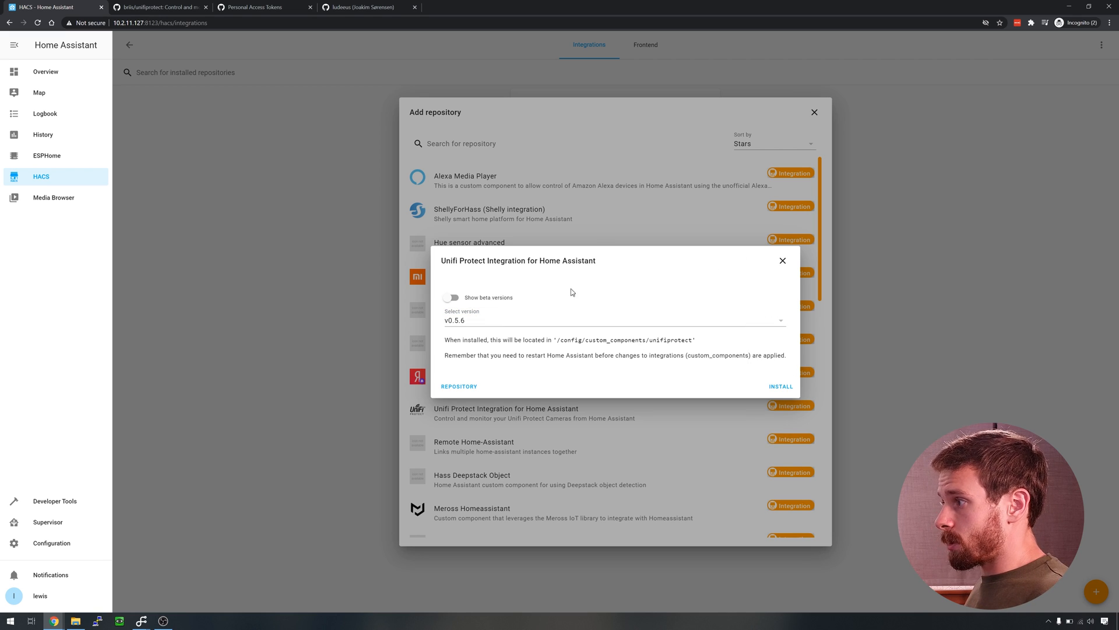
mouse_move(400, 310)
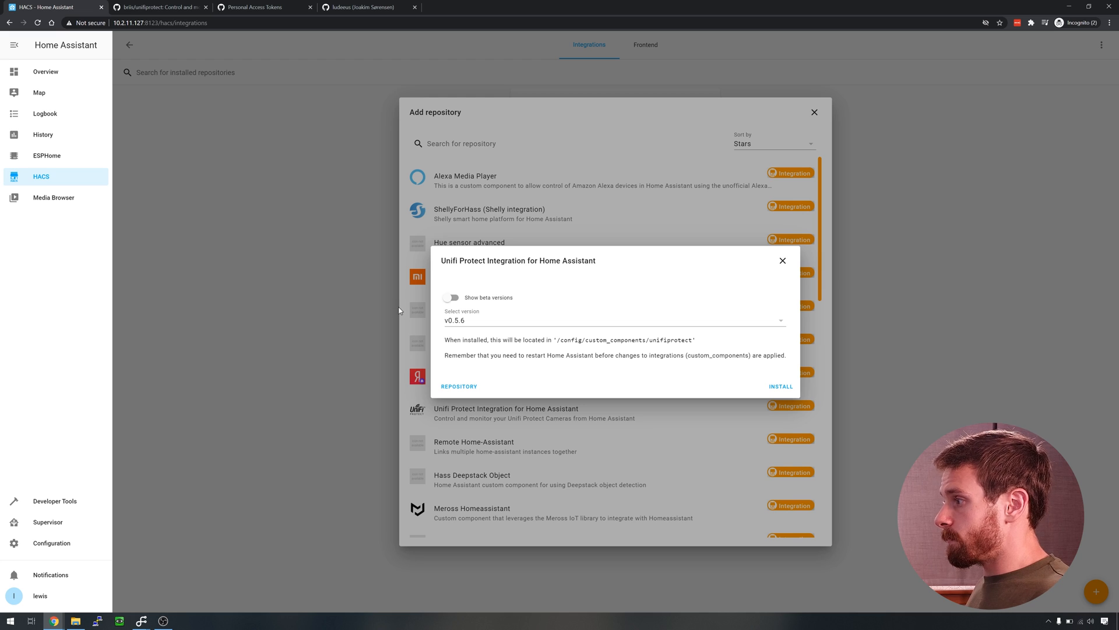
double_click(599, 339)
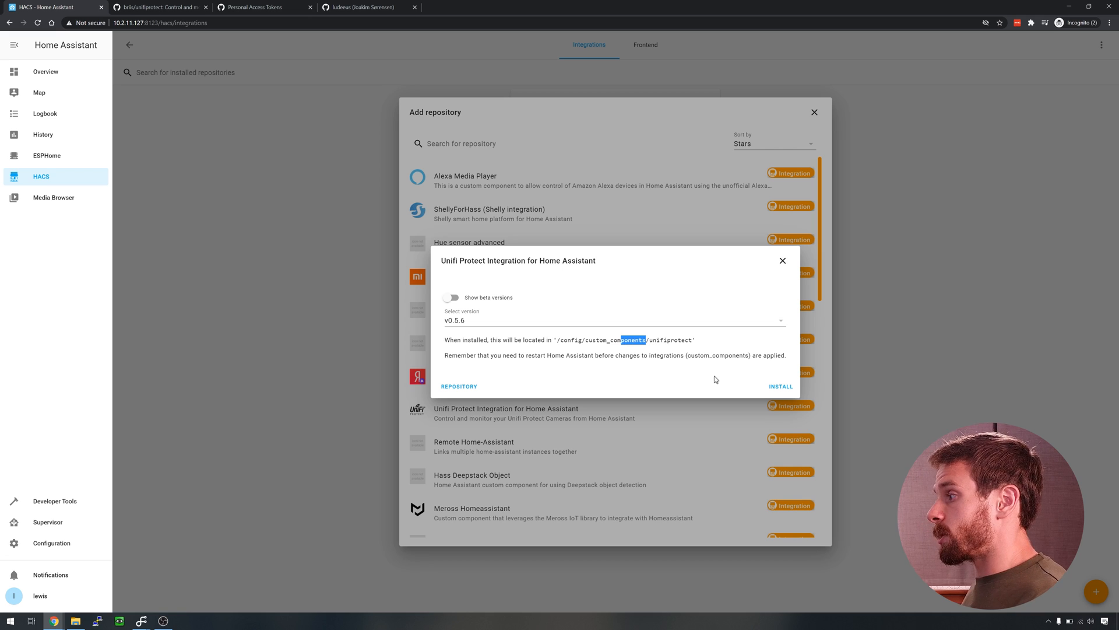
mouse_move(768, 352)
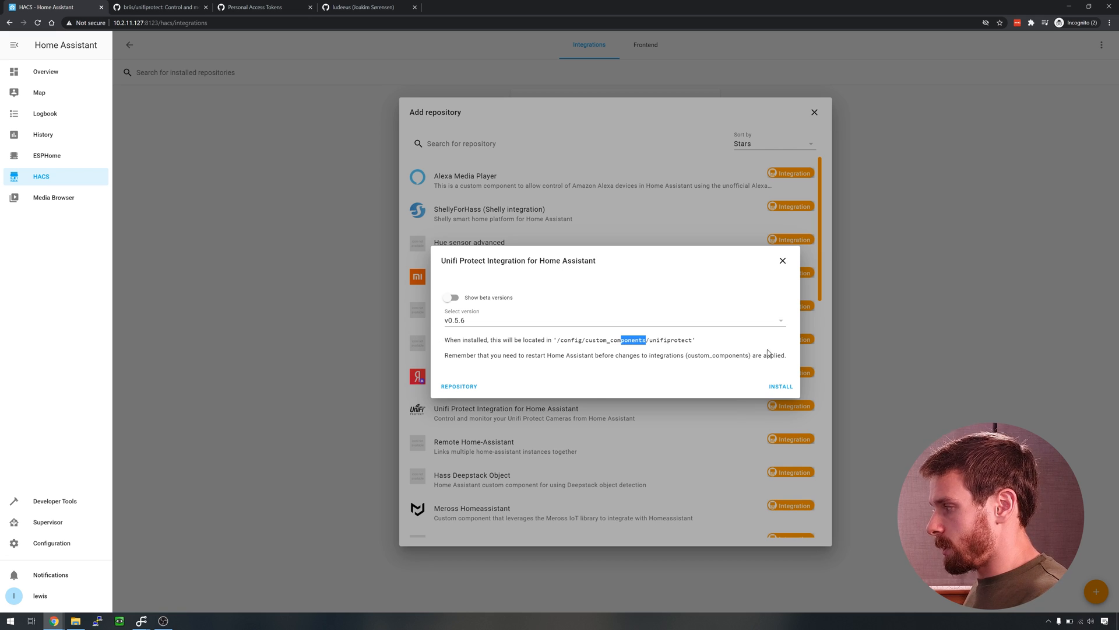
mouse_move(594, 396)
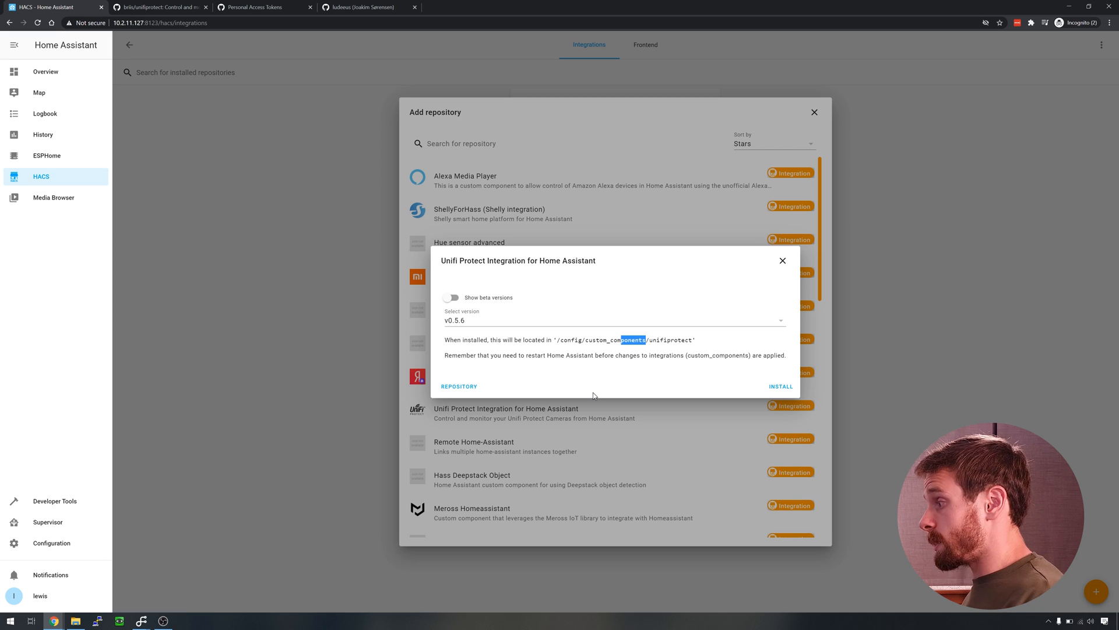
click(781, 386)
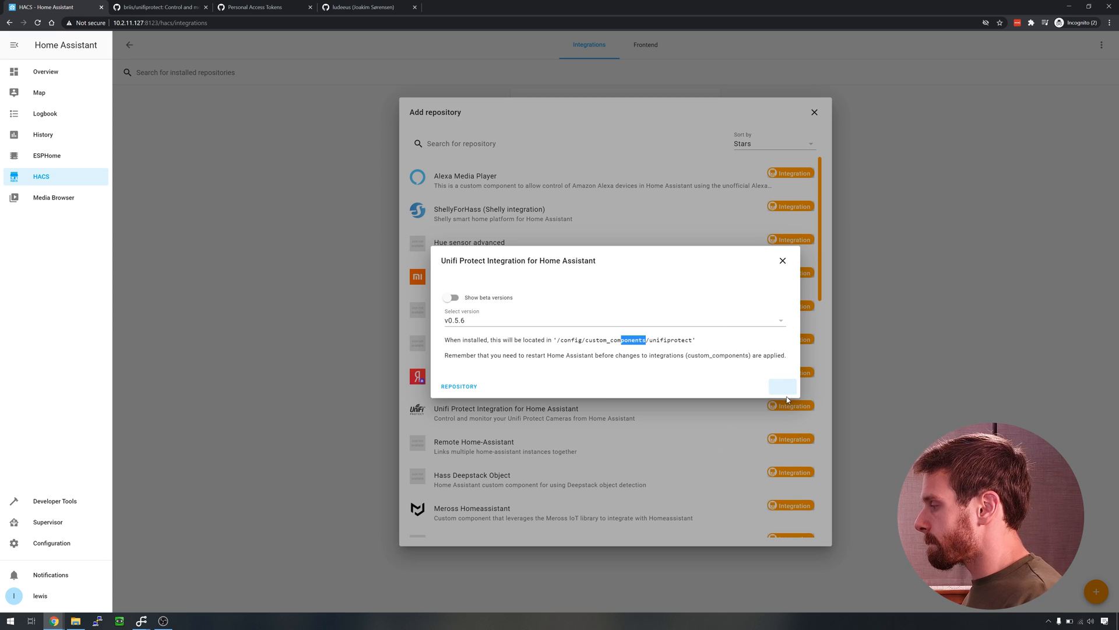
click(783, 386)
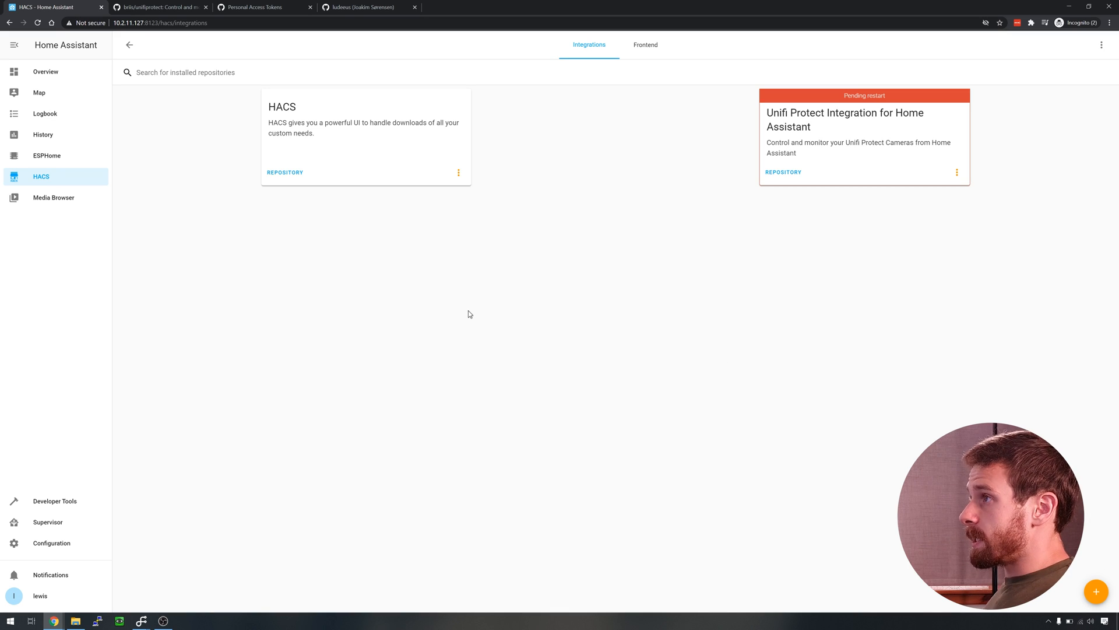
mouse_move(400, 62)
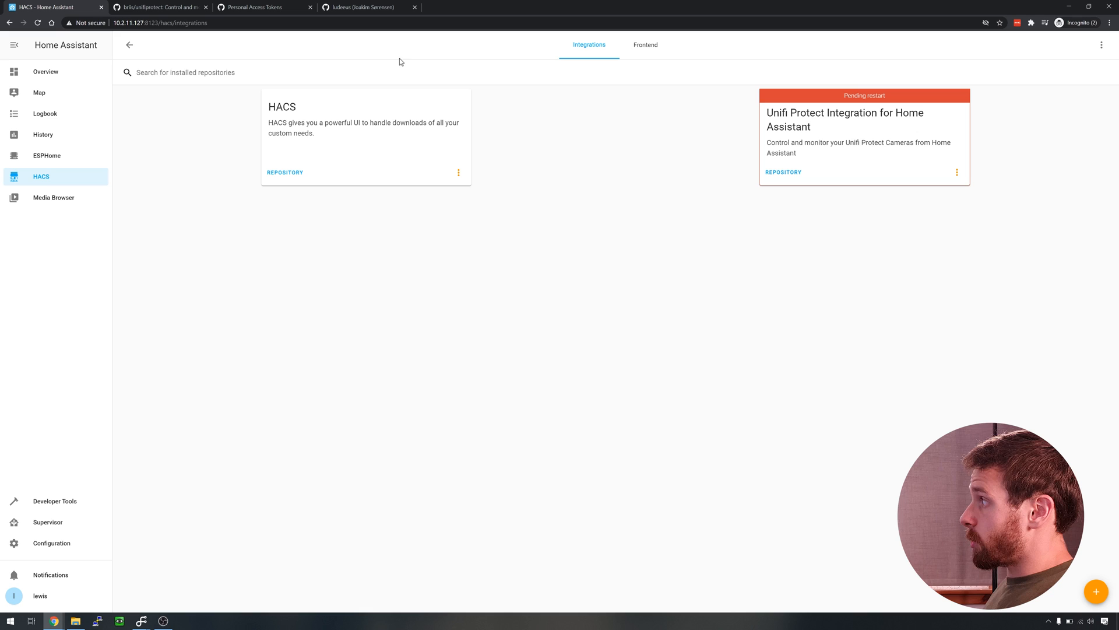
mouse_move(841, 123)
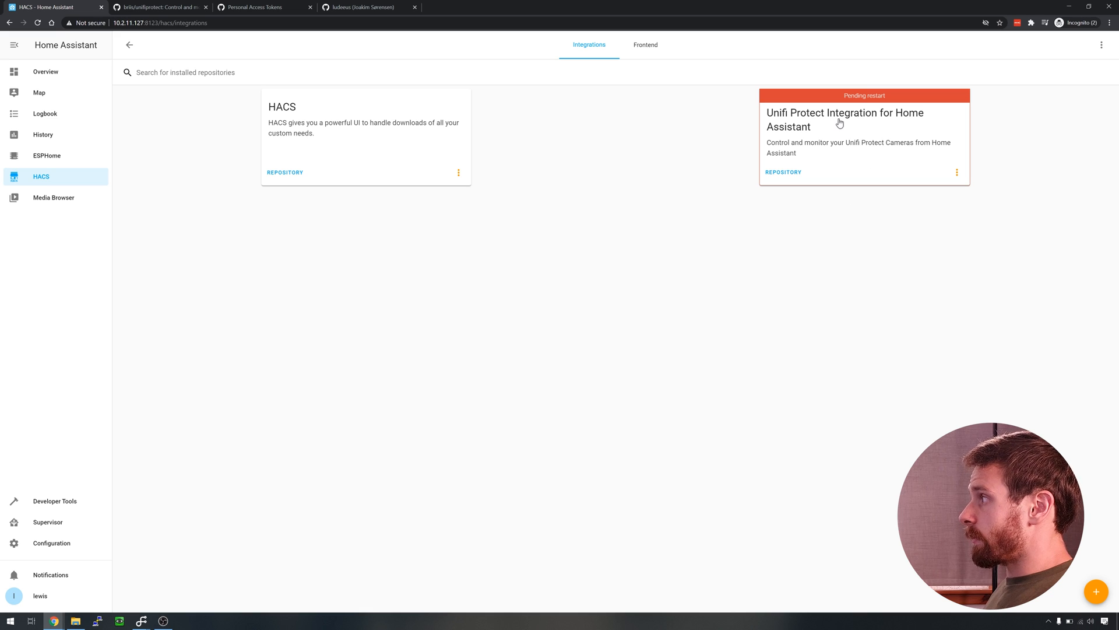
mouse_move(872, 105)
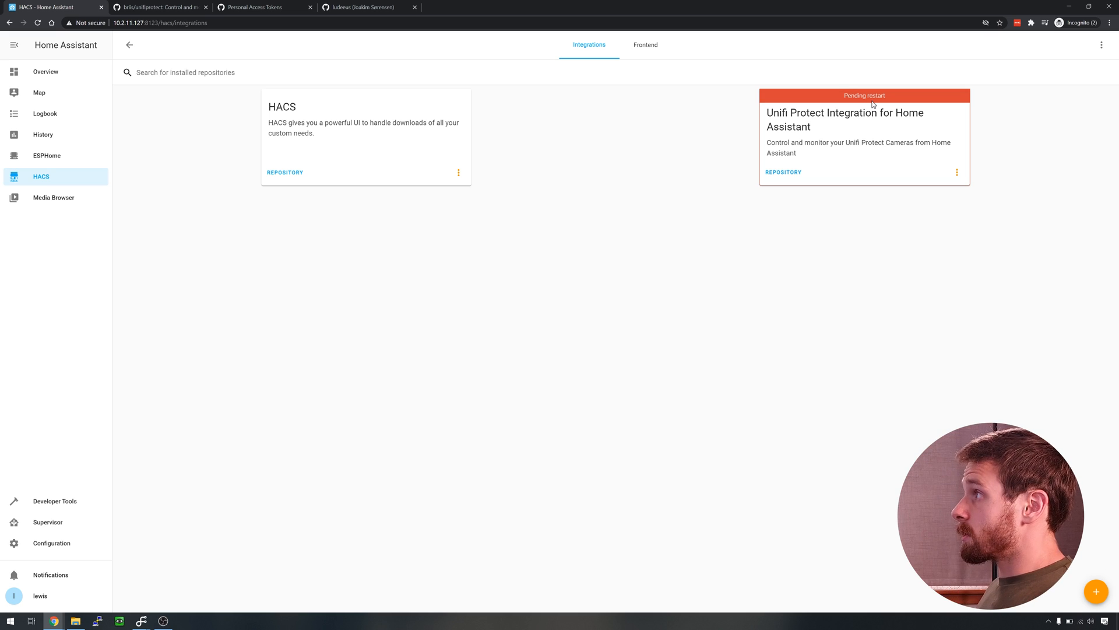
mouse_move(37, 69)
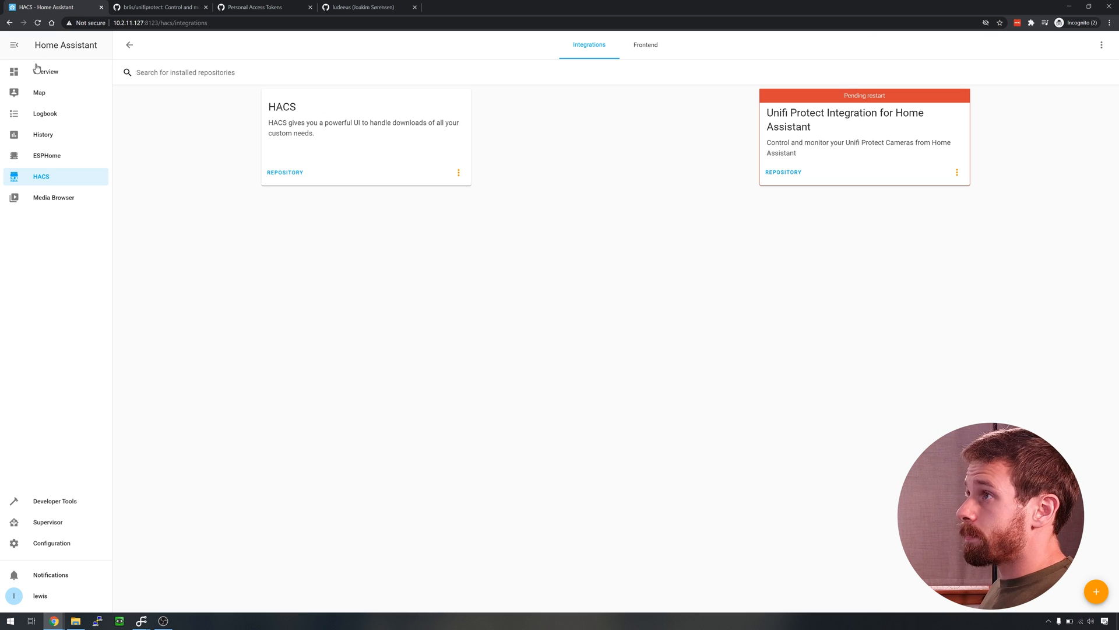
- Return to the HACS overview showing one integration pending a restart
click(130, 44)
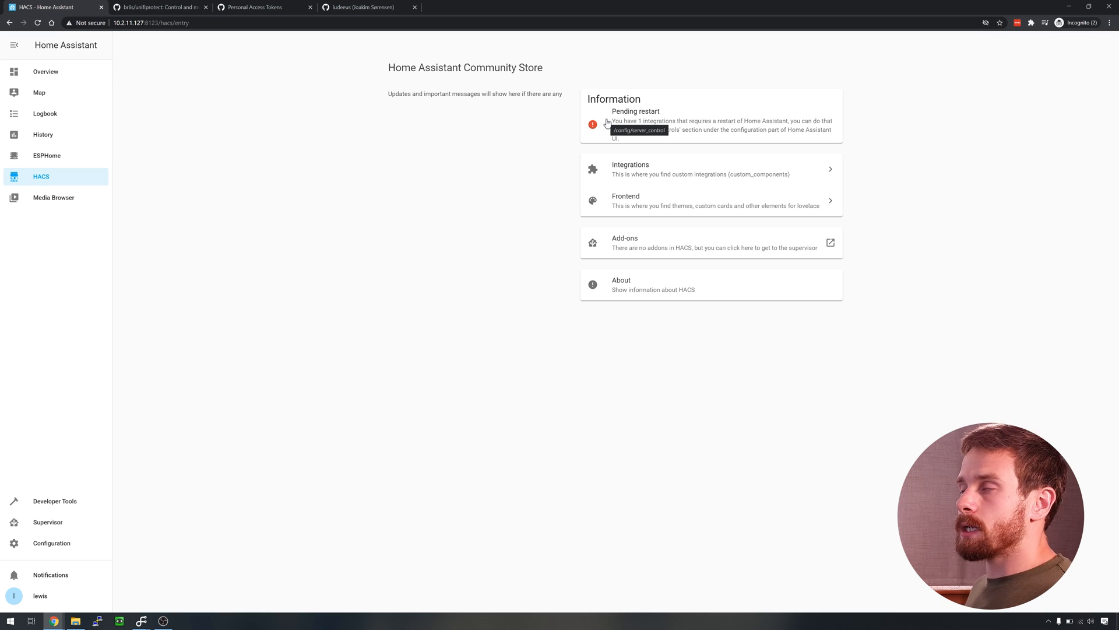
mouse_move(790, 141)
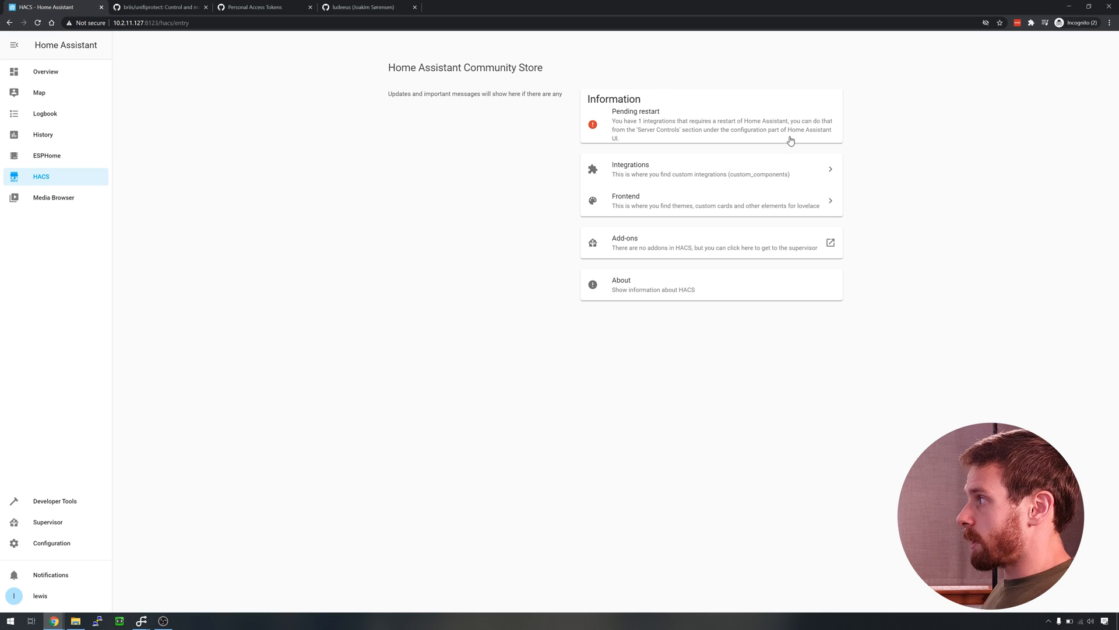
mouse_move(804, 384)
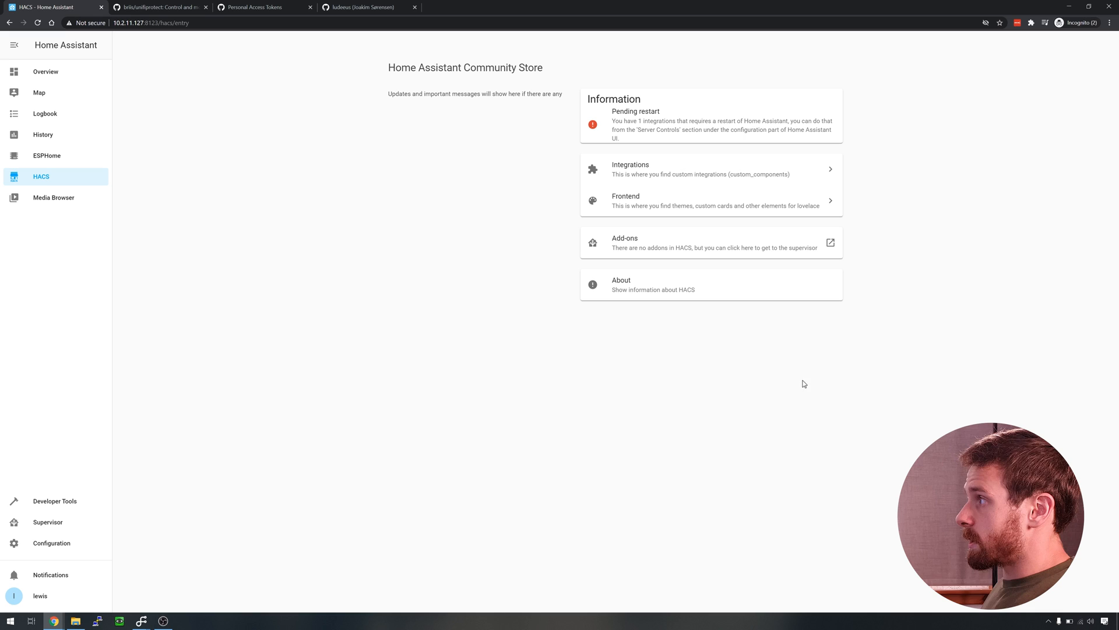
mouse_move(632, 131)
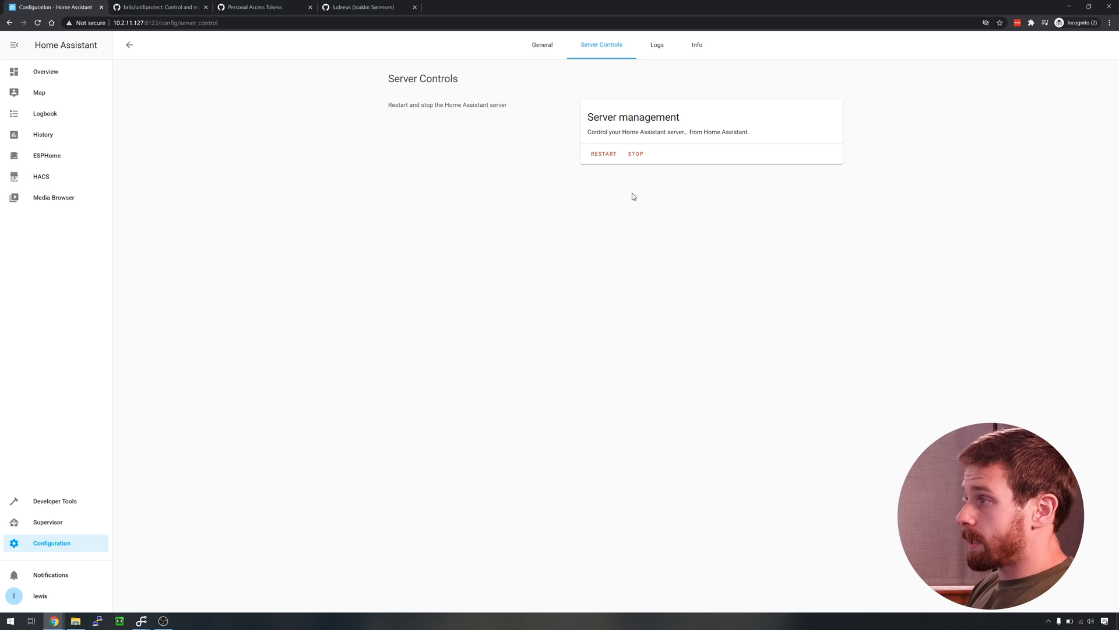
mouse_move(637, 177)
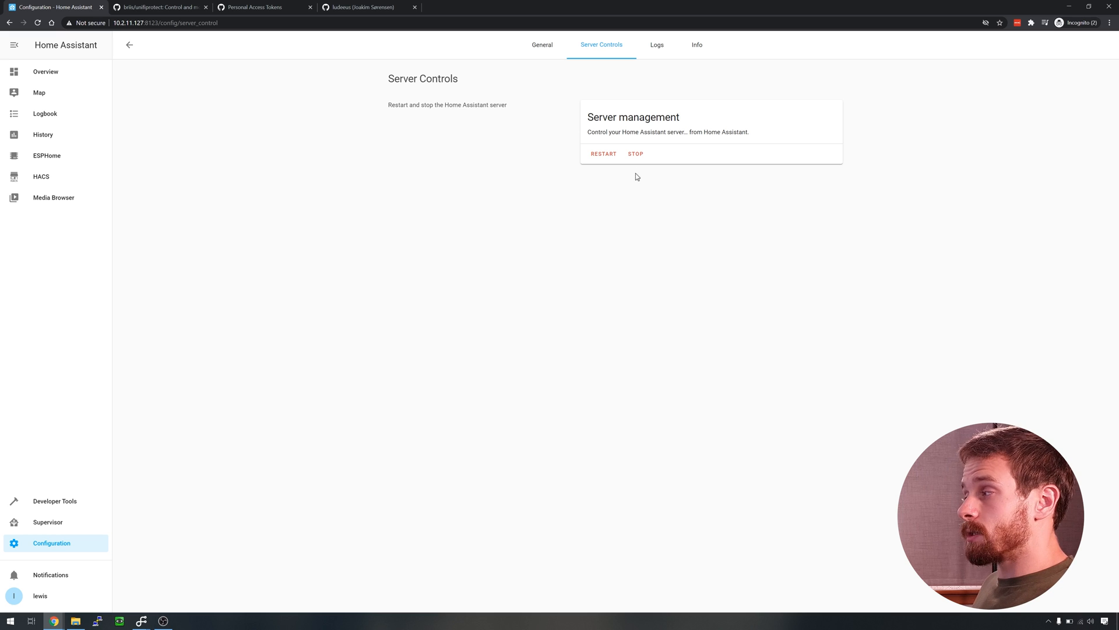
- Restart Home Assistant and confirm so the Unifi Protect integration takes effect
click(603, 154)
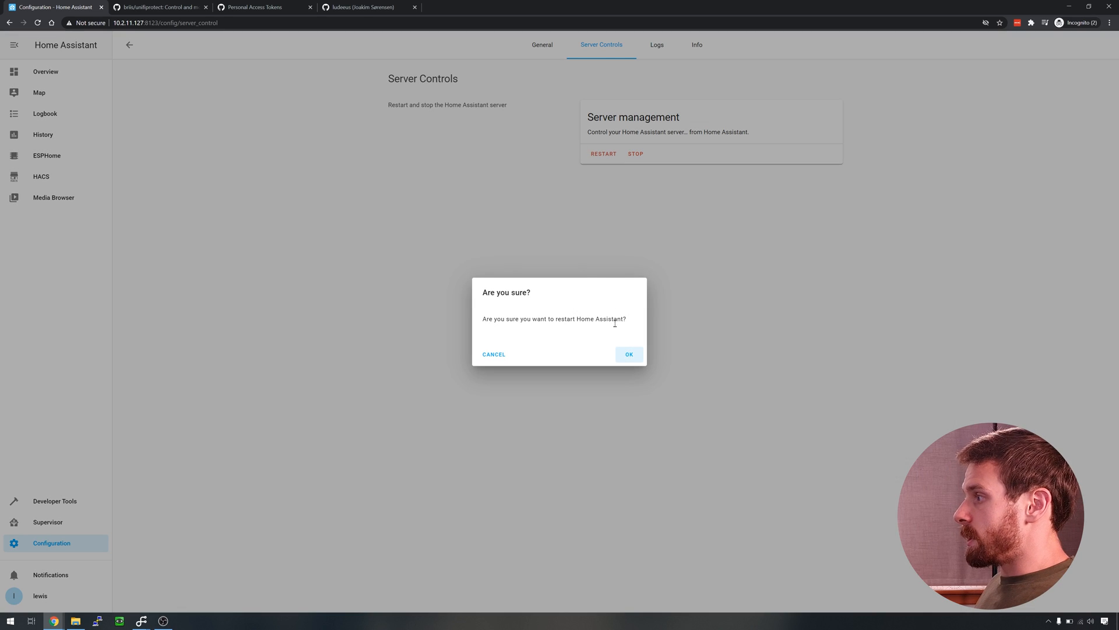
click(629, 354)
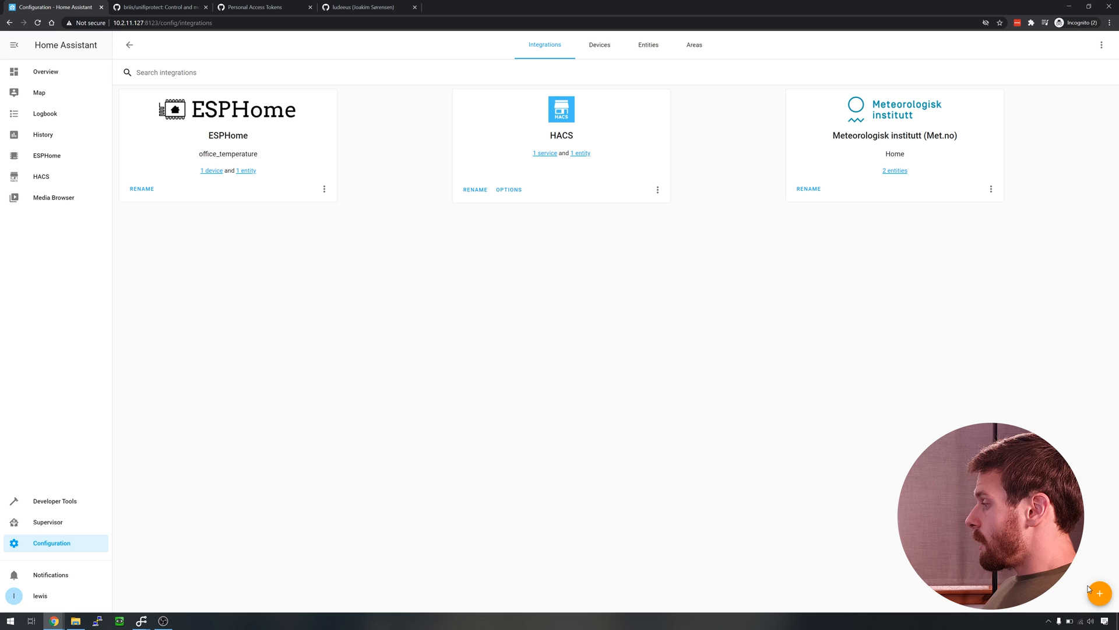
- Search new integrations for 'unifi' and begin the Unifi Protect setup form
click(1098, 594)
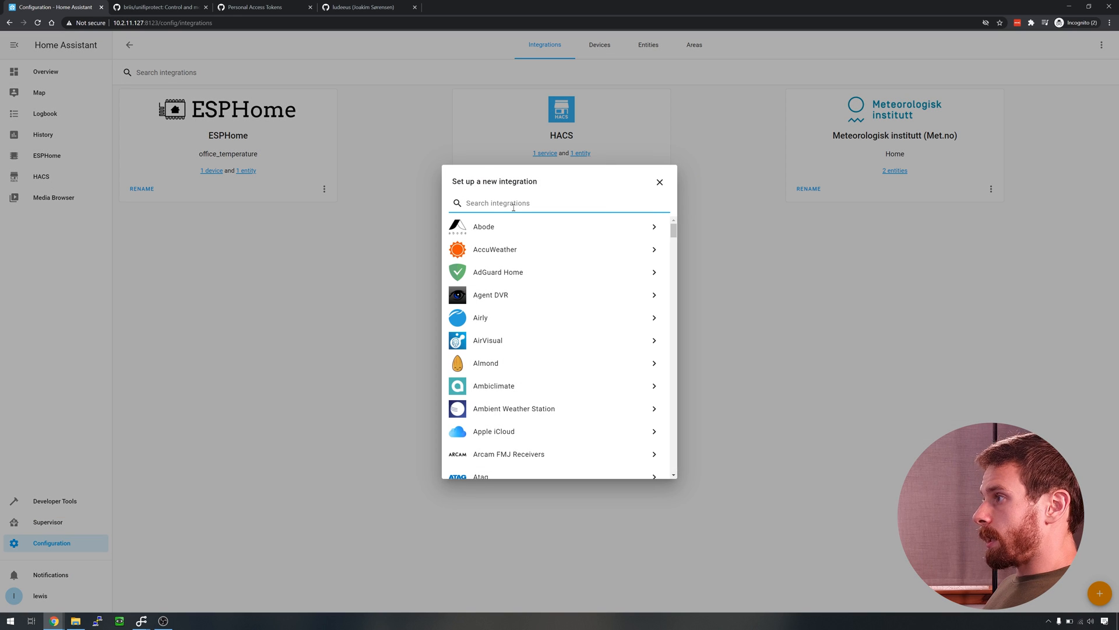
text(unifi)
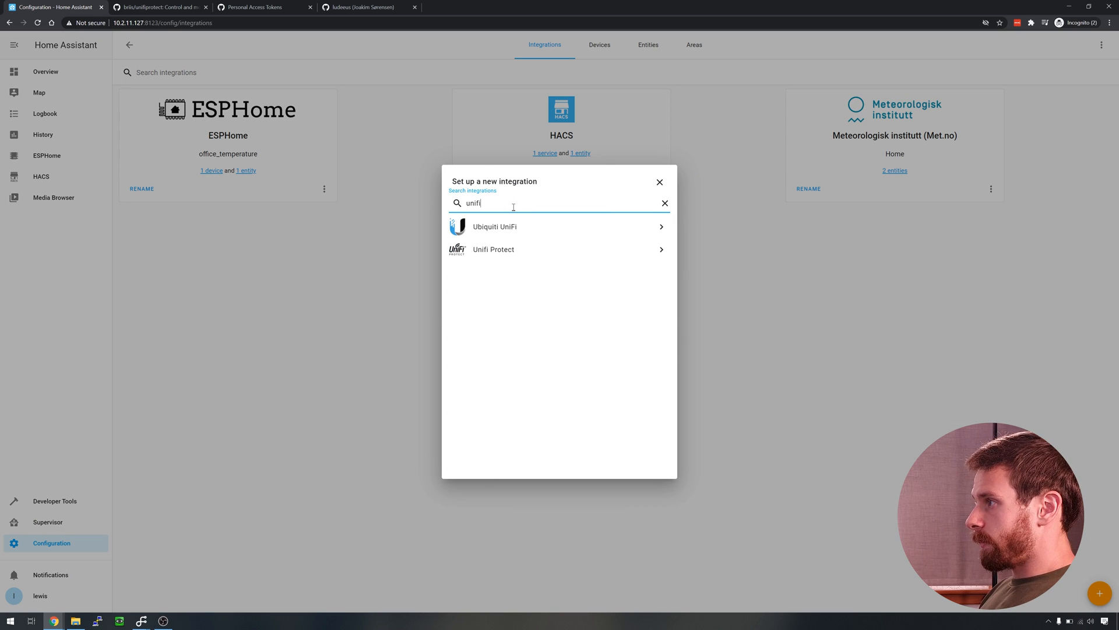
mouse_move(506, 253)
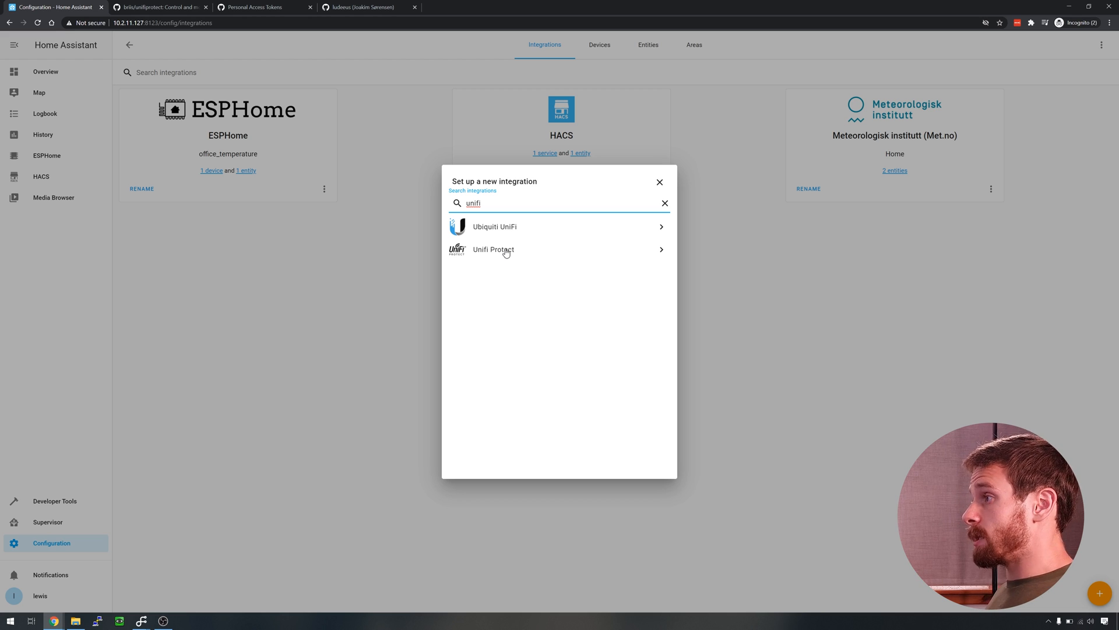
click(492, 249)
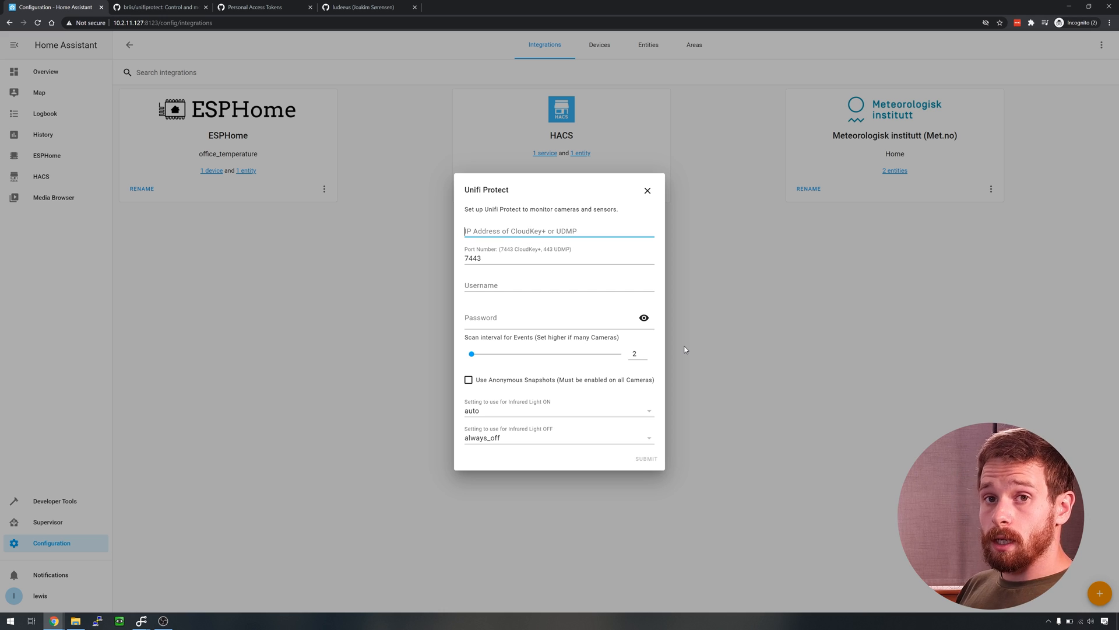
mouse_move(1044, 227)
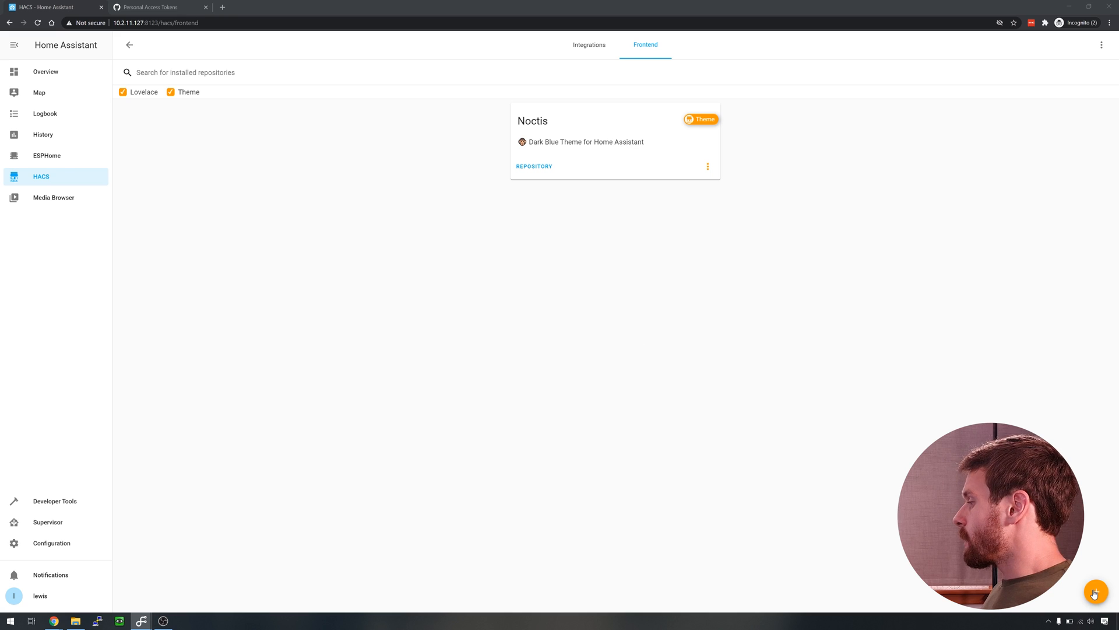
- Install Mini Graph Card v0.9.4 from HACS Frontend and reload the browser cache
click(1096, 591)
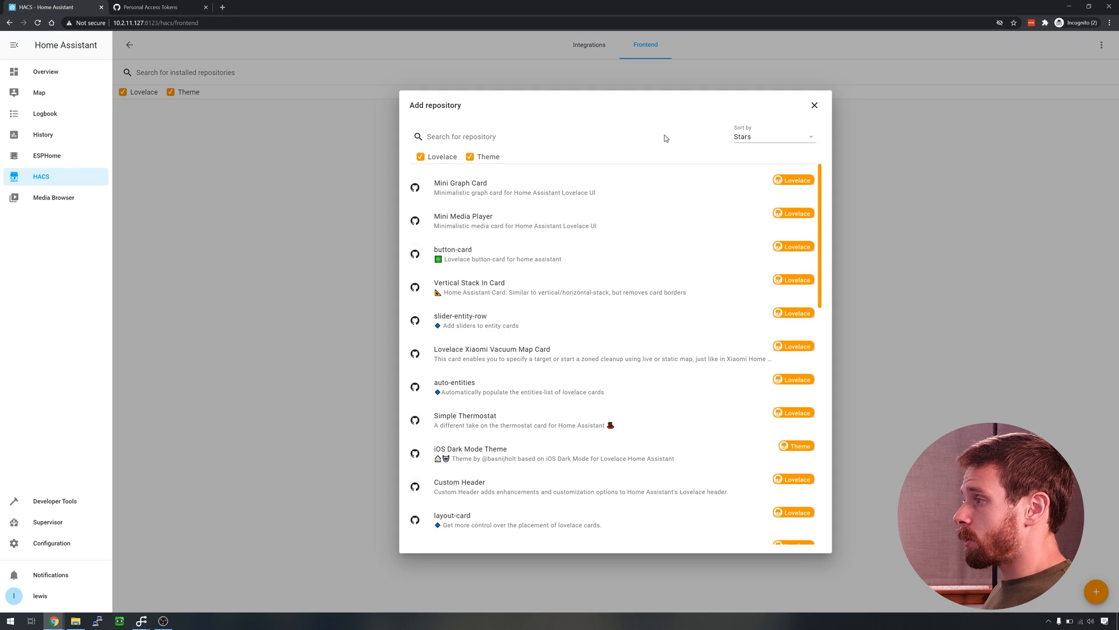
mouse_move(564, 196)
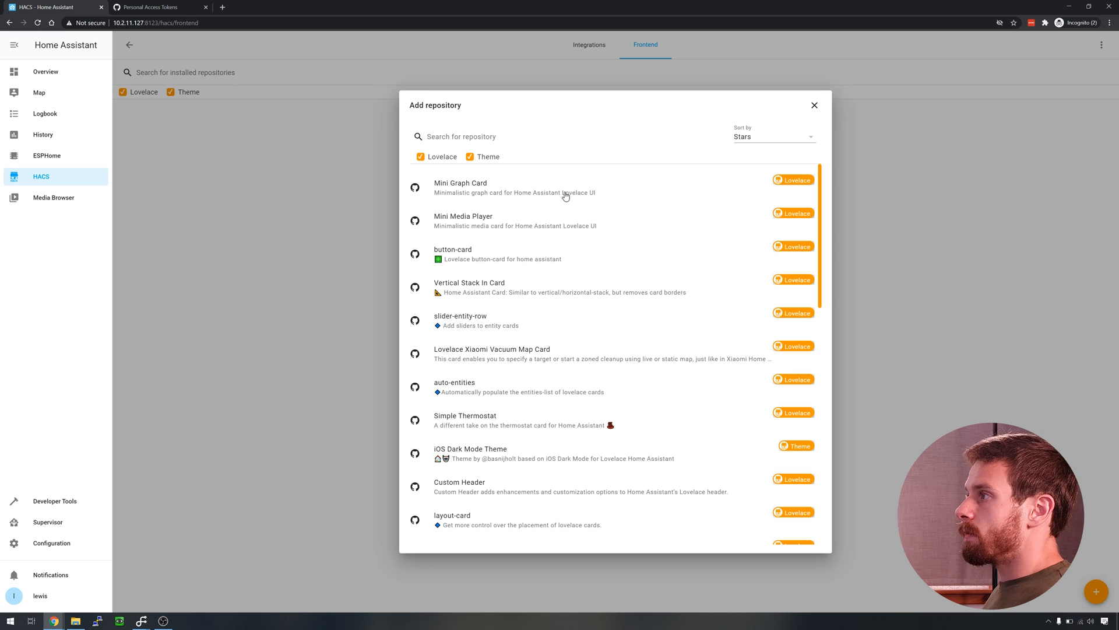
click(460, 183)
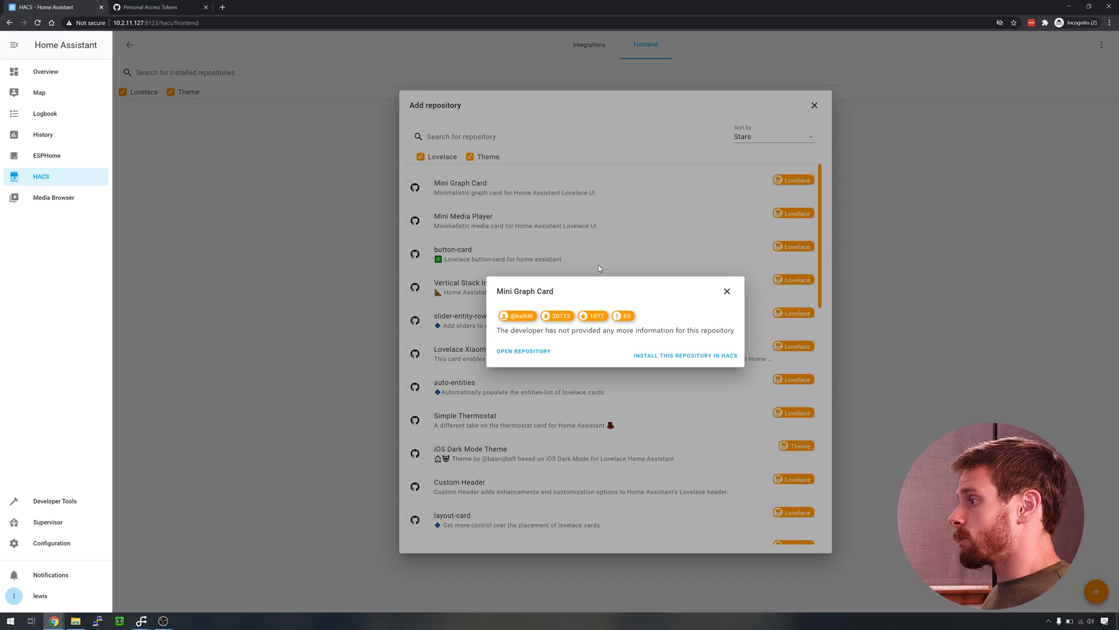
mouse_move(460, 343)
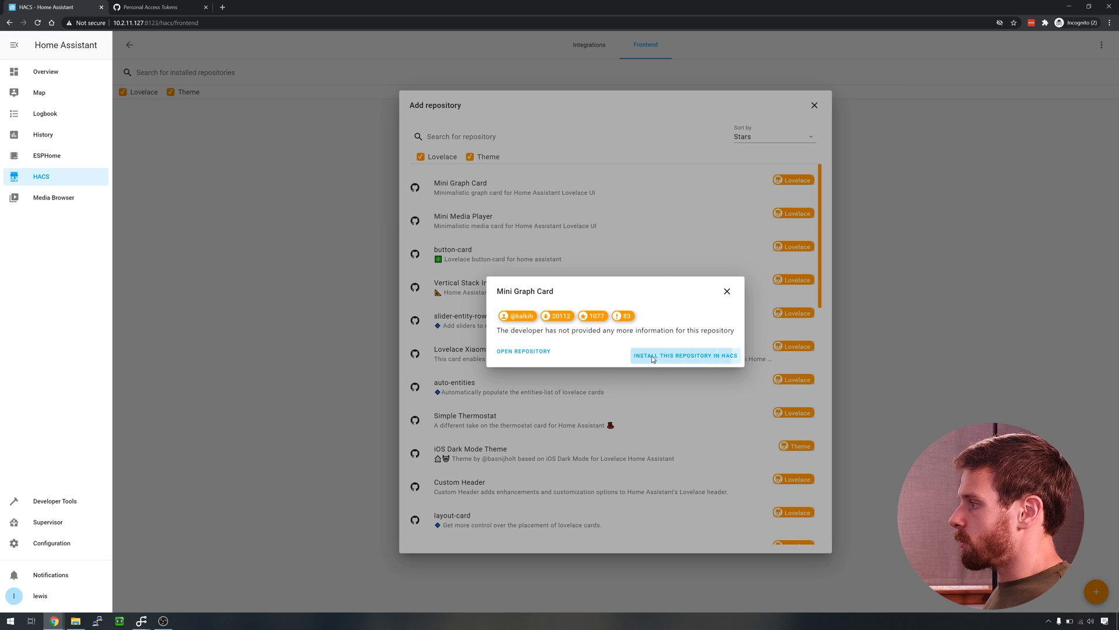
click(684, 355)
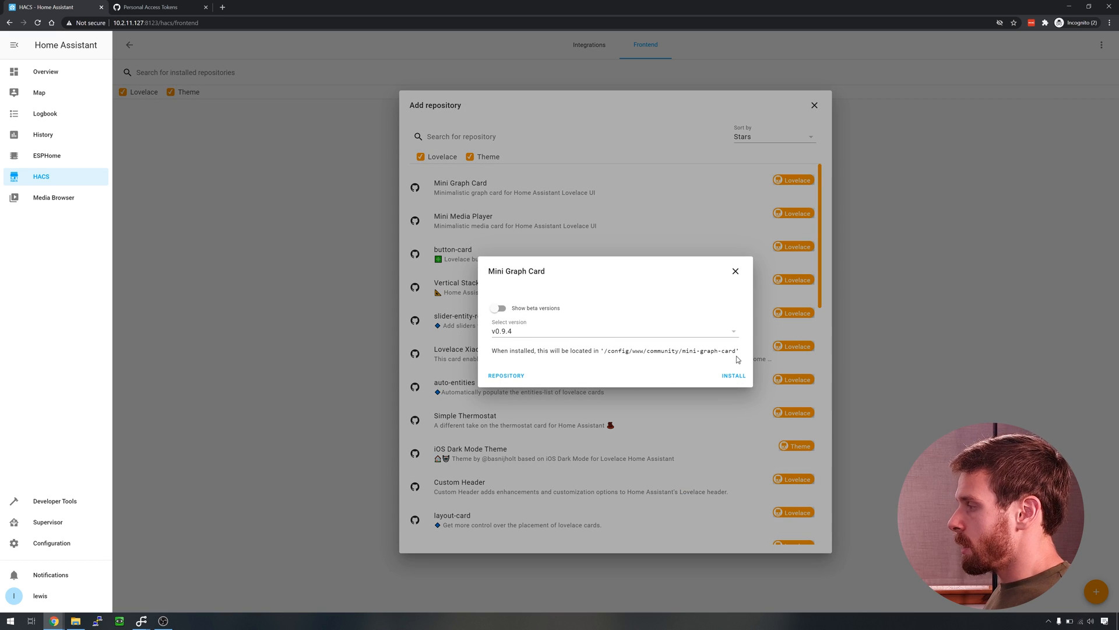
mouse_move(701, 366)
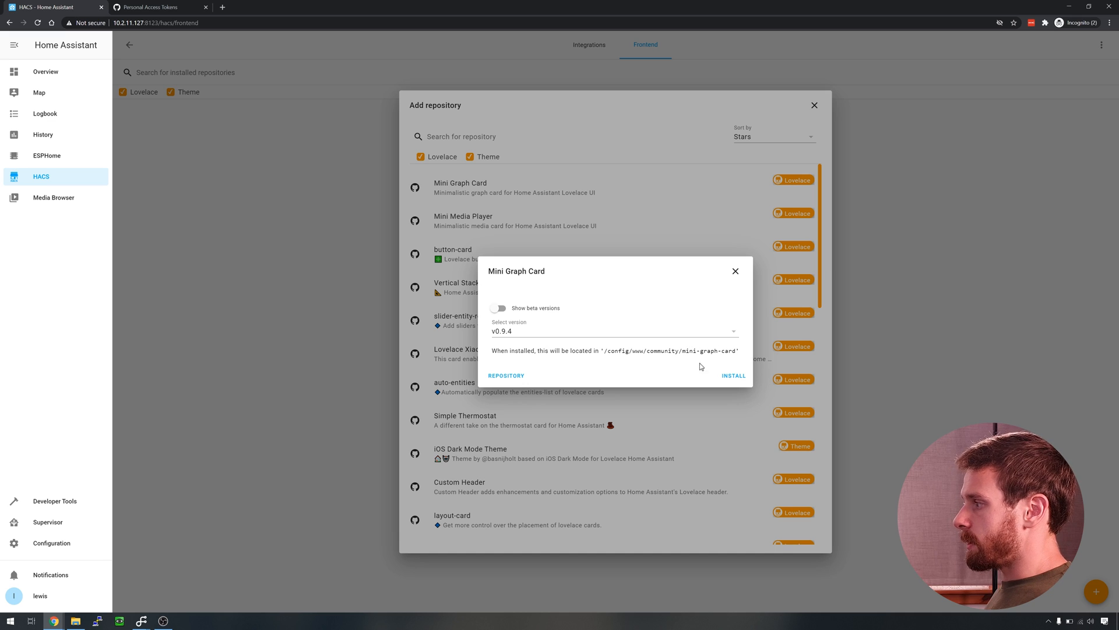
click(734, 376)
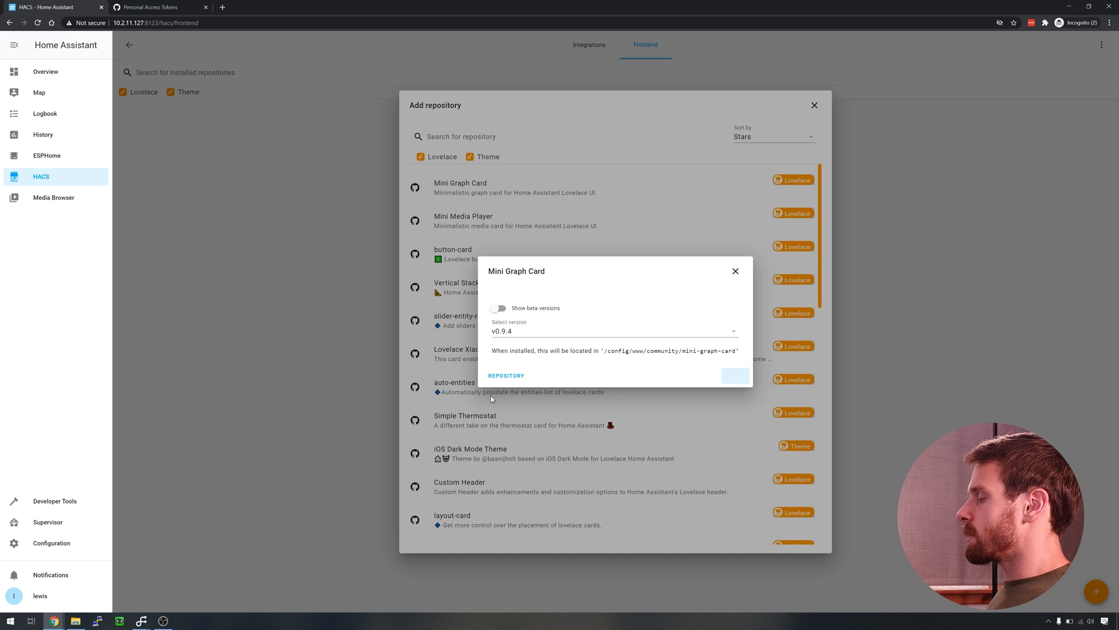
click(735, 377)
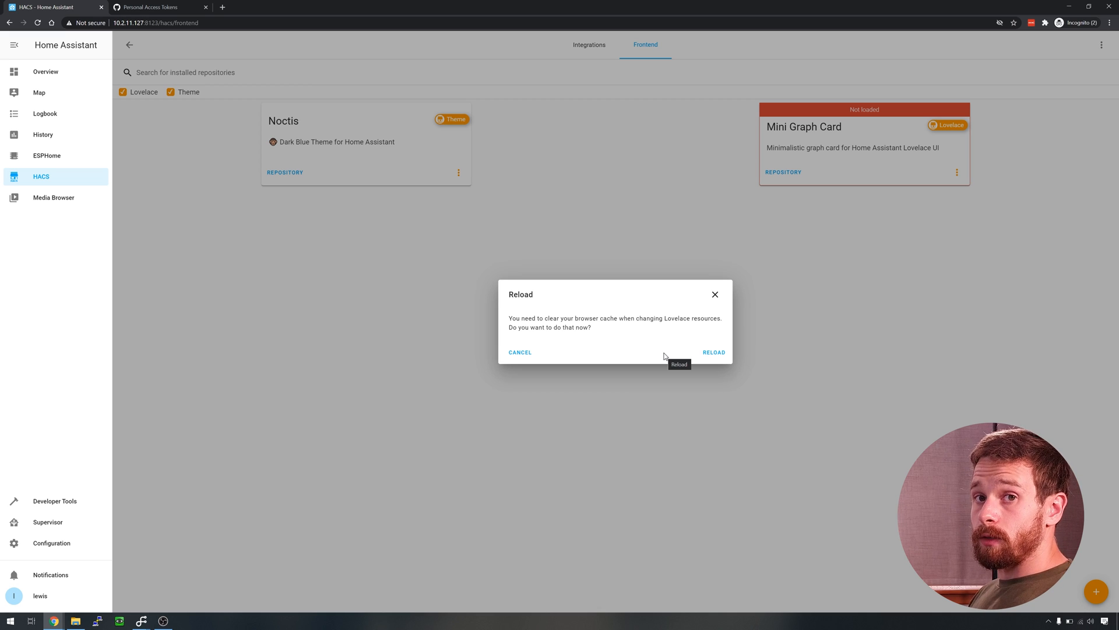
mouse_move(713, 352)
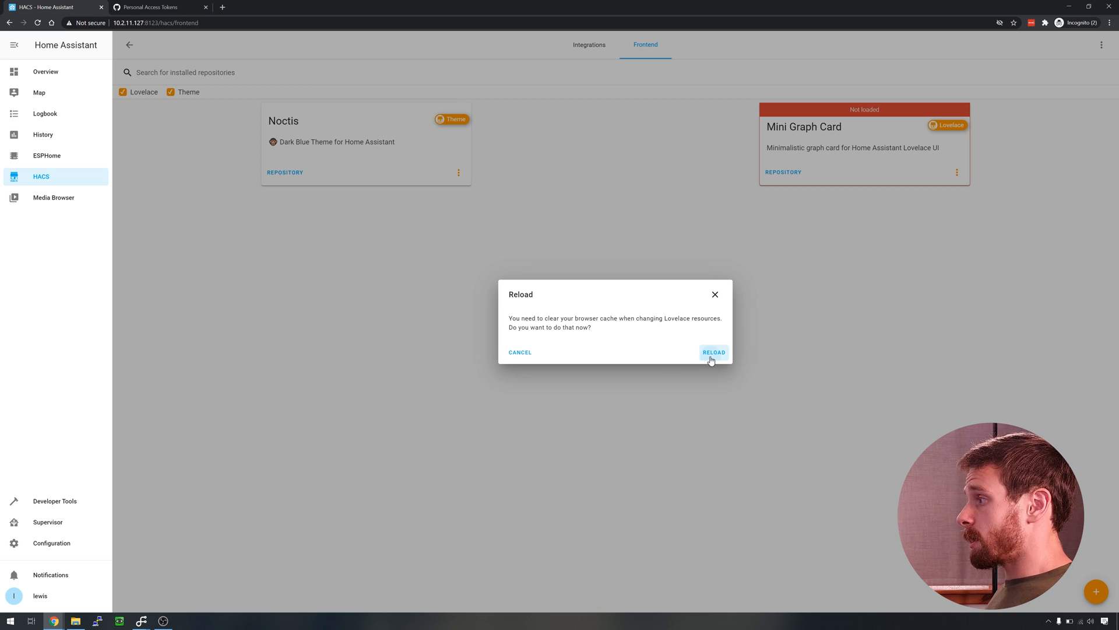
click(714, 352)
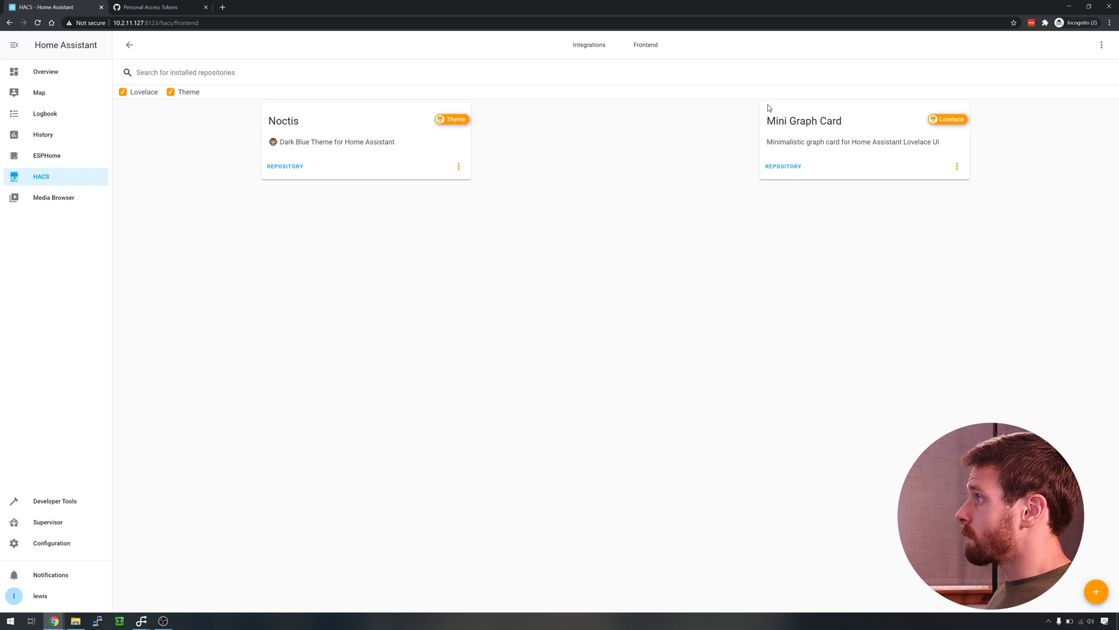
mouse_move(689, 110)
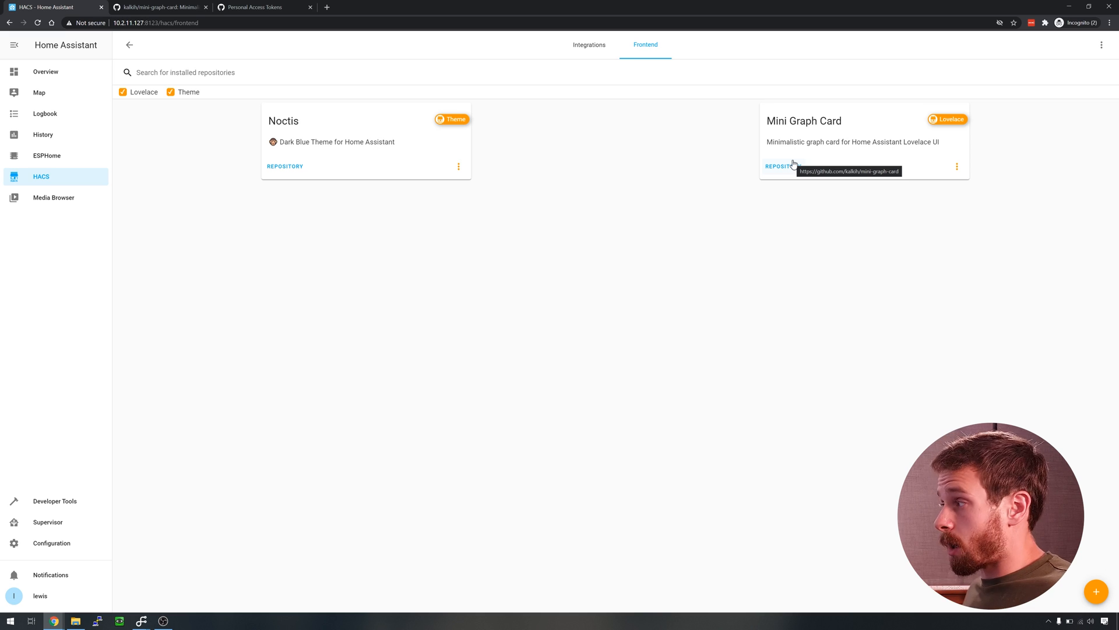
- Follow the Repository link to the kalkih/mini-graph-card GitHub page
click(778, 167)
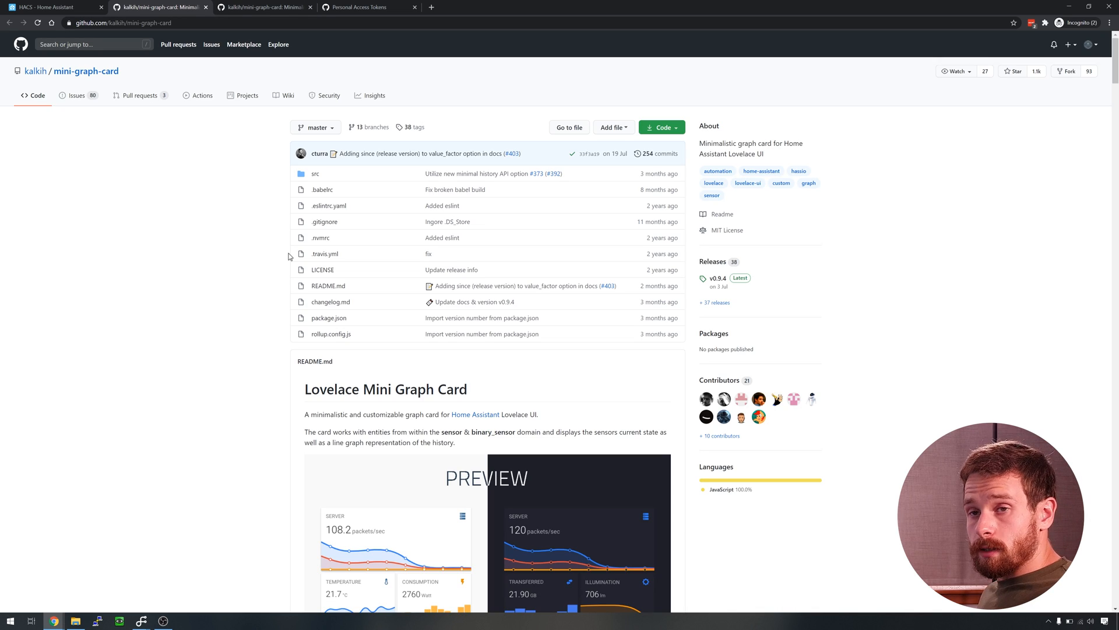
- Review the README's Single entity card example usage, then switch back to Home Assistant
scroll(down, 3)
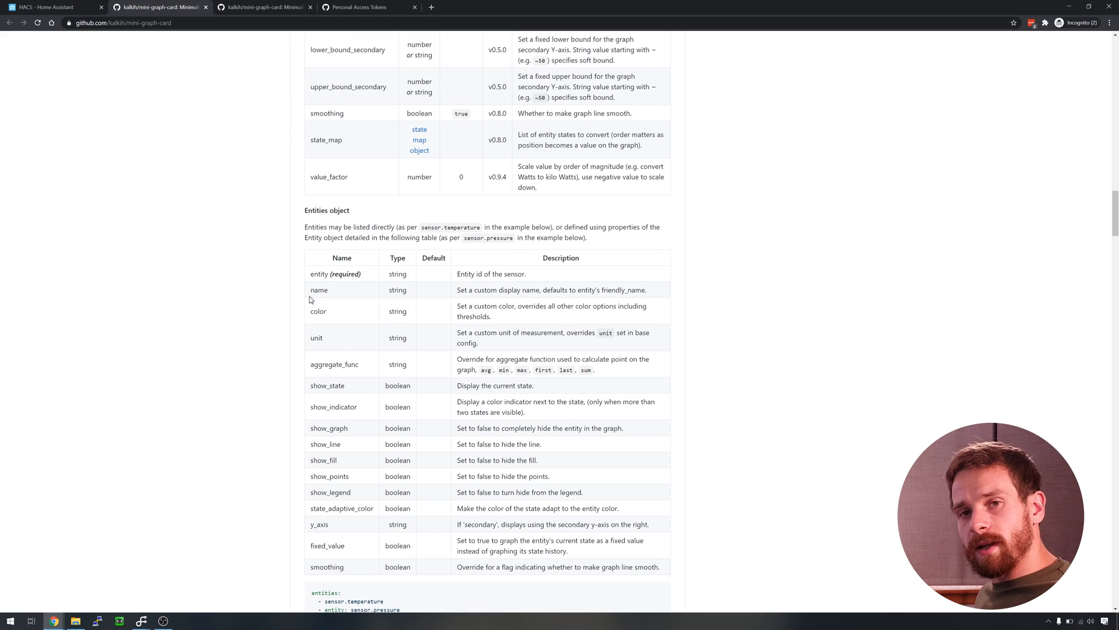
scroll(down, 3)
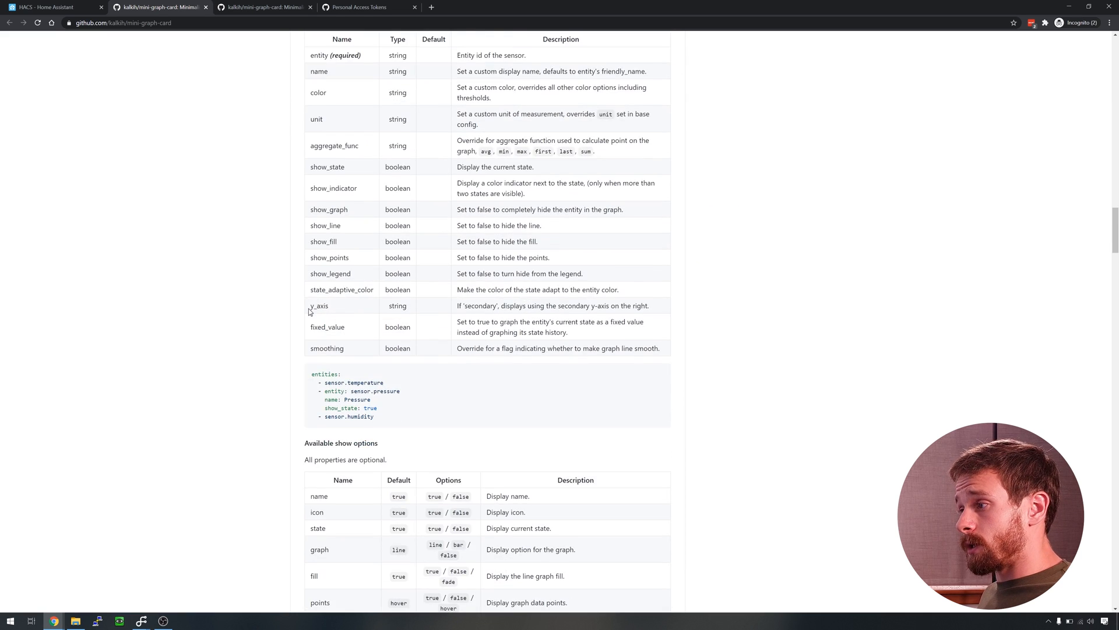
scroll(down, 3)
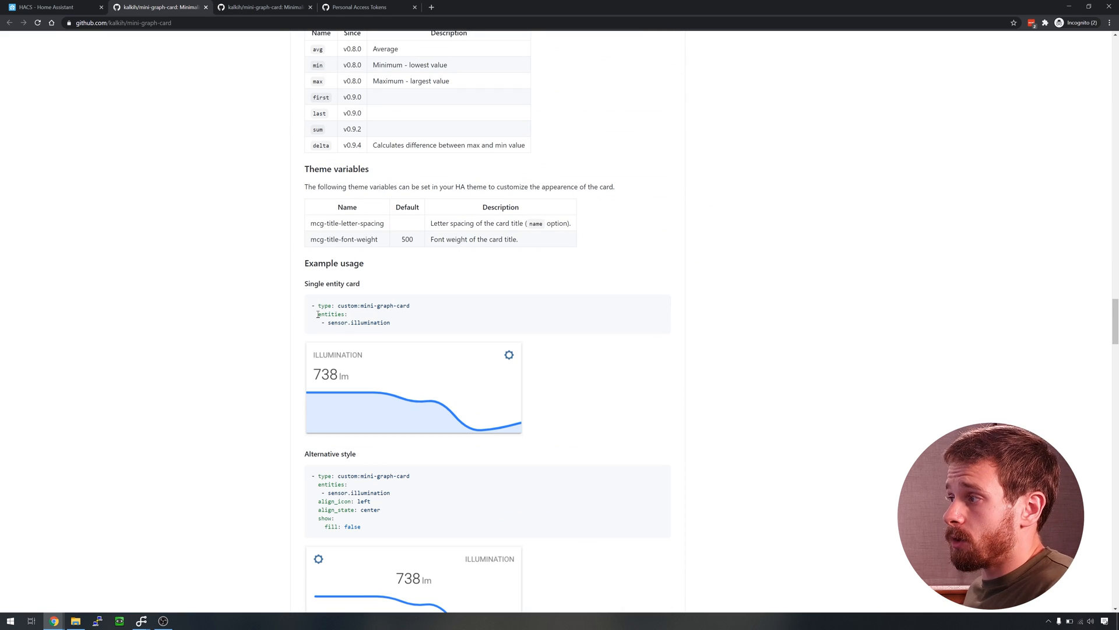
mouse_move(391, 328)
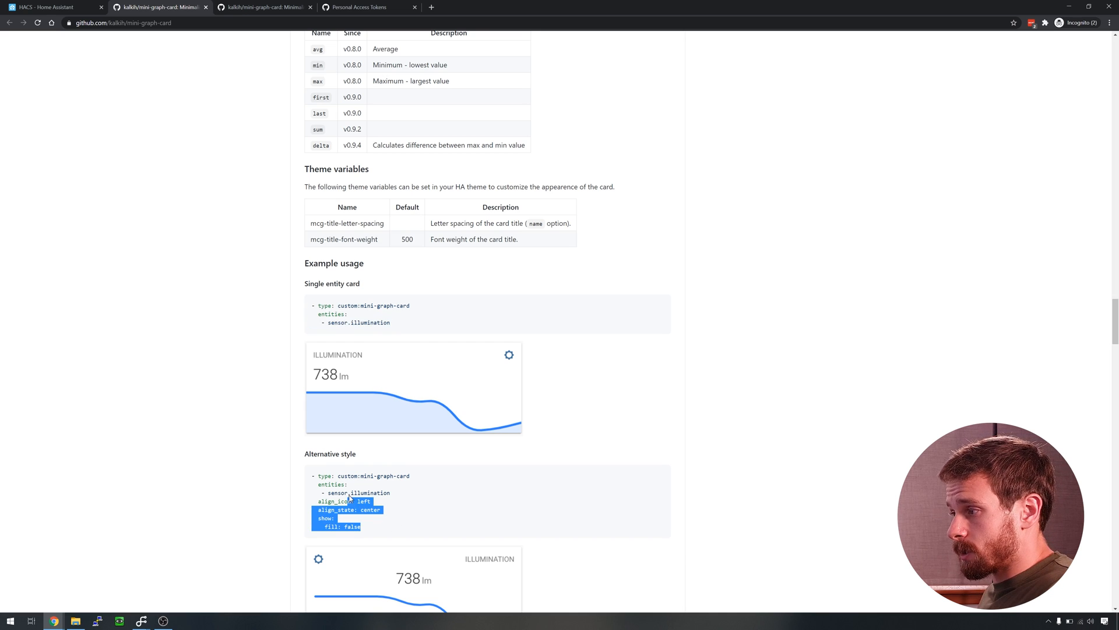
scroll(down, 3)
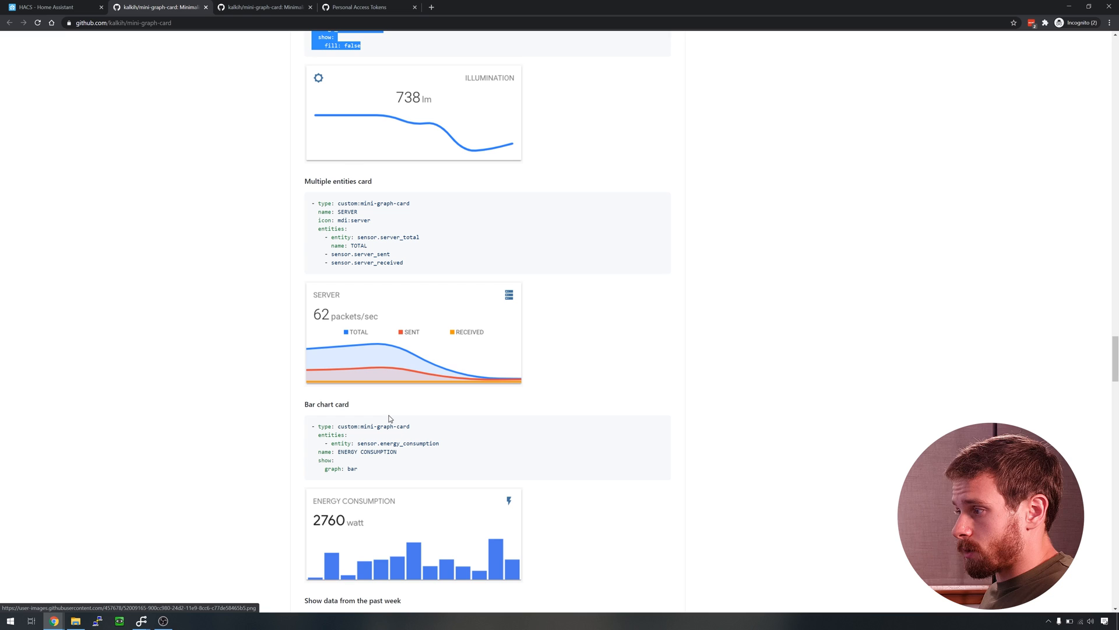
scroll(down, 3)
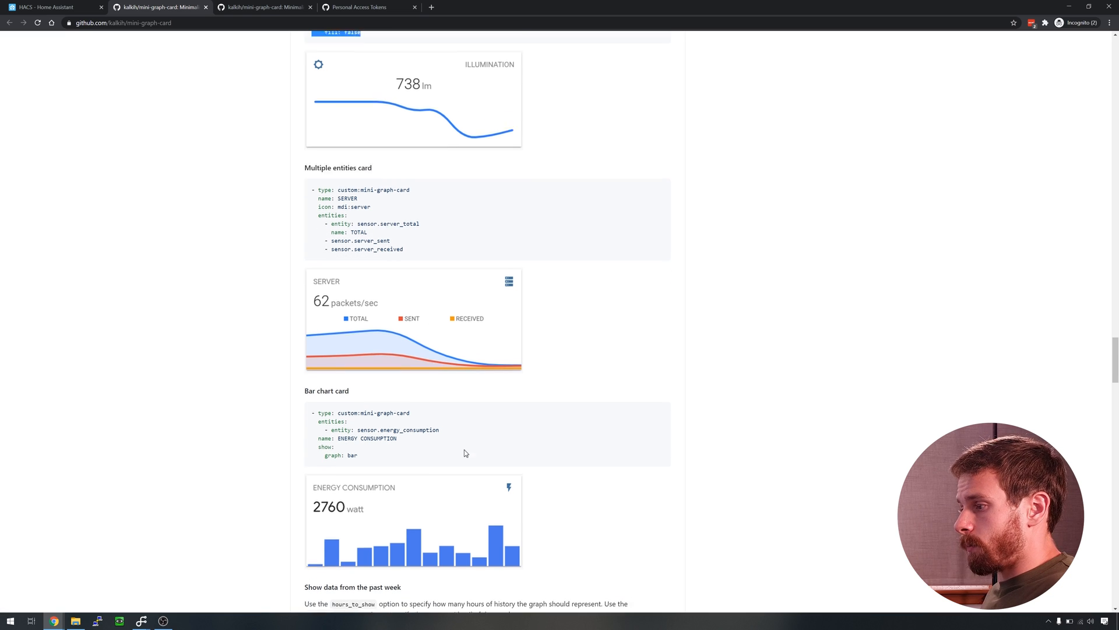
scroll(up, 3)
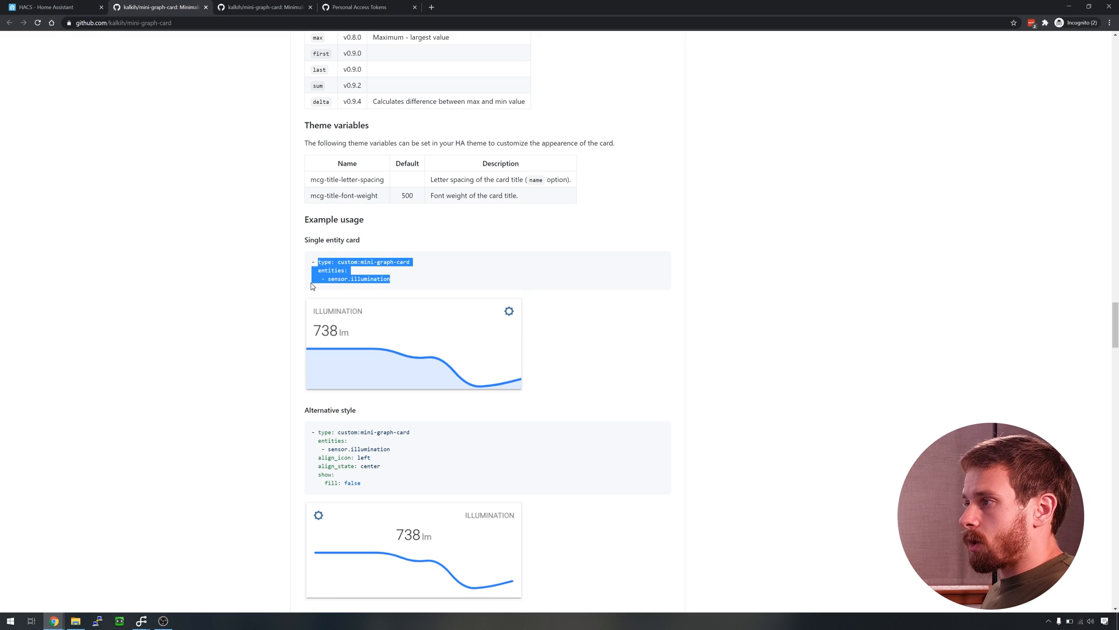
click(54, 7)
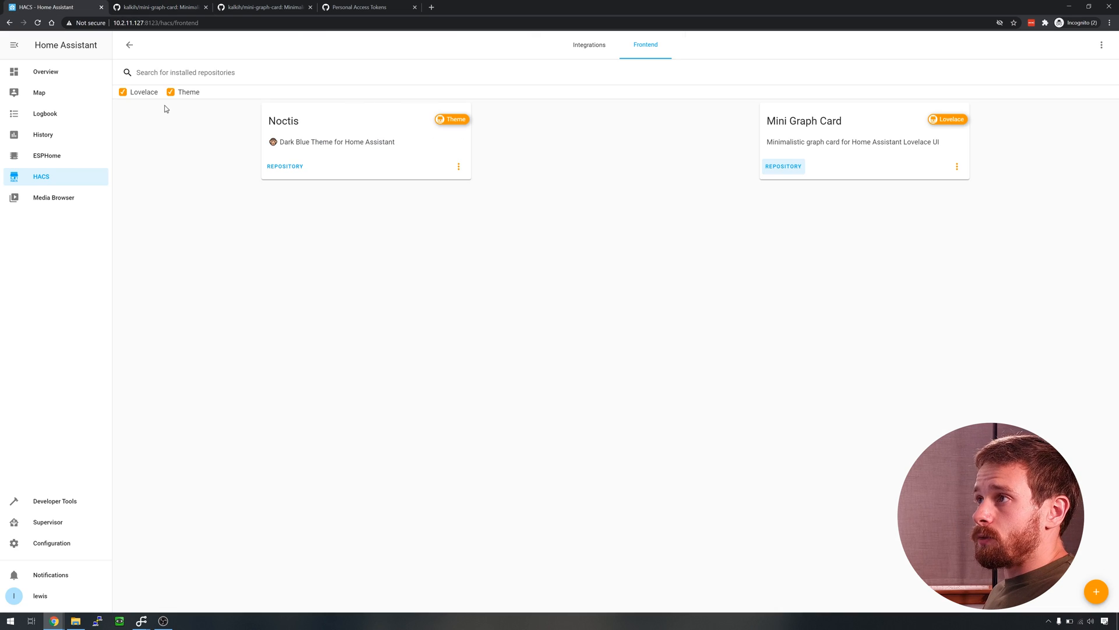
- Go to the Overview dashboard and begin a new manual card configuration
click(46, 71)
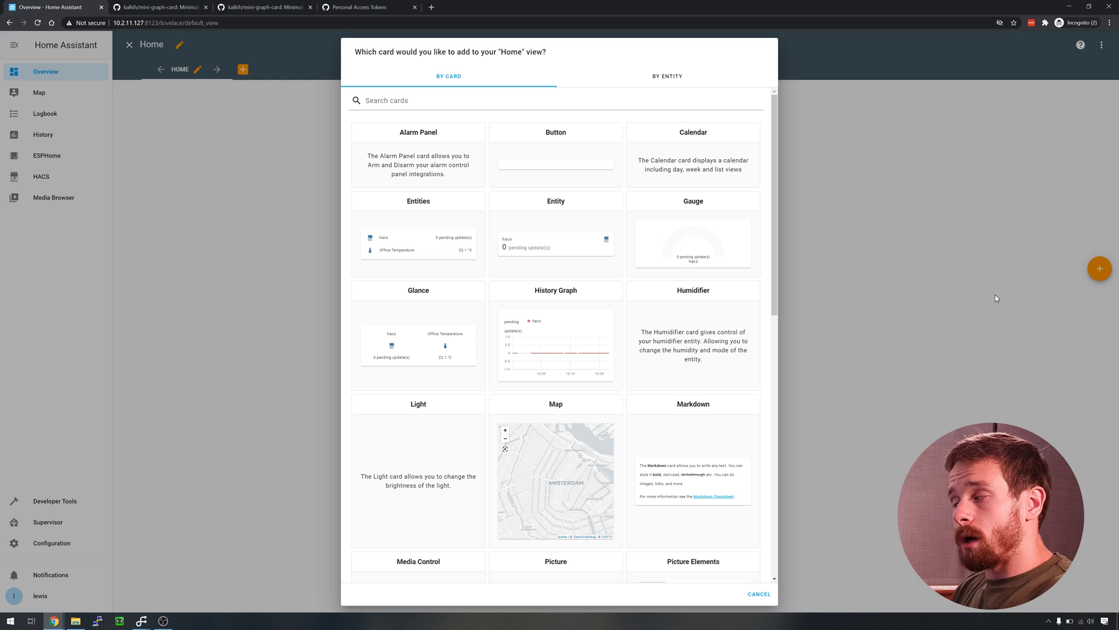
scroll(down, 3)
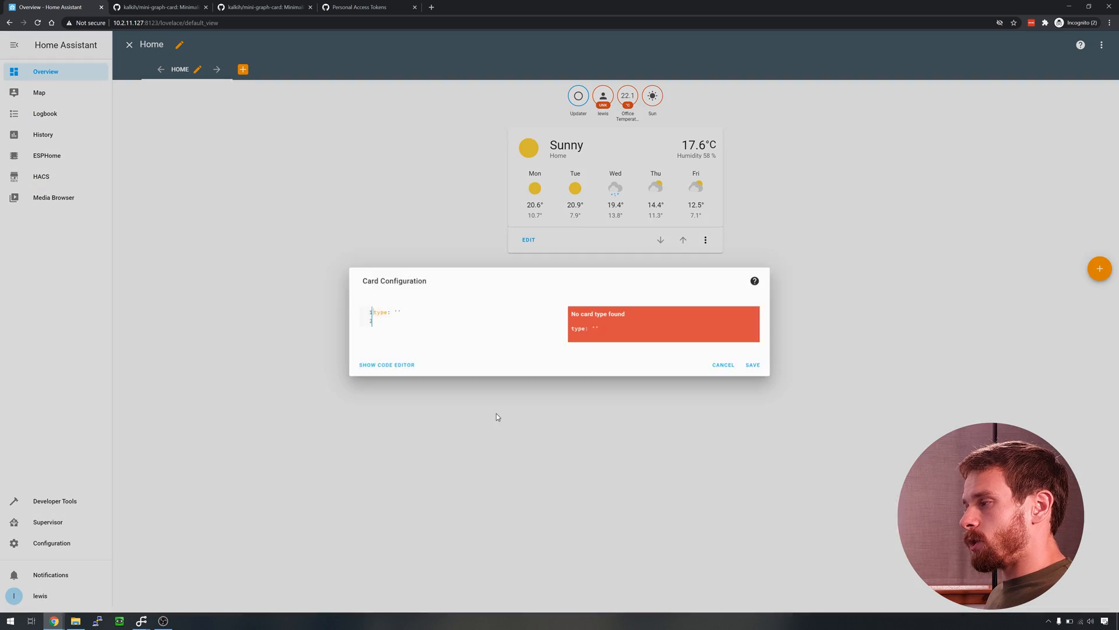
- Enter custom:mini-graph-card YAML with sensor.office_temperature and save the card
click(386, 365)
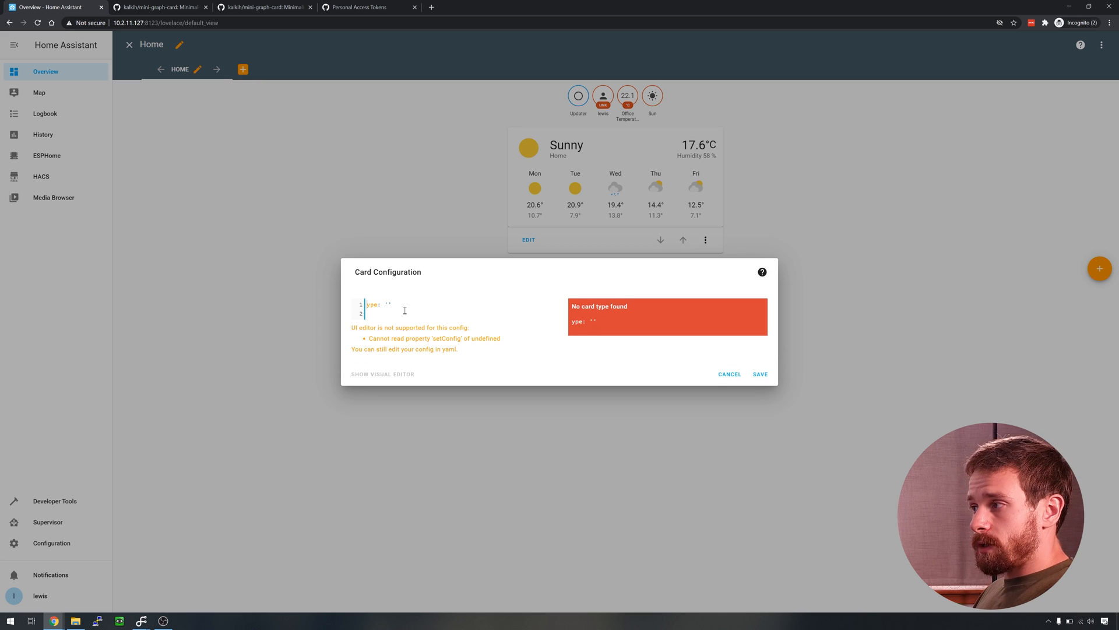
text(type: custom:mini-graph-card)
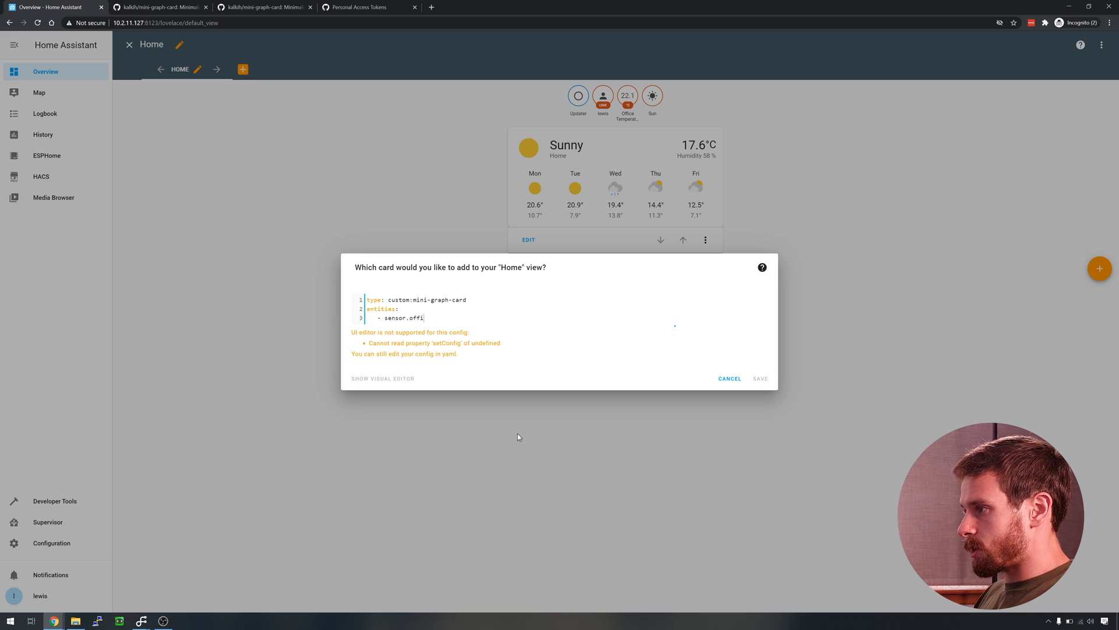
text(ce_temperature)
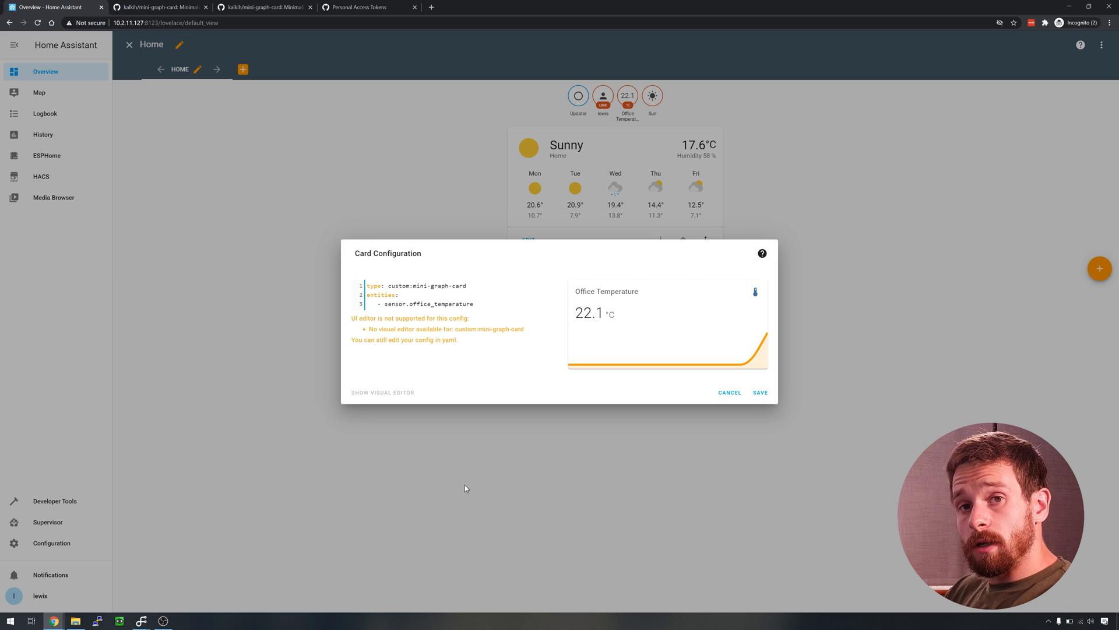
mouse_move(621, 366)
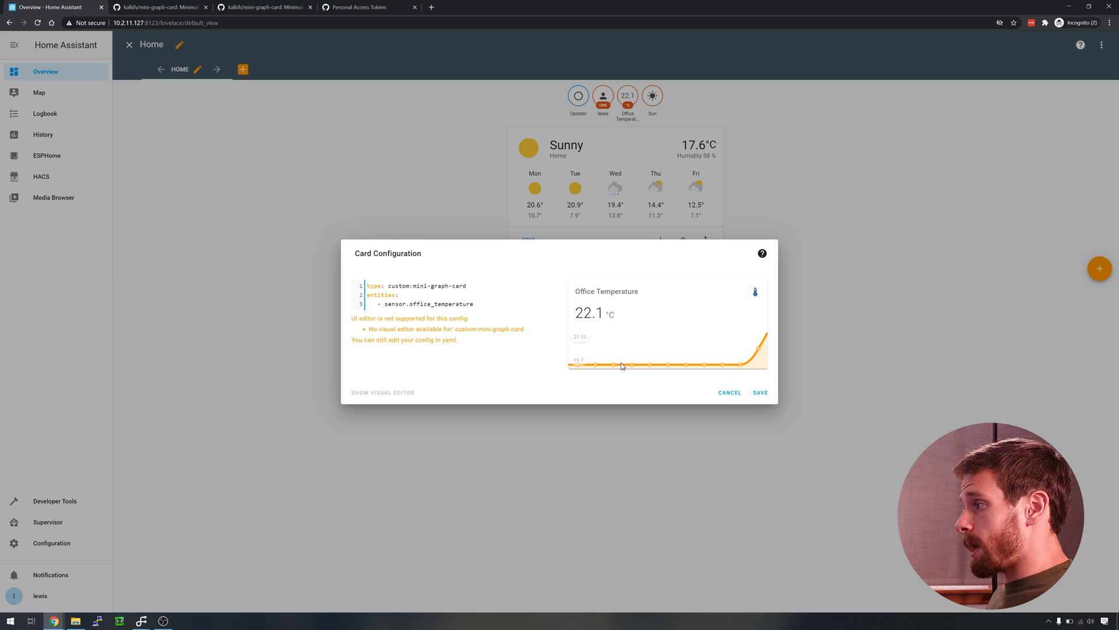
mouse_move(759, 355)
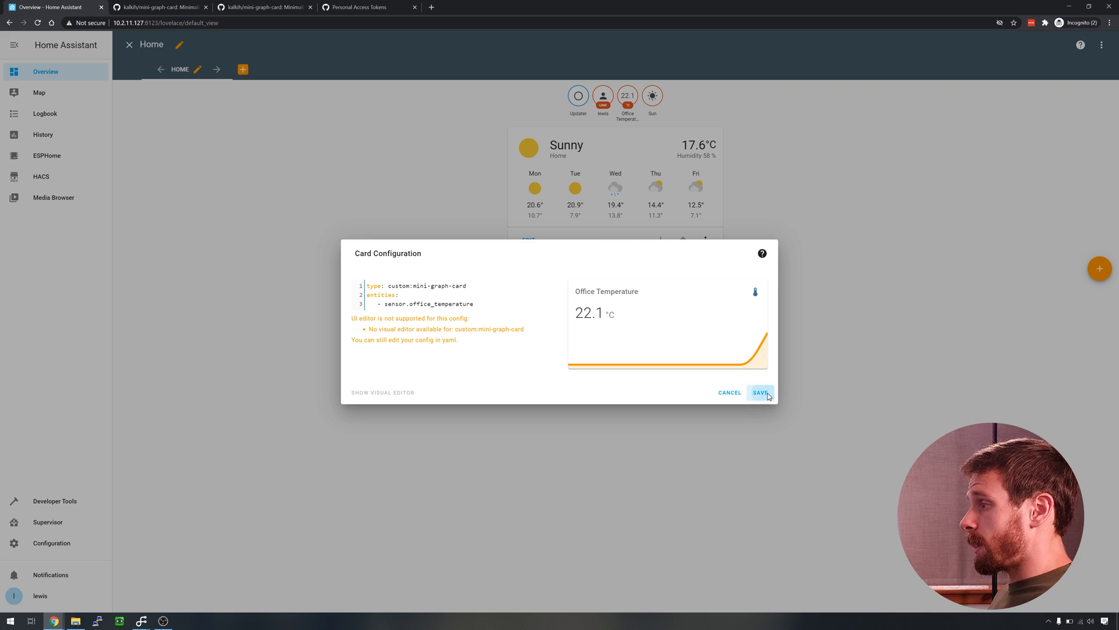
click(760, 392)
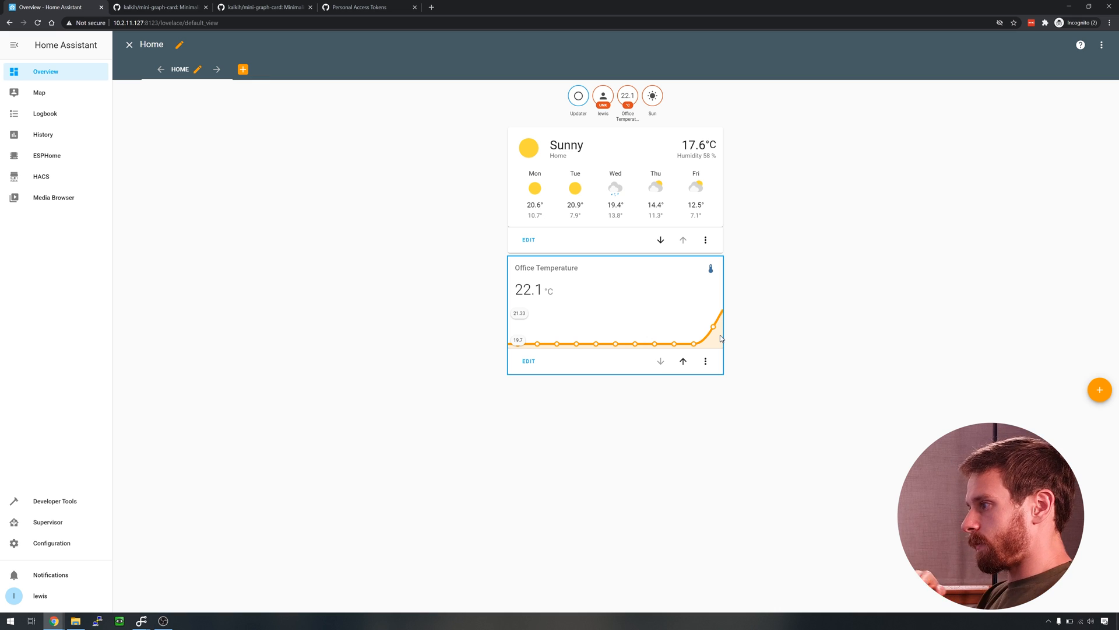
mouse_move(696, 267)
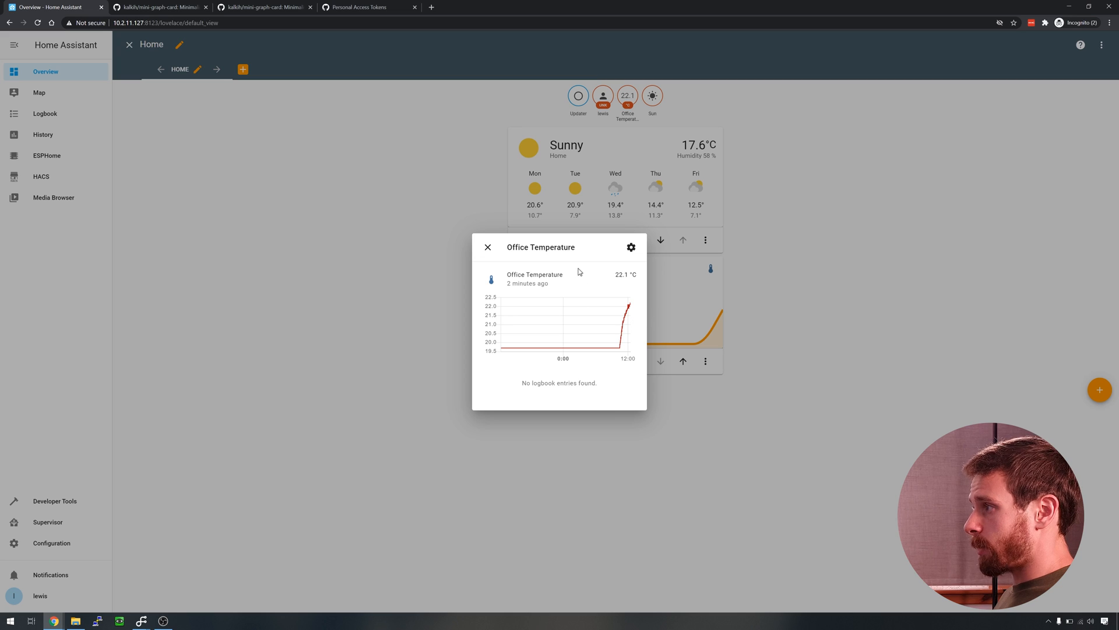
- Bring up the Office Temperature more-info popup with its 22.1 °C reading and history
double_click(557, 247)
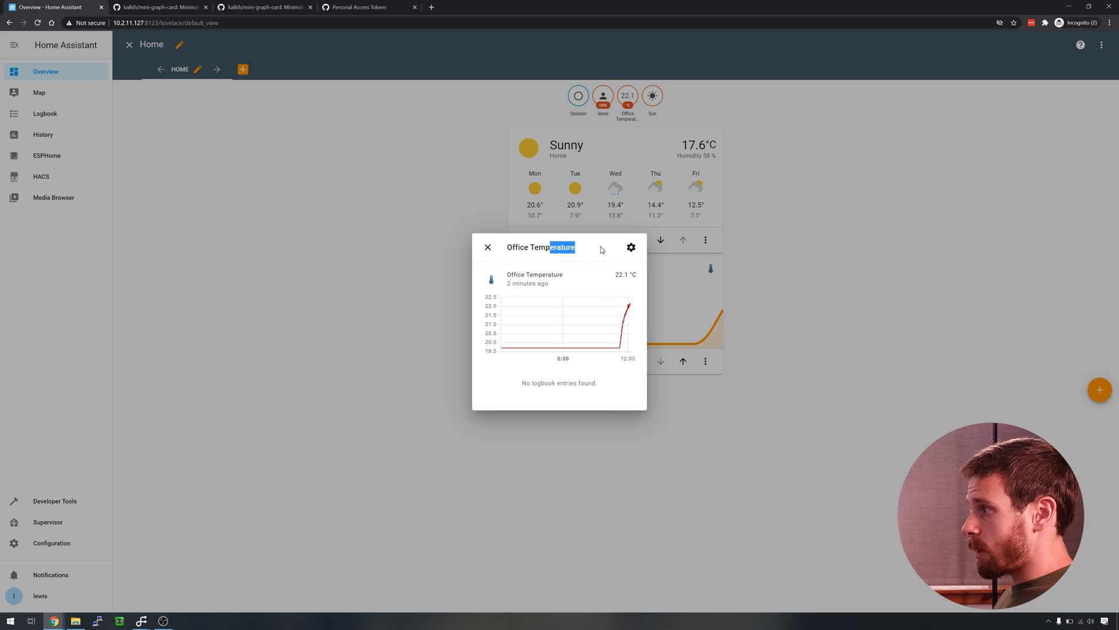